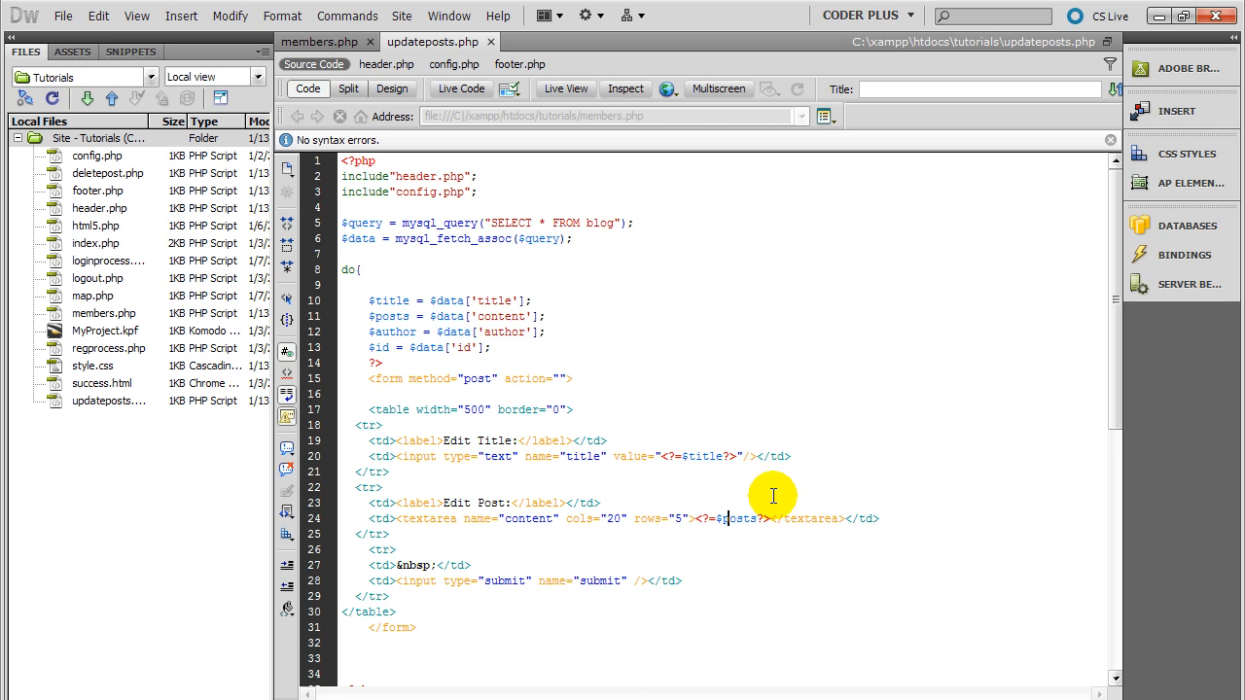
mouse_move(679, 455)
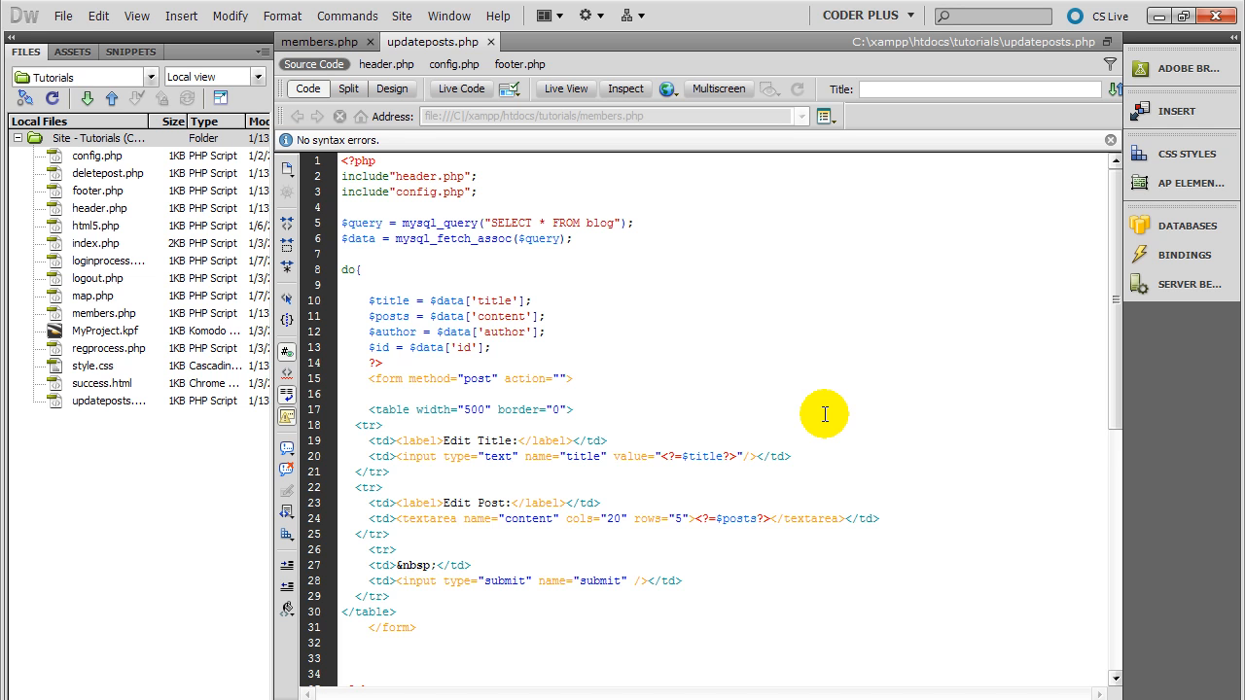
Set the form's action to editposts.php? in updateposts.php.
left_click(557, 378)
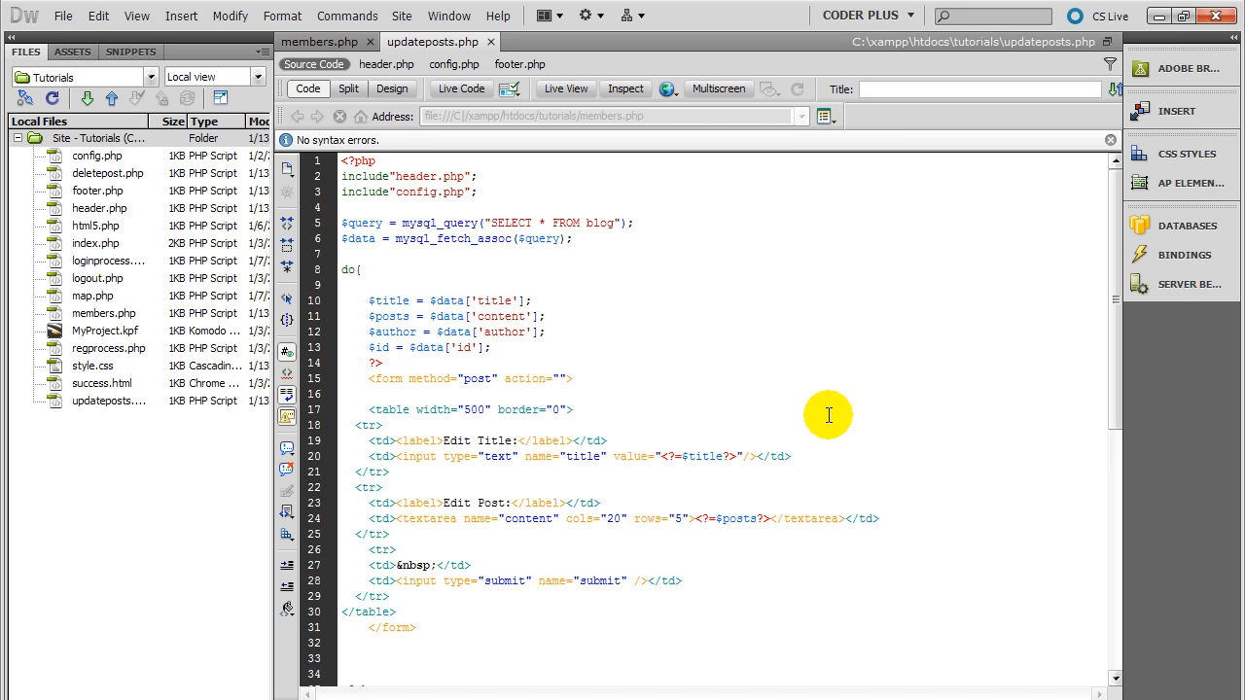
type("edit")
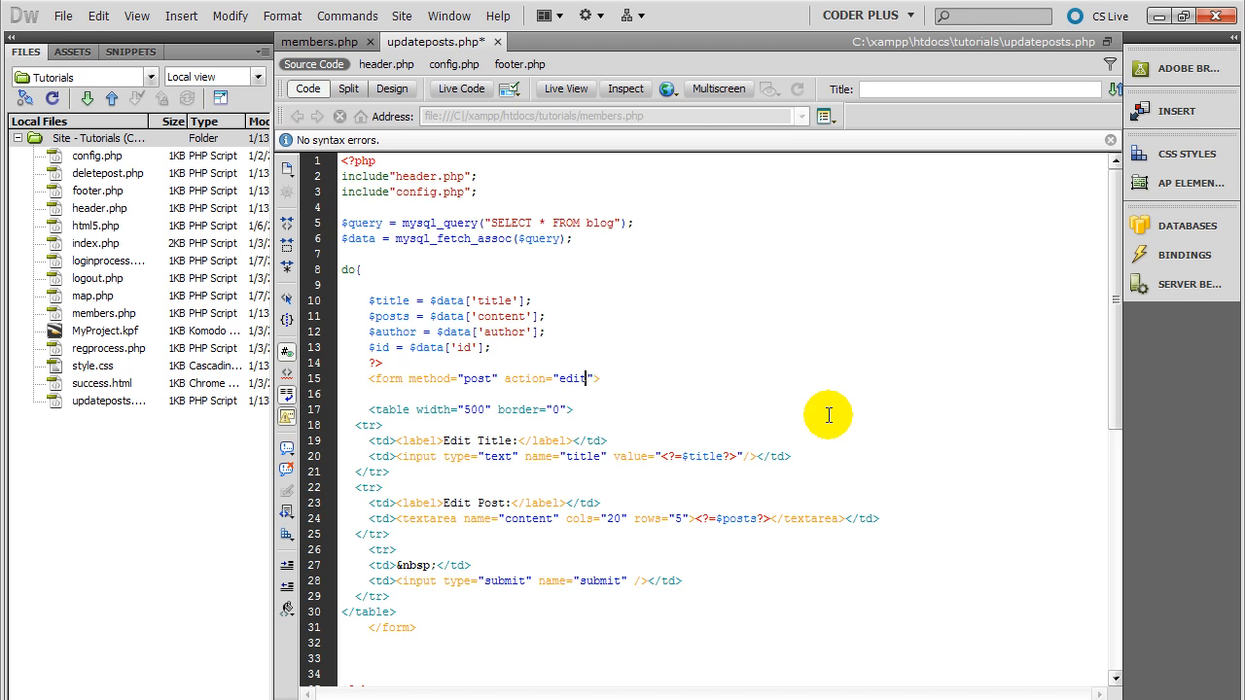
type("posts")
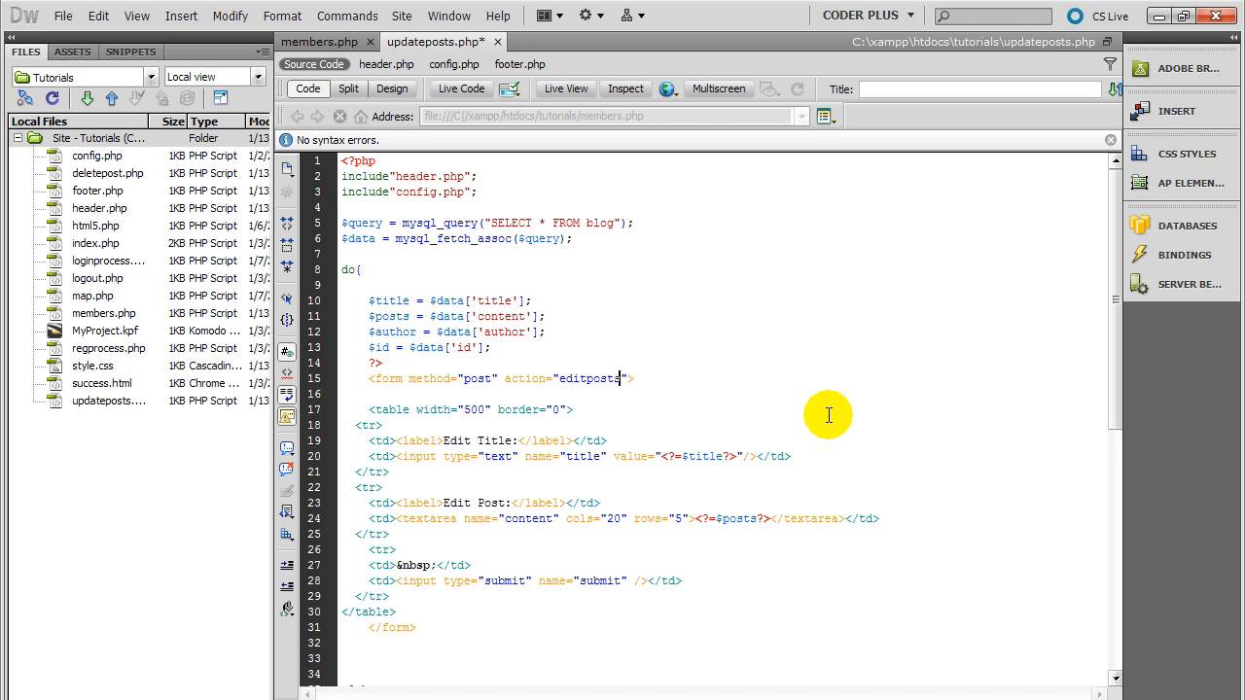
type(".php")
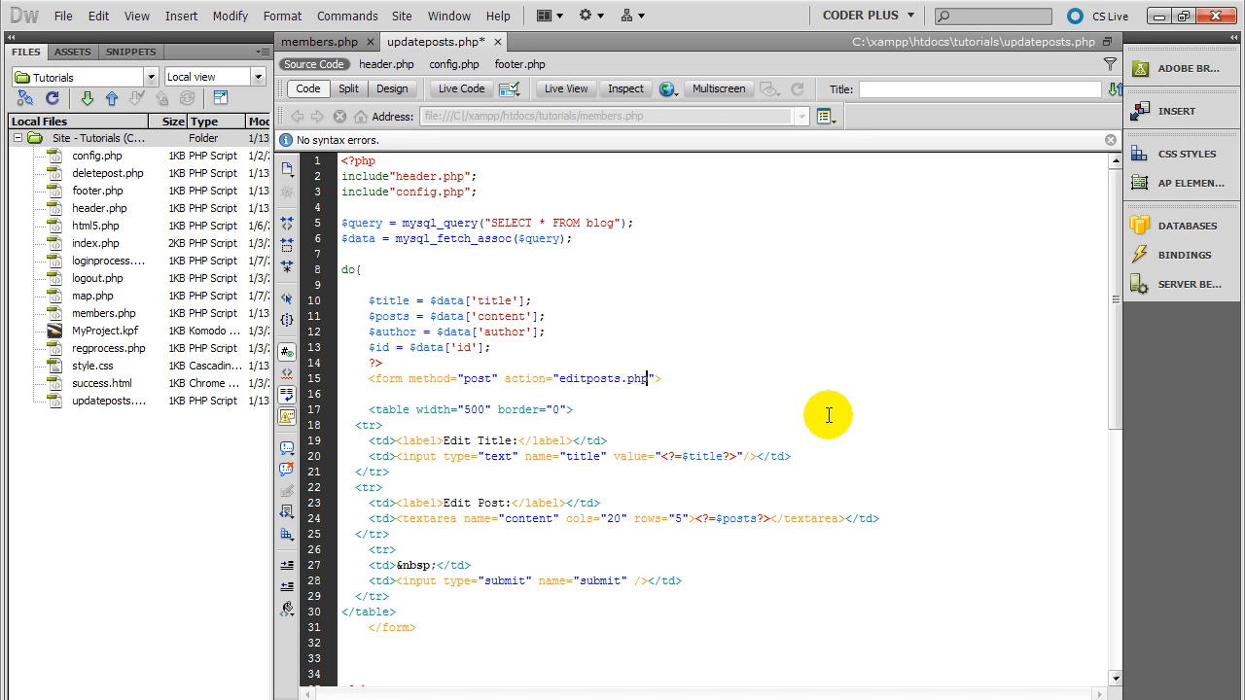
type("?")
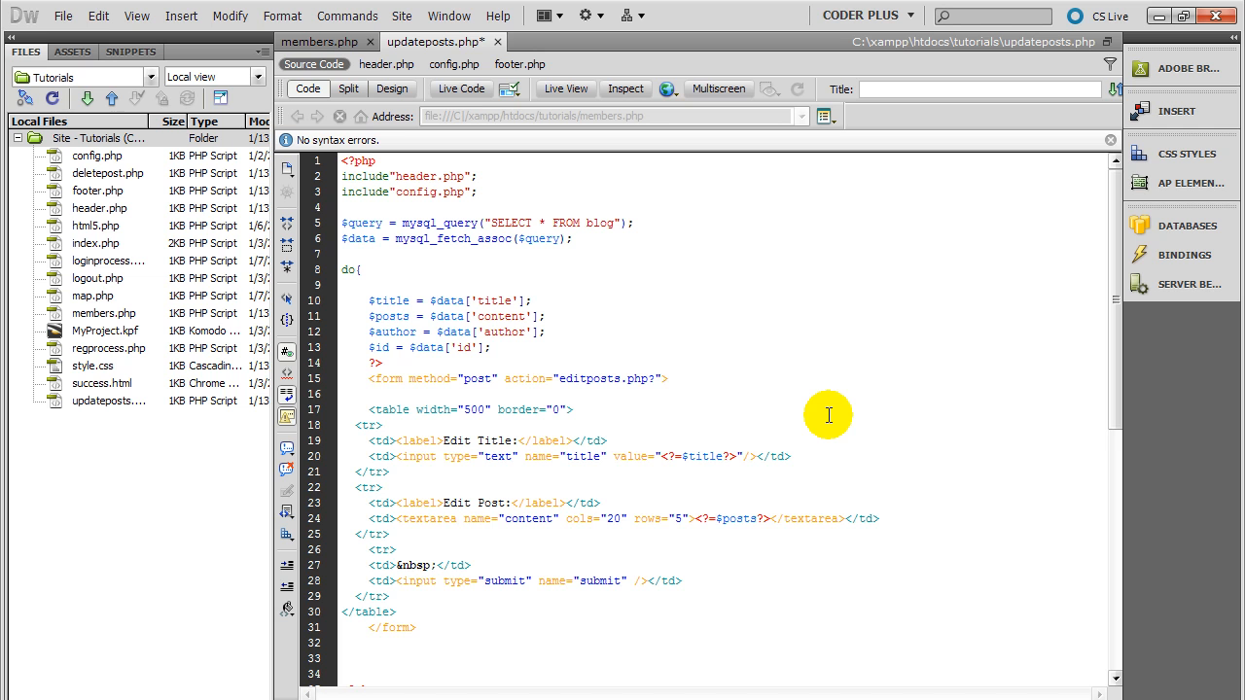
Append id=<?=$id to the action so the post's id travels in the query string.
left_click(653, 378)
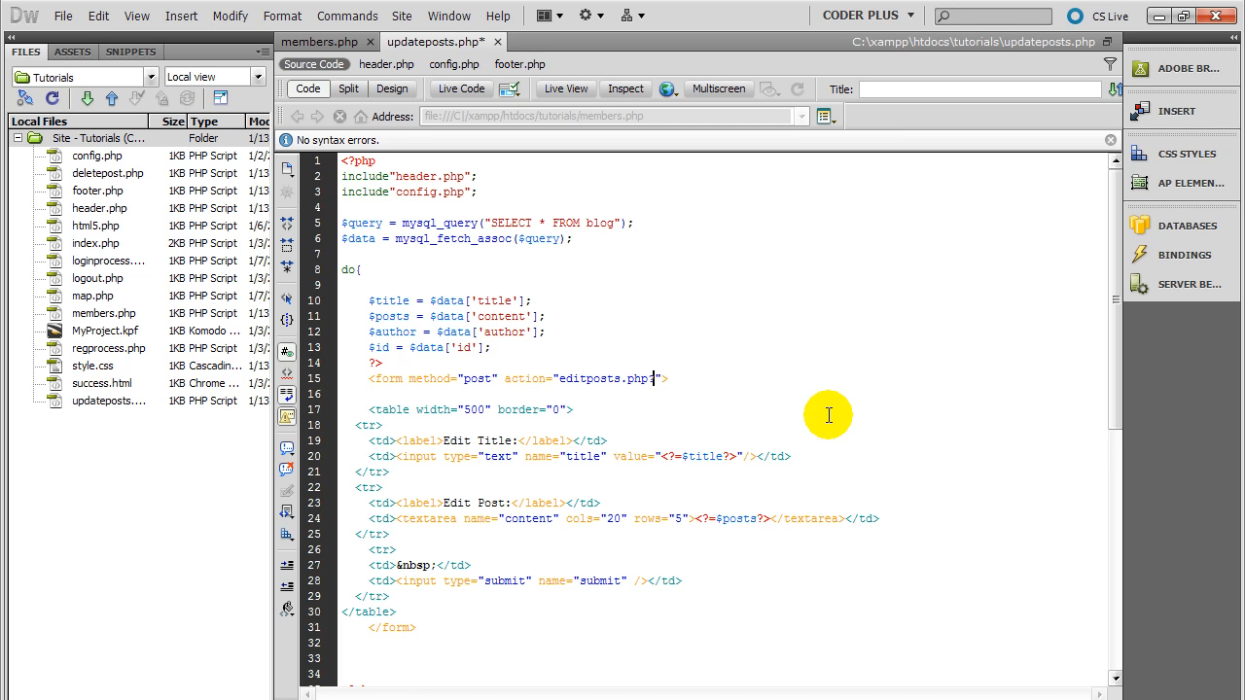
type("?id=")
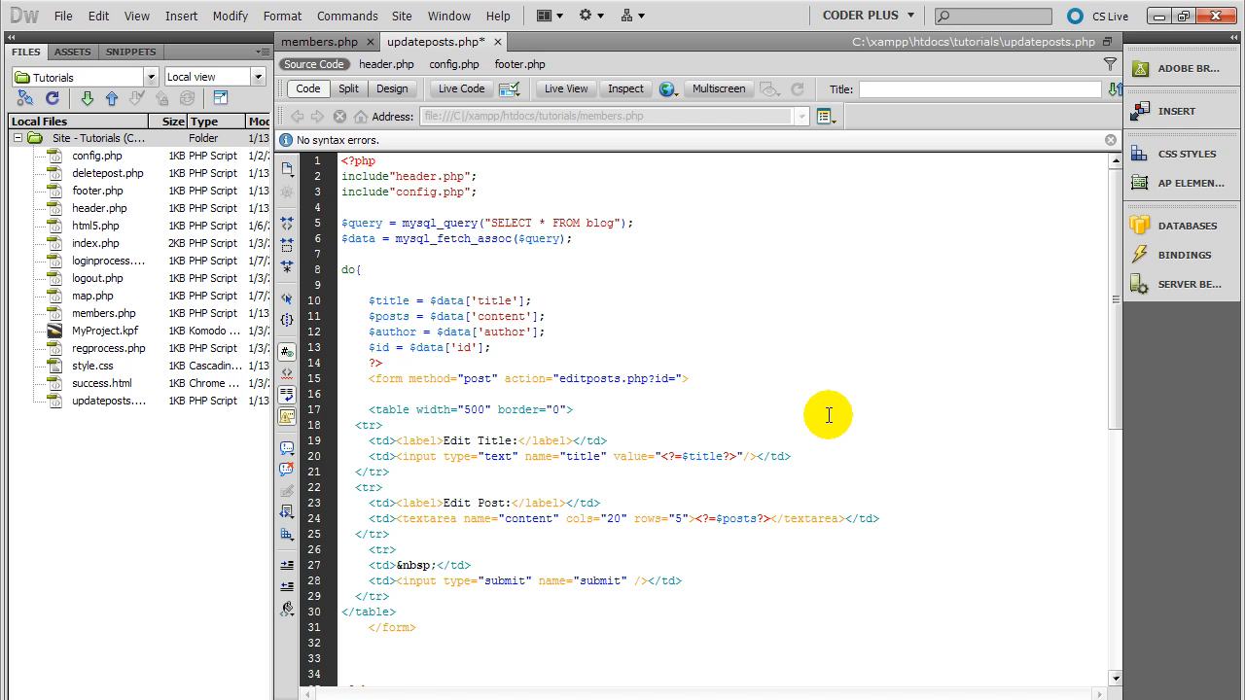
type("<?")
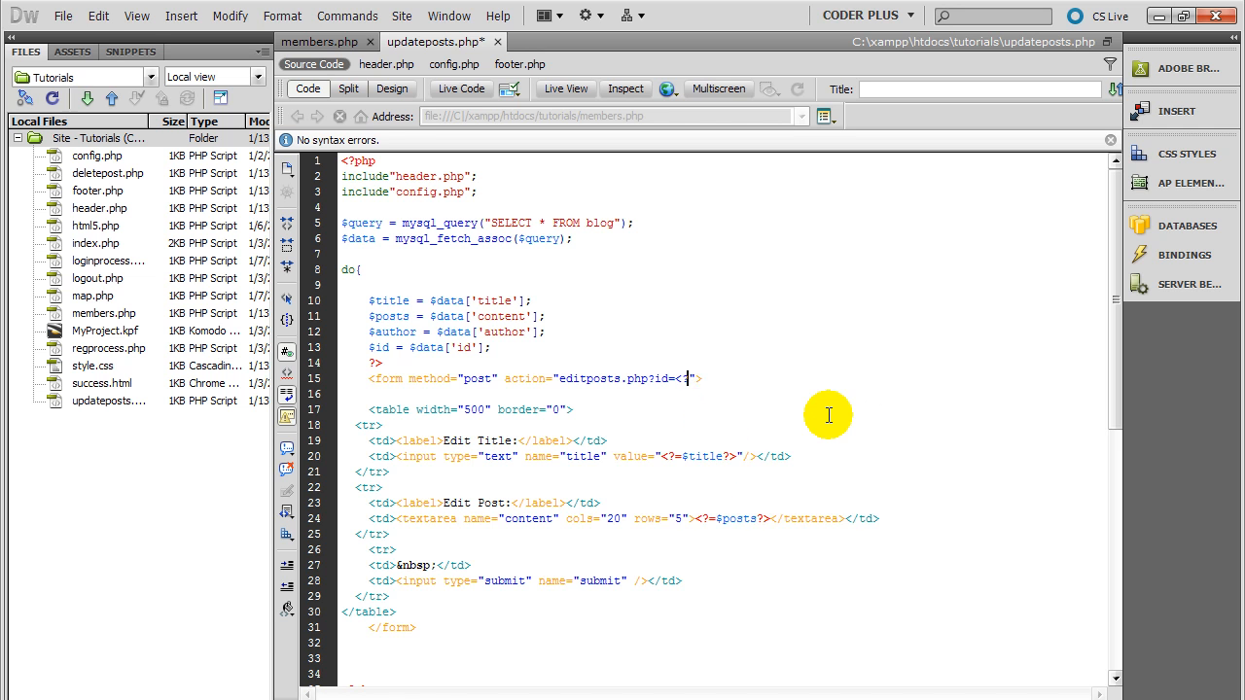
type("=?>")
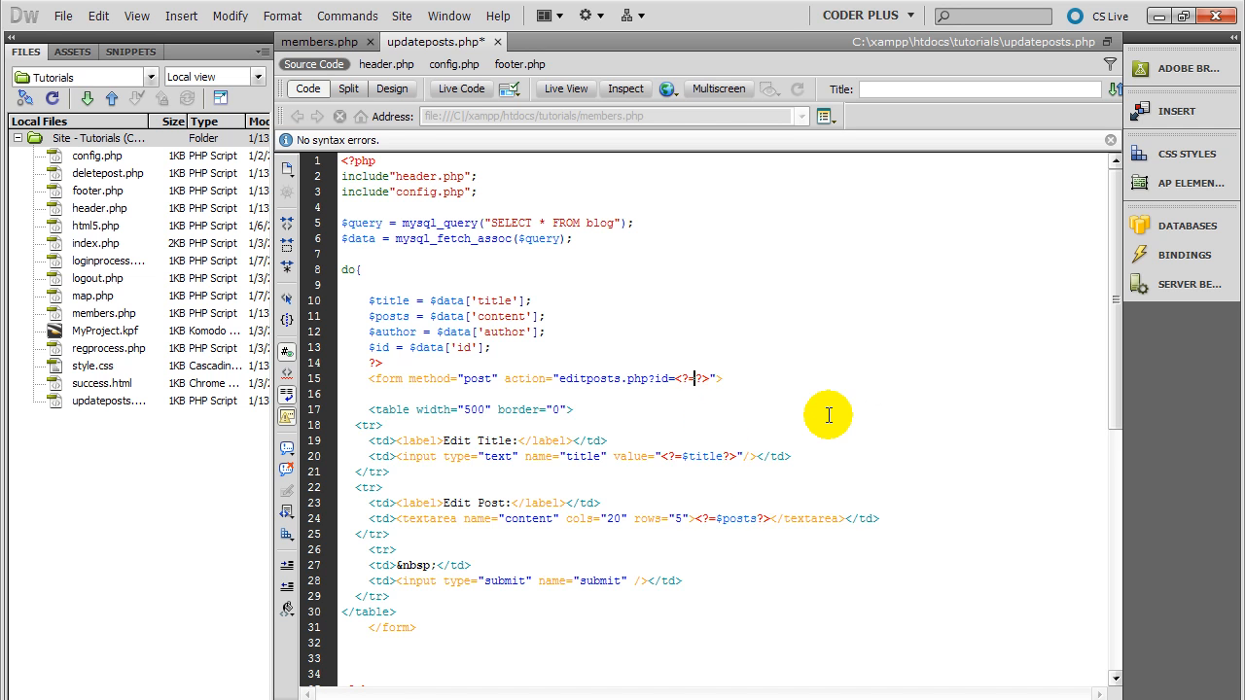
type("$id")
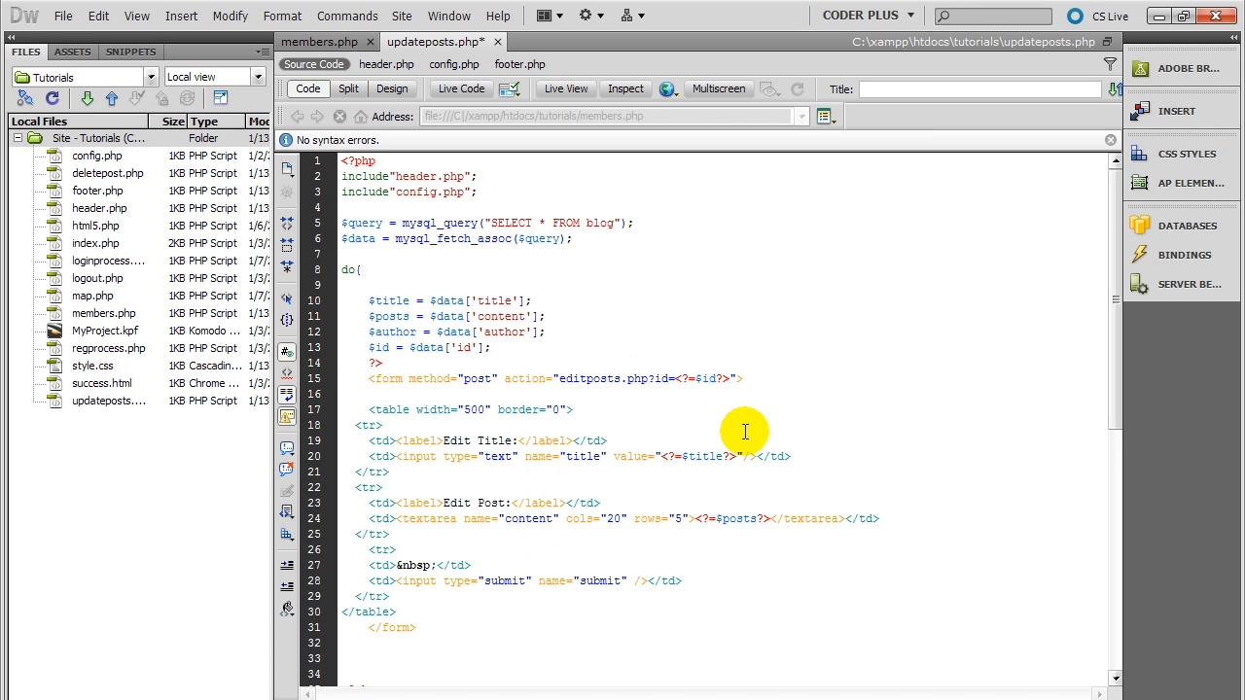
mouse_move(759, 389)
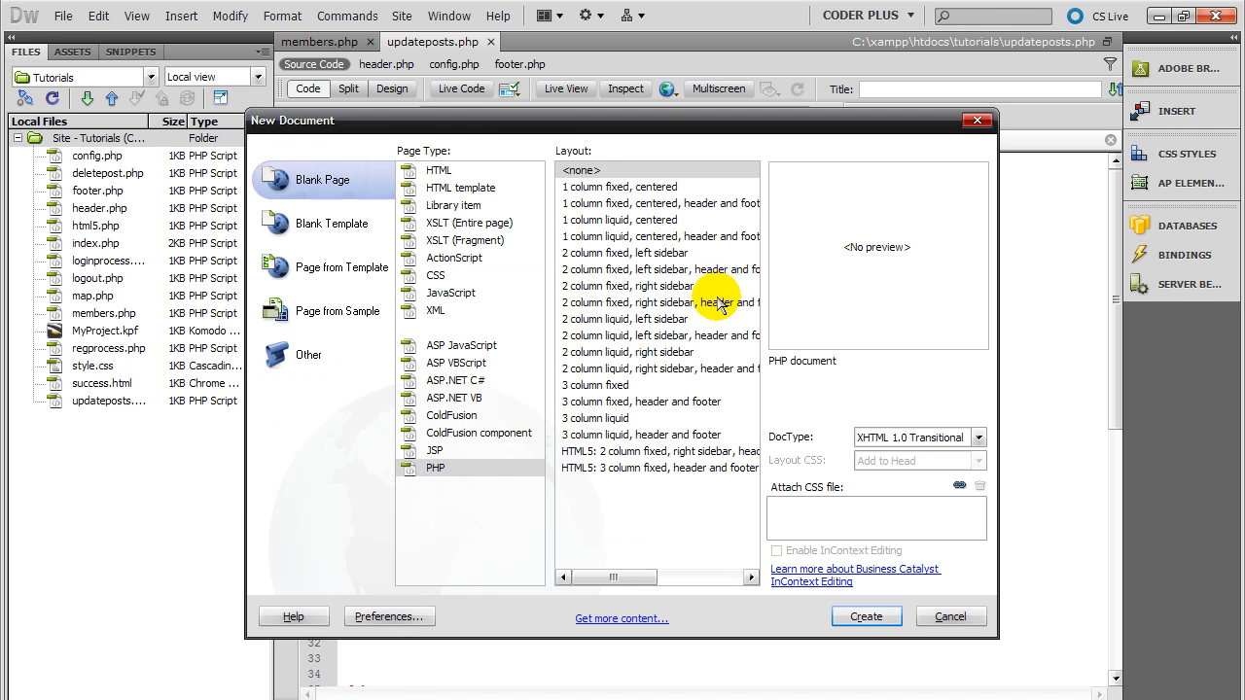
Create a new blank PHP document and show its source code.
left_click(435, 466)
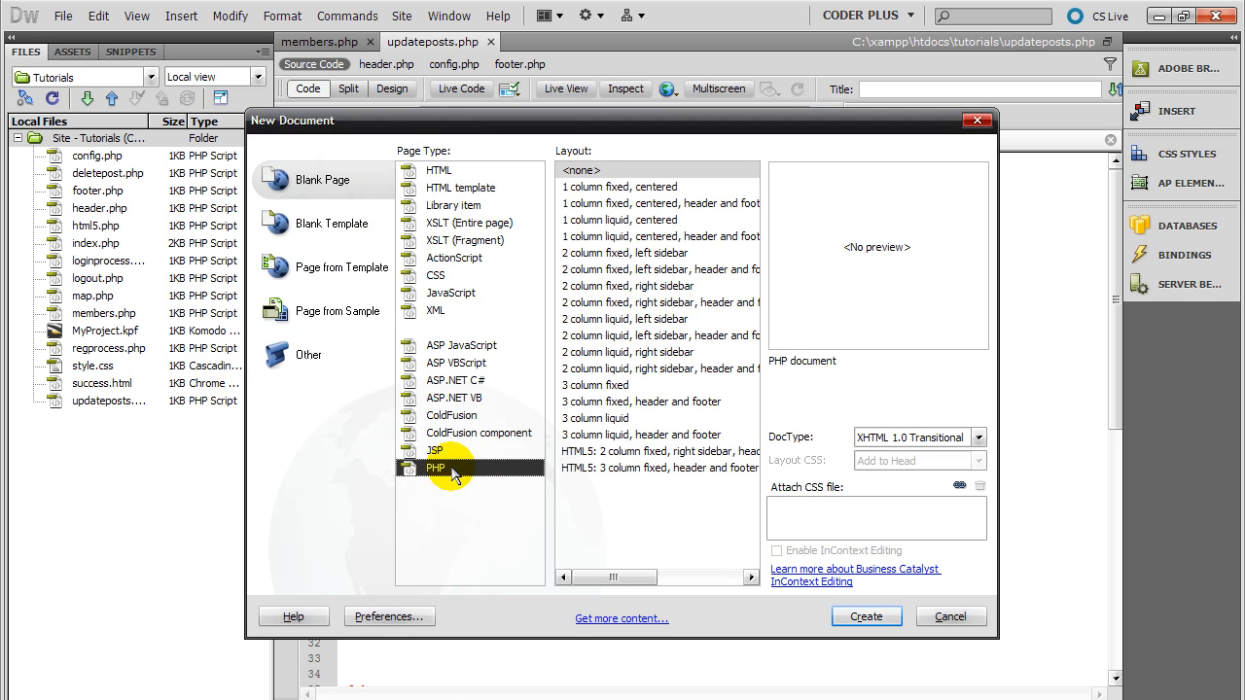
left_click(864, 615)
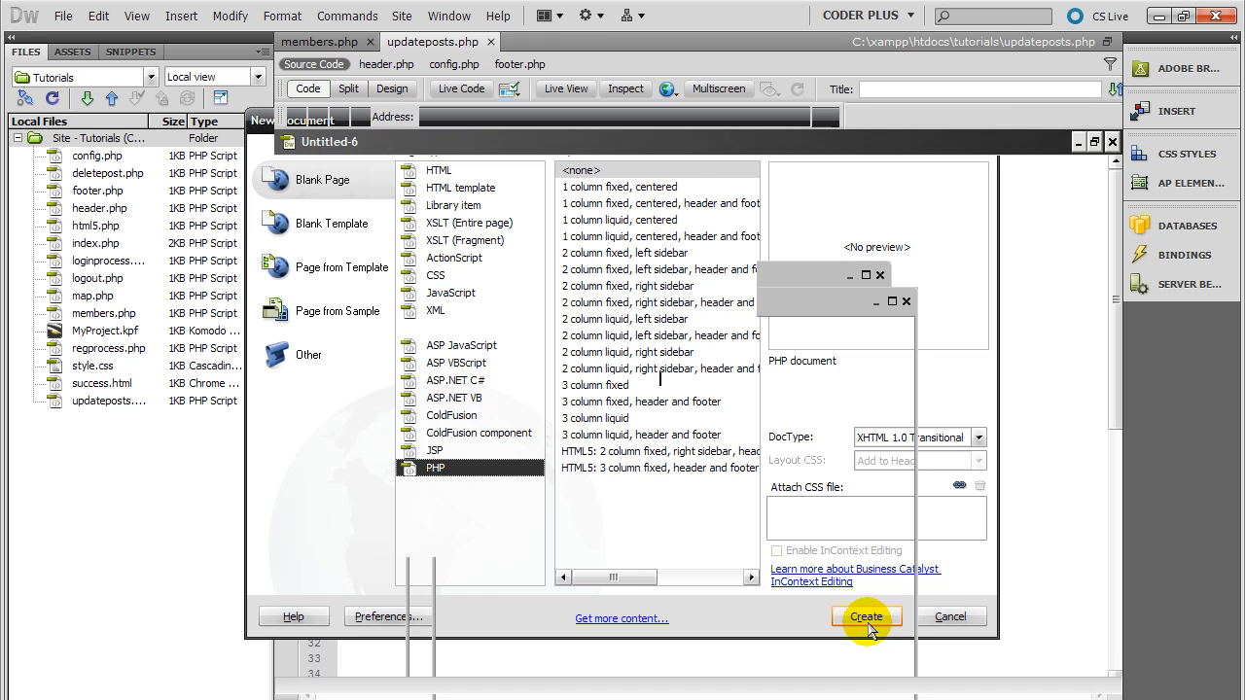
left_click(864, 616)
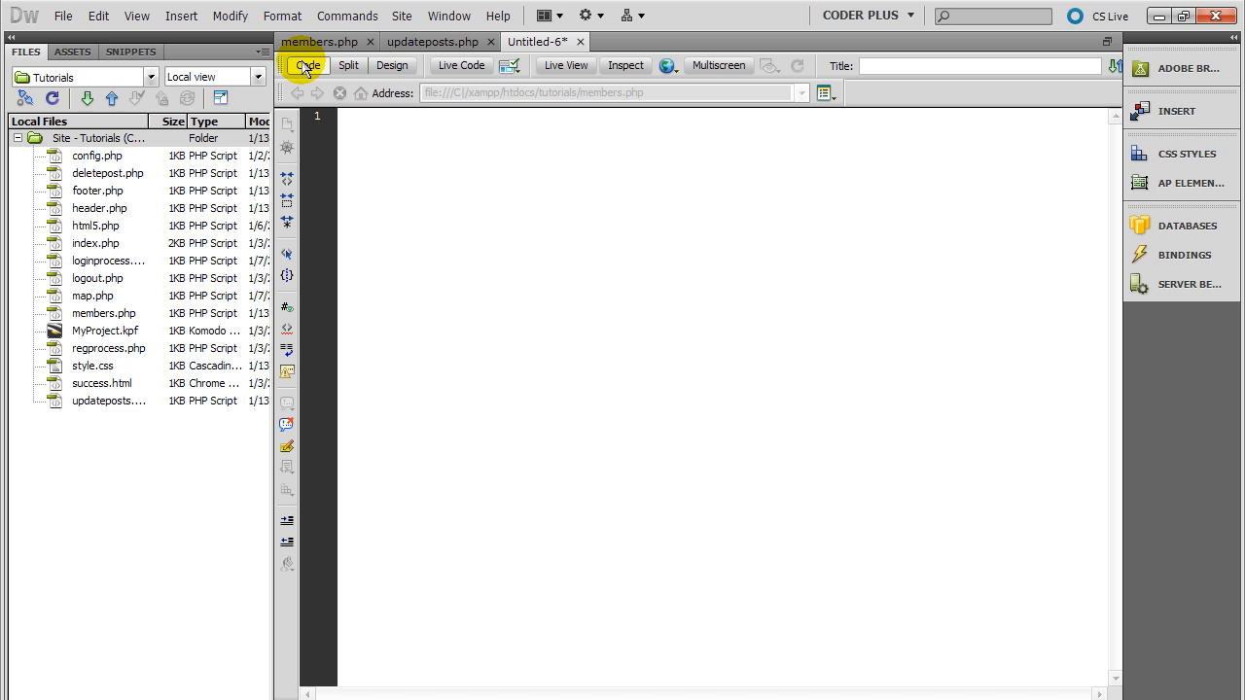
Start the PHP block and include config.php in the new file.
type("<?php")
type("?>")
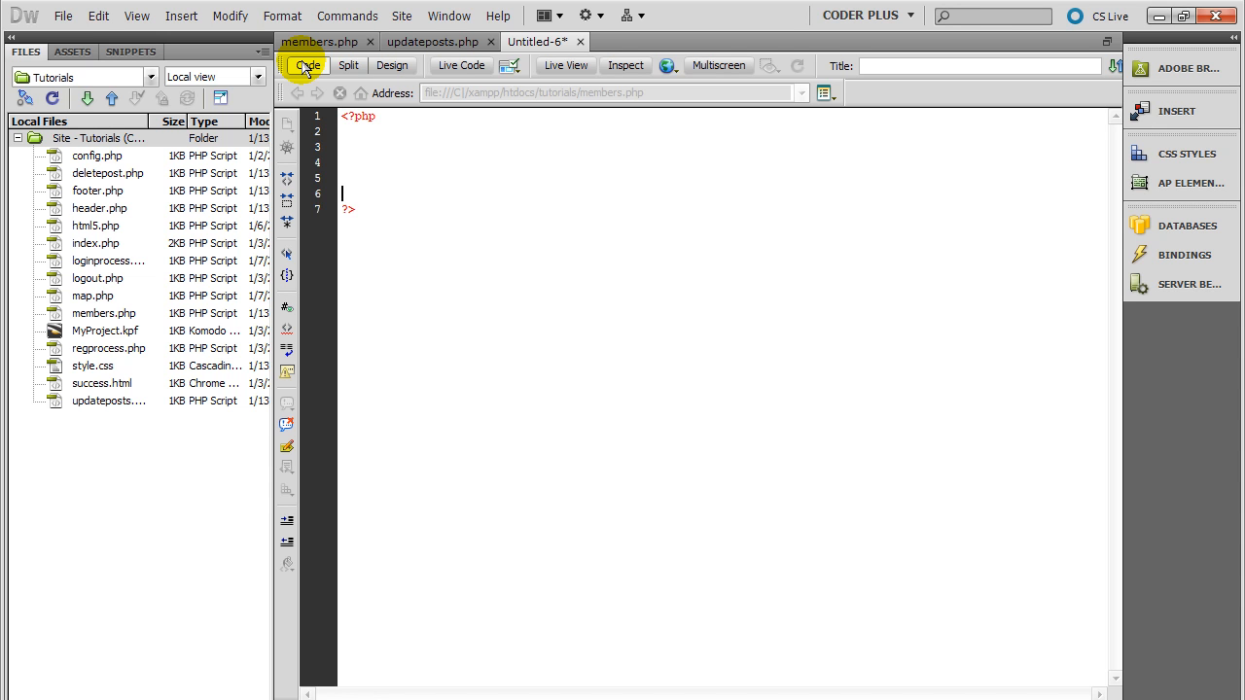
type("if")
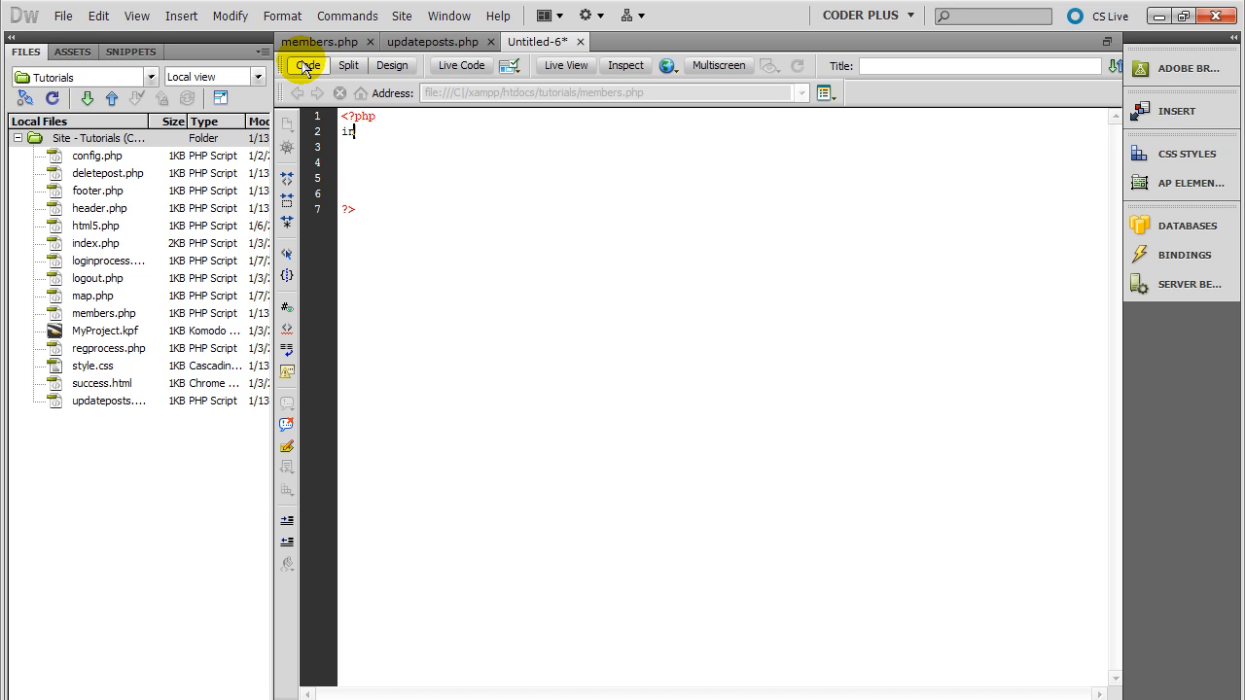
type("clude\"\";")
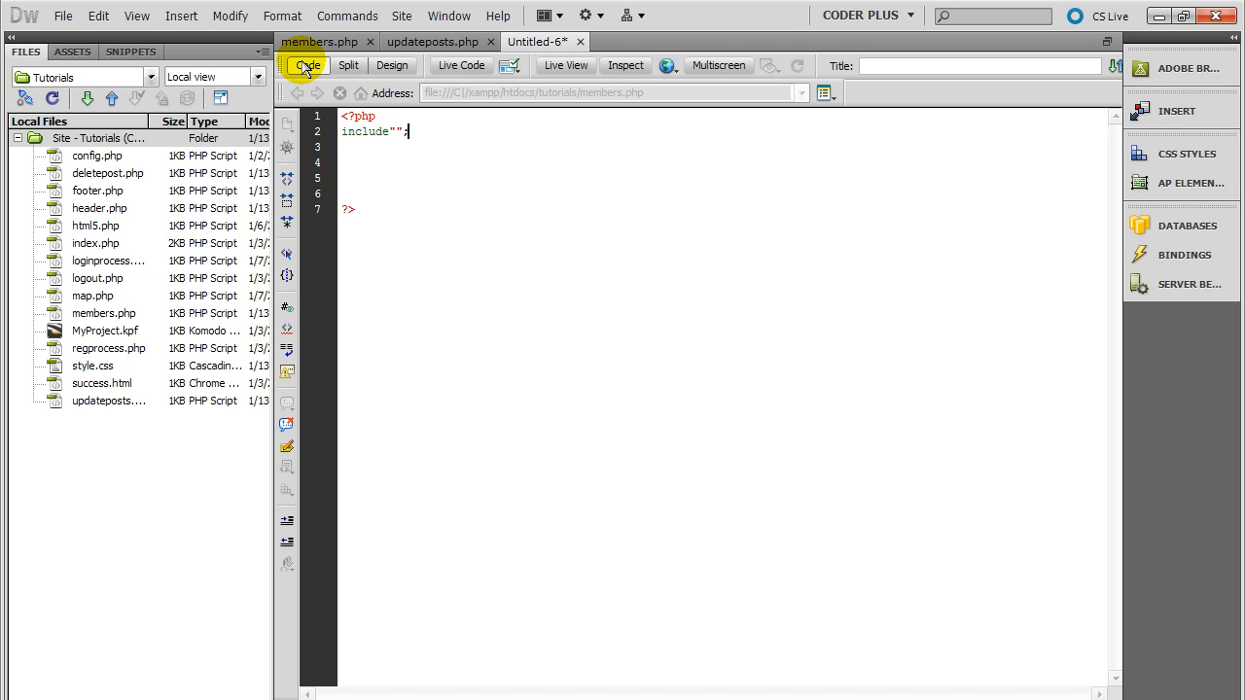
type("config.php")
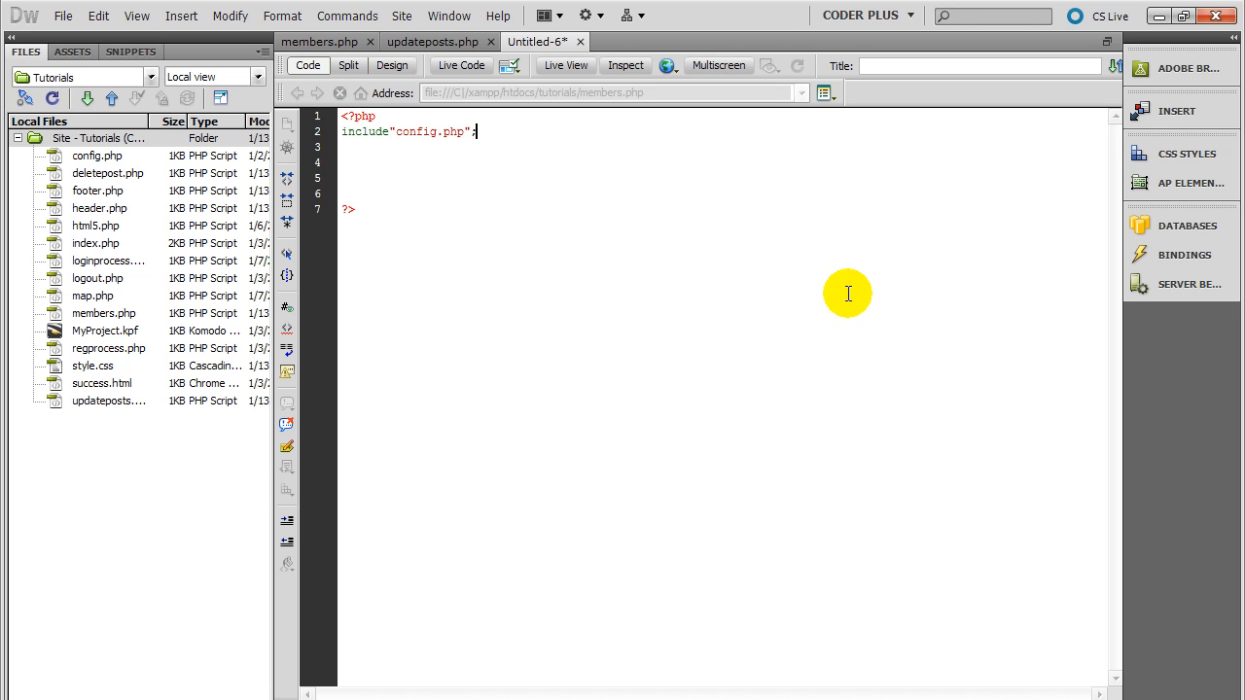
key("enter")
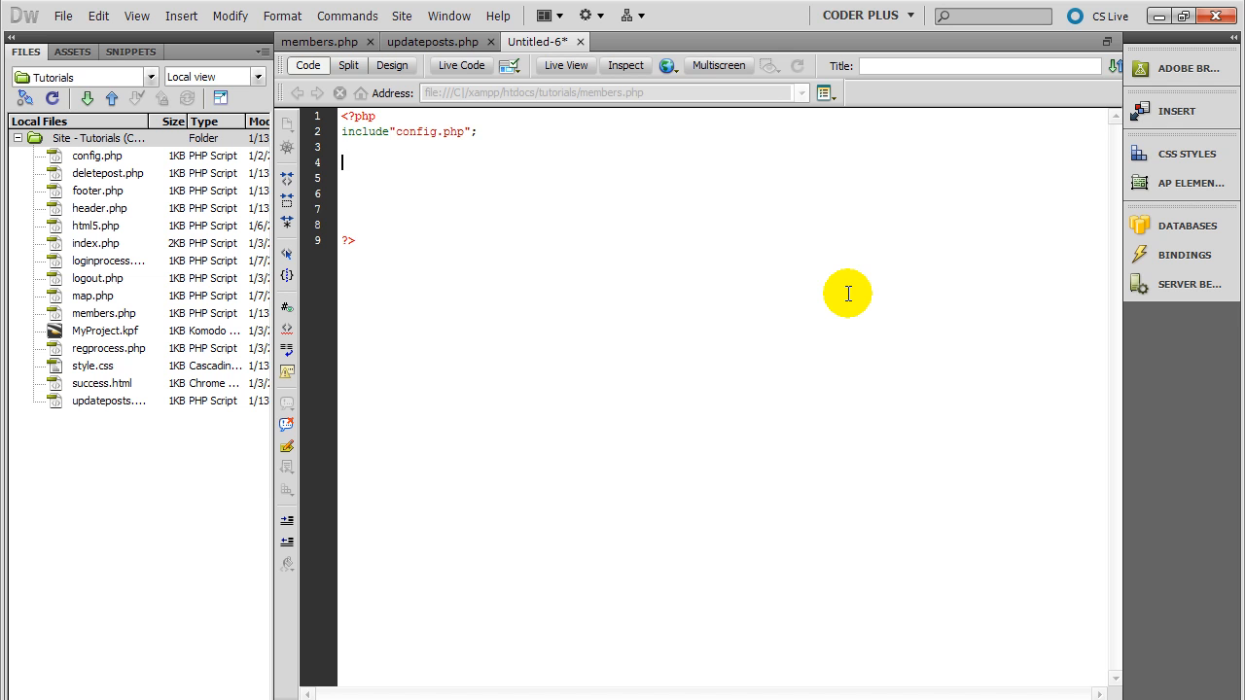
Store the id from the query string with $id = $_GET['id'];.
type("$")
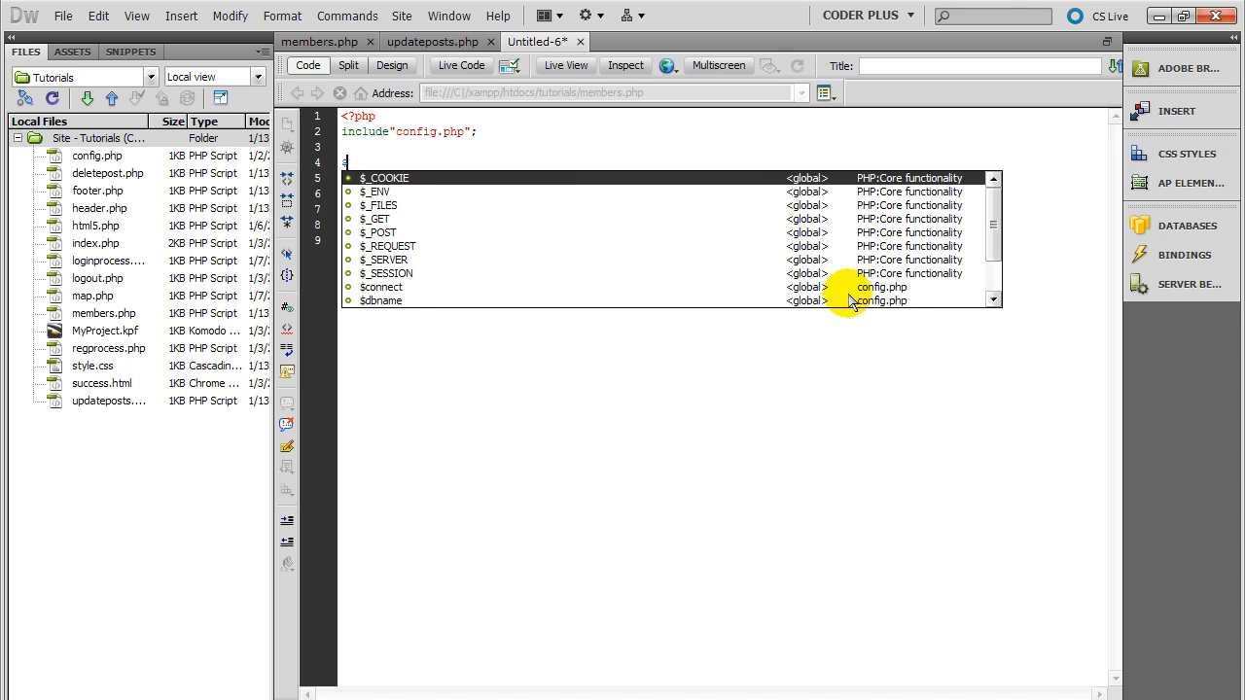
type("$id =")
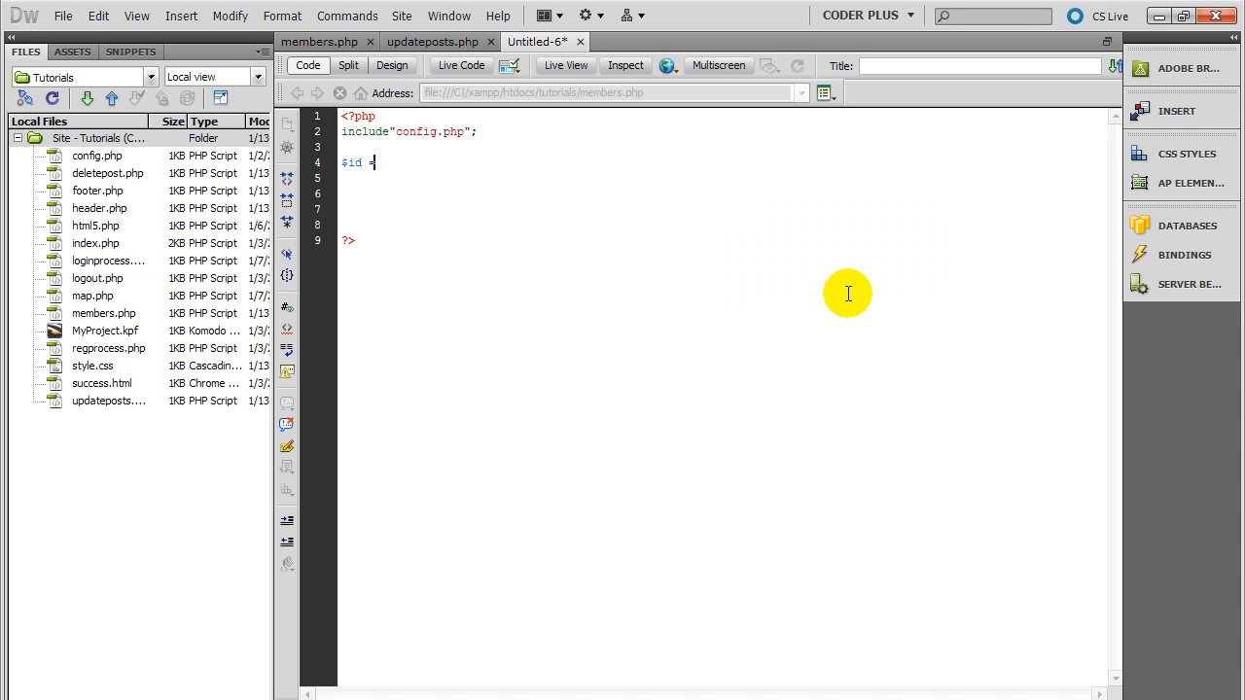
type("$")
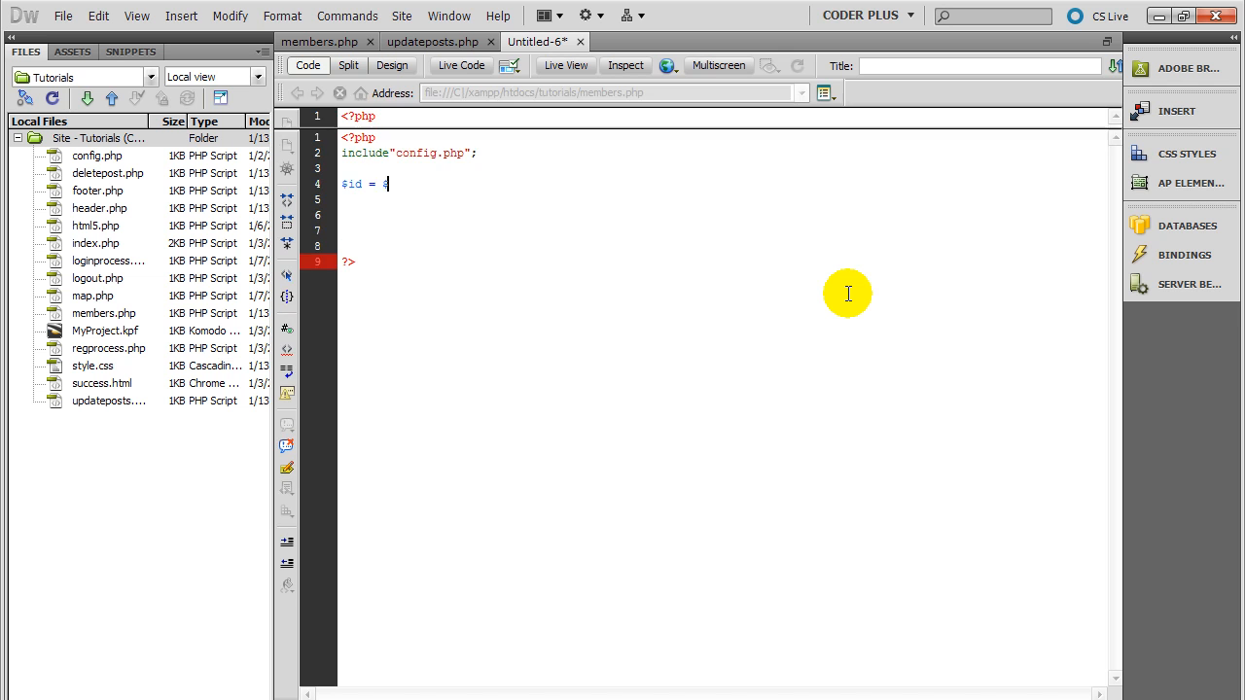
type("$")
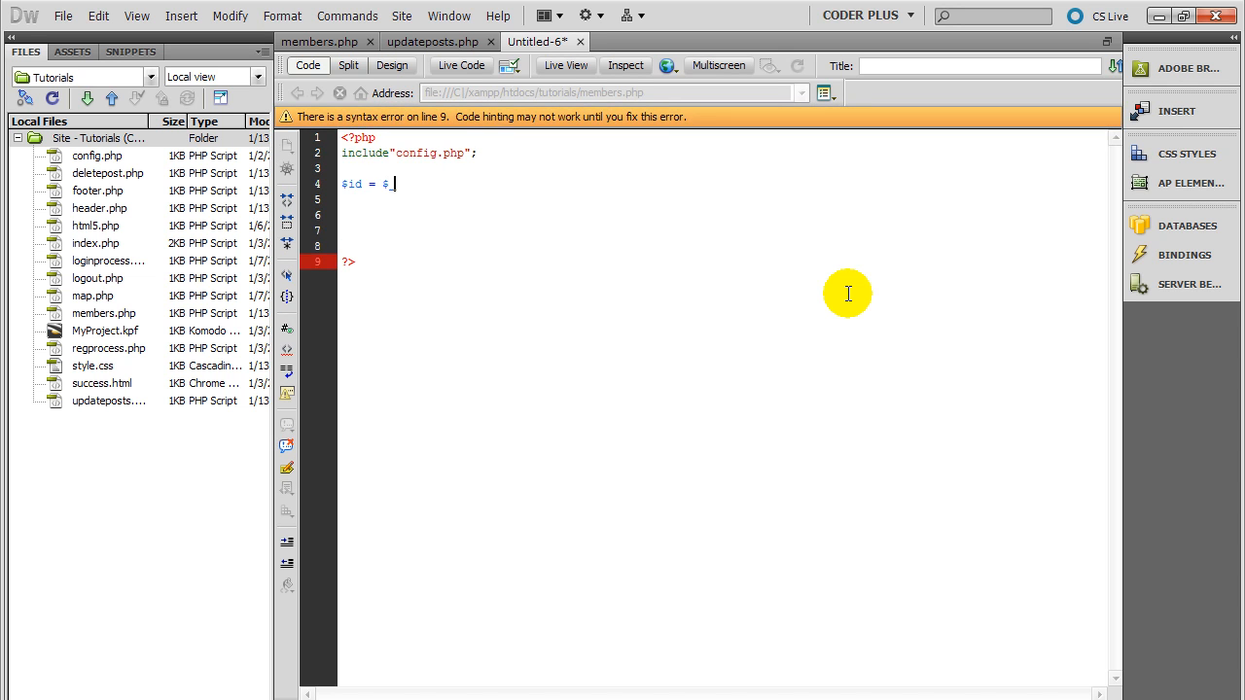
type("_GET[''];")
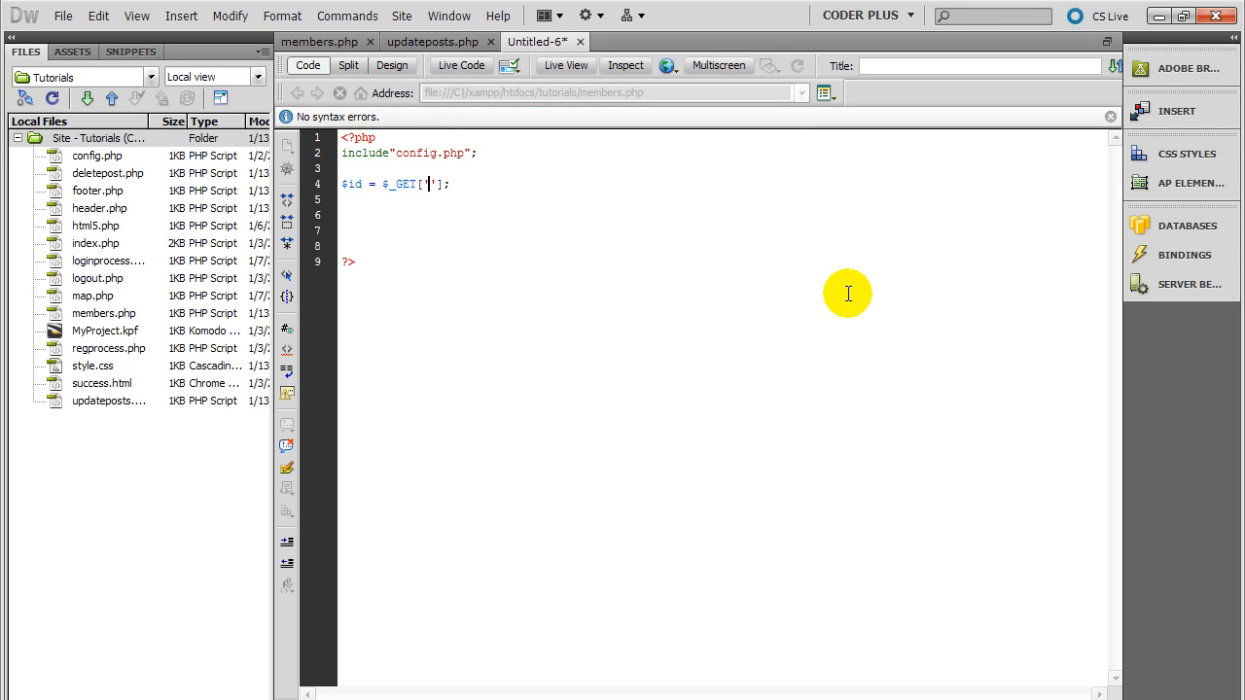
type("id")
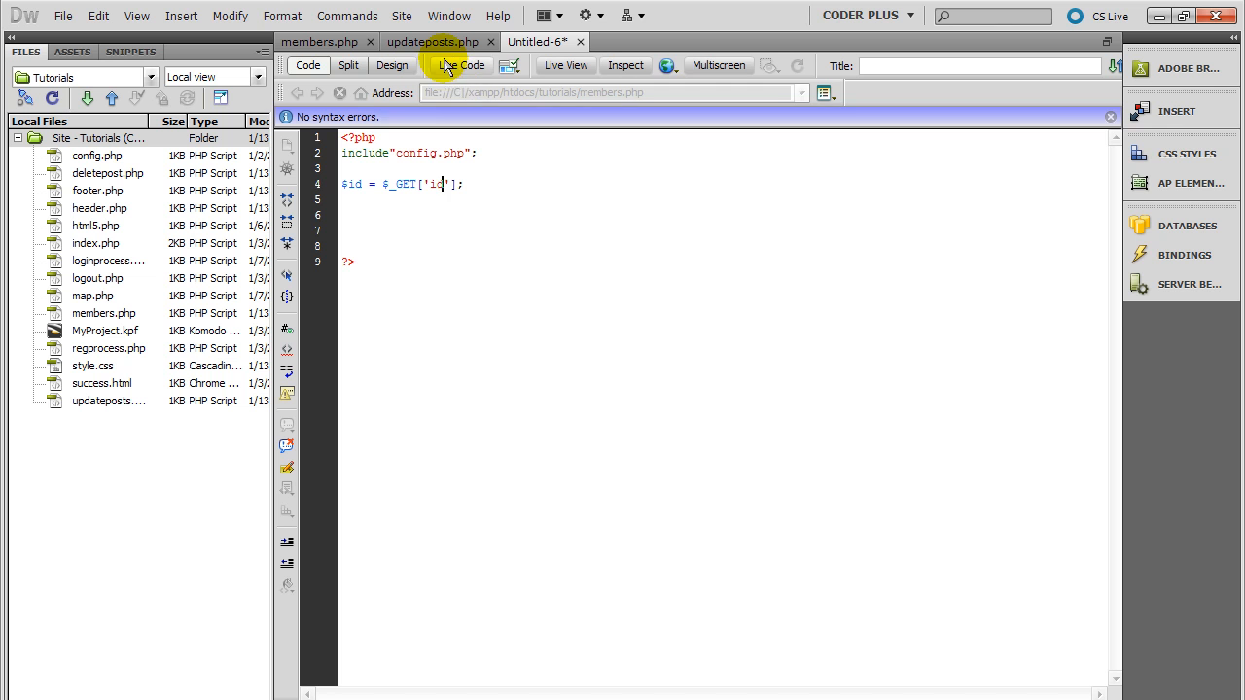
left_click(432, 43)
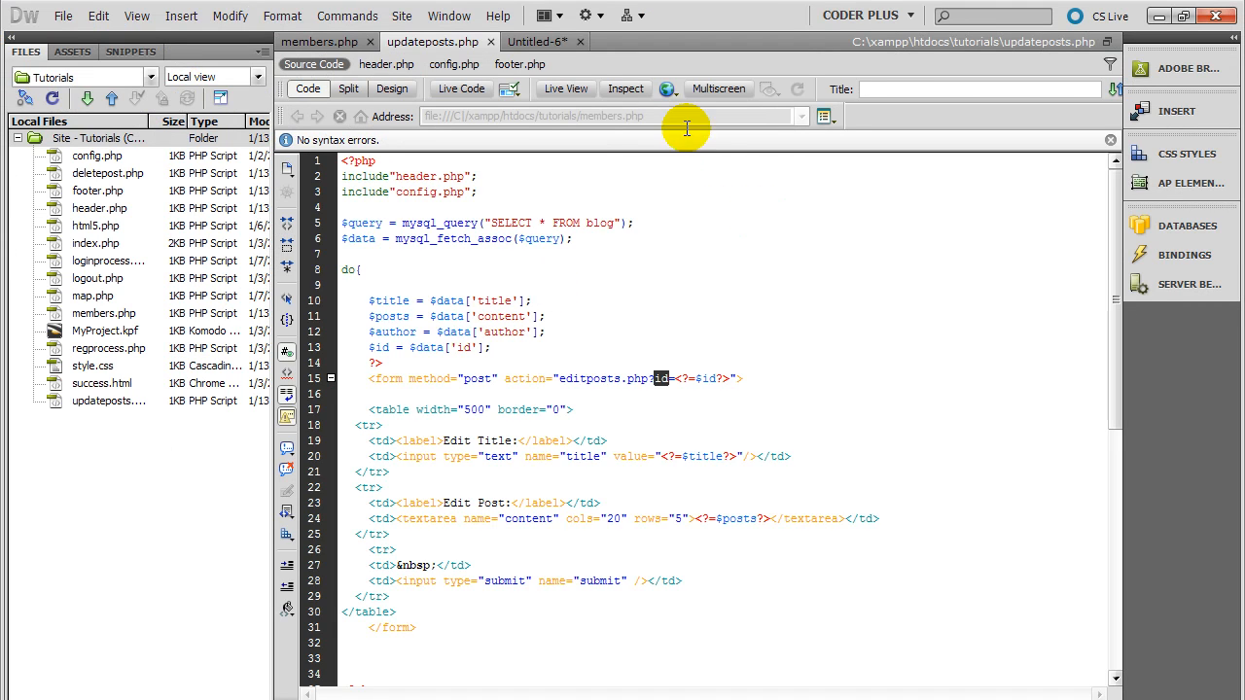
Bring the untitled PHP document to the front for saving.
left_click(541, 43)
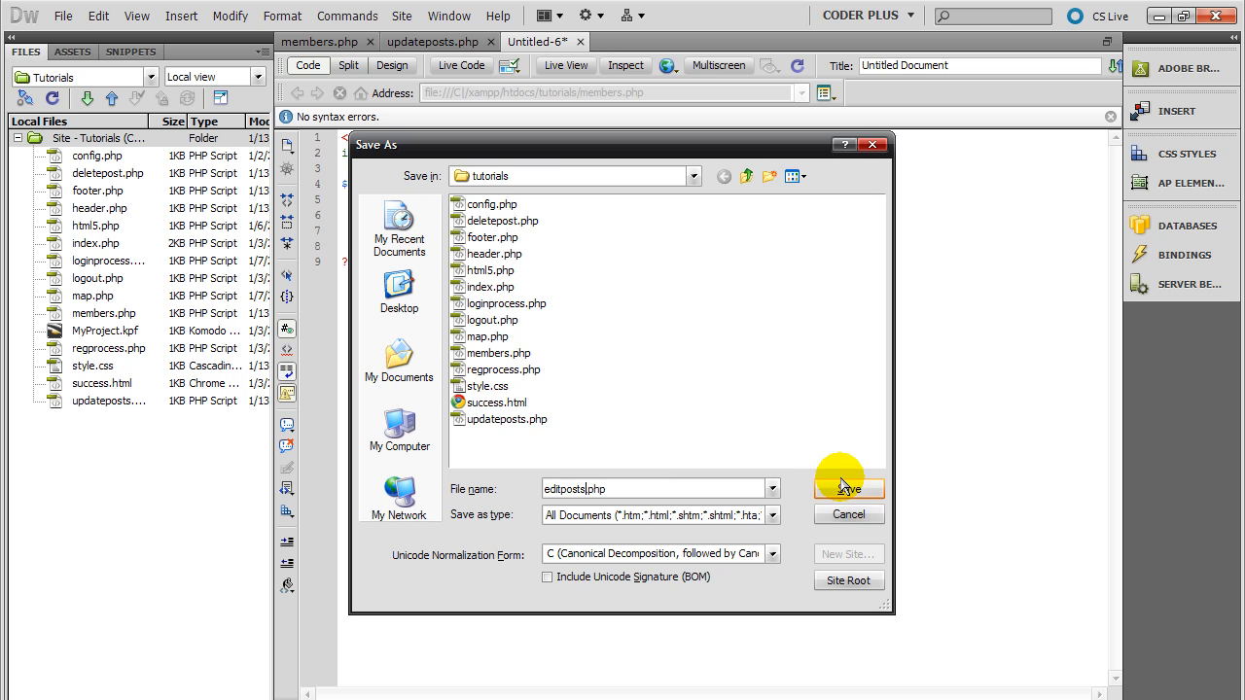
Save the new file as editposts.php in the tutorials folder.
left_click(848, 488)
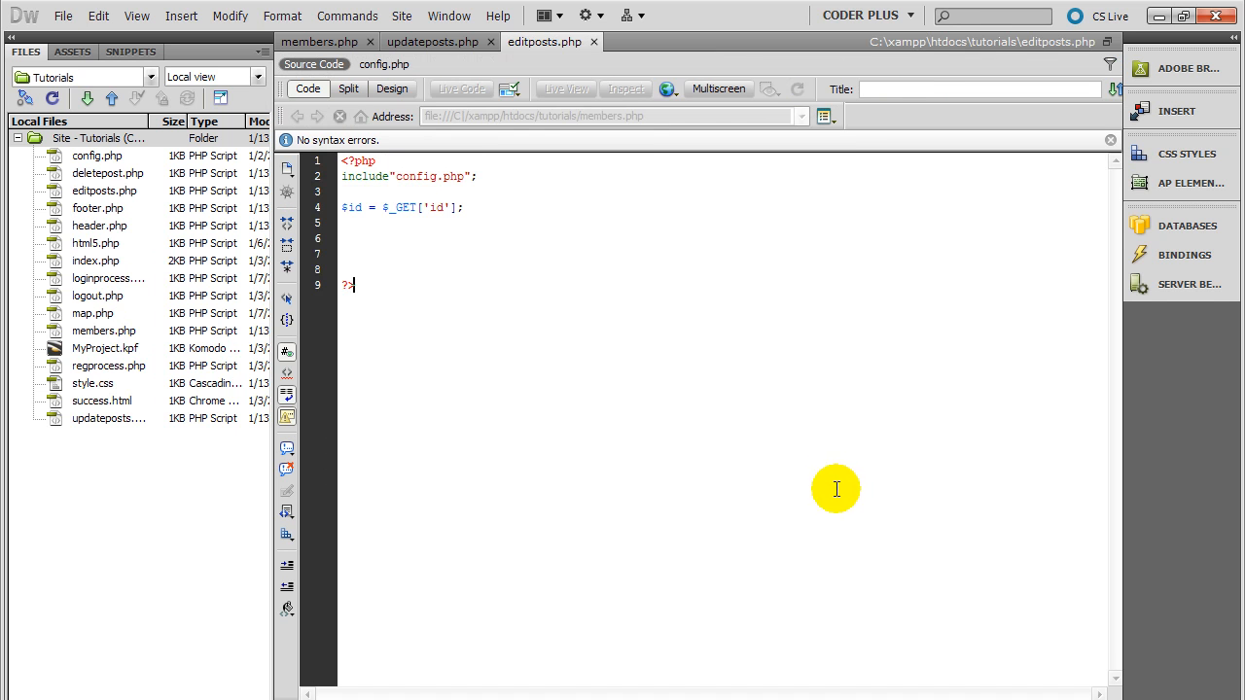
left_click(436, 43)
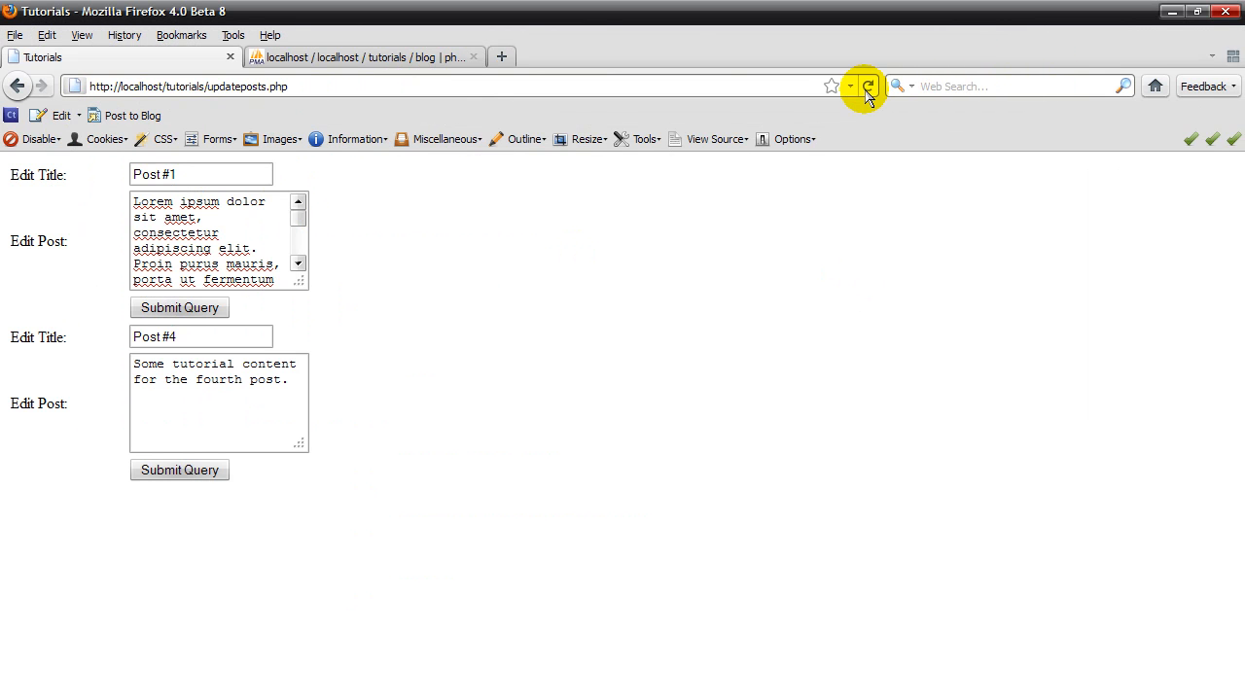
Reload updateposts.php, check the form actions in page source, then show the phpMyAdmin blog table.
left_click(867, 86)
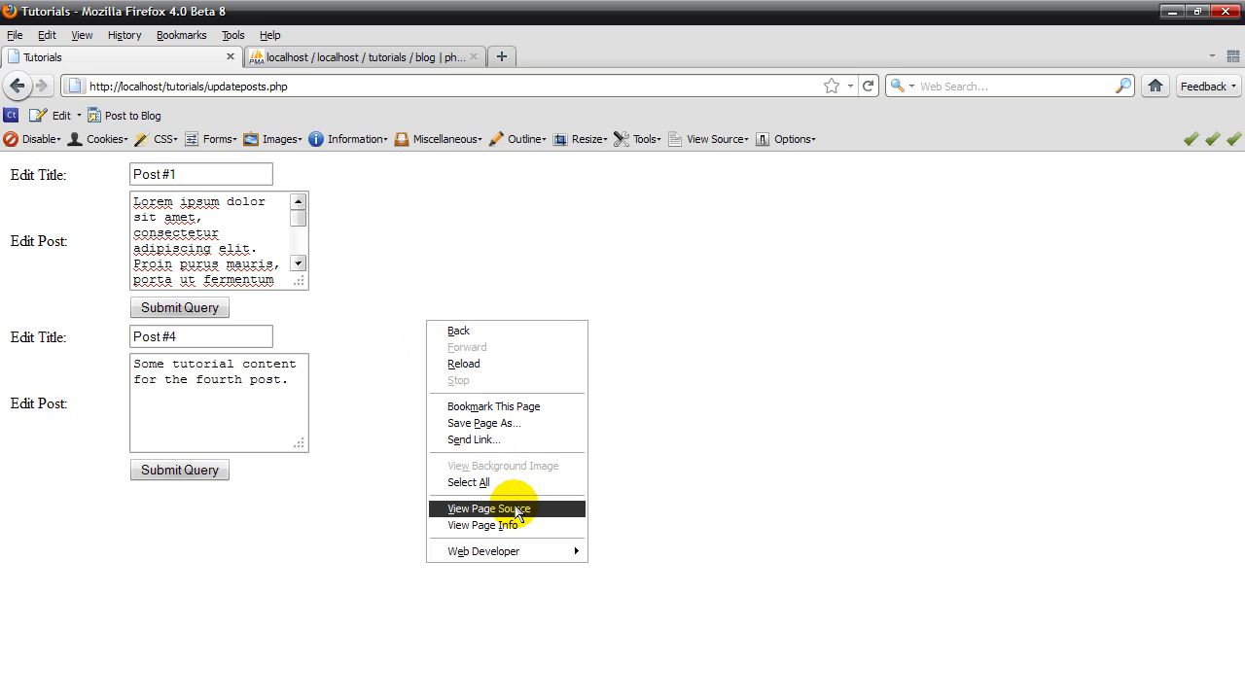
left_click(488, 508)
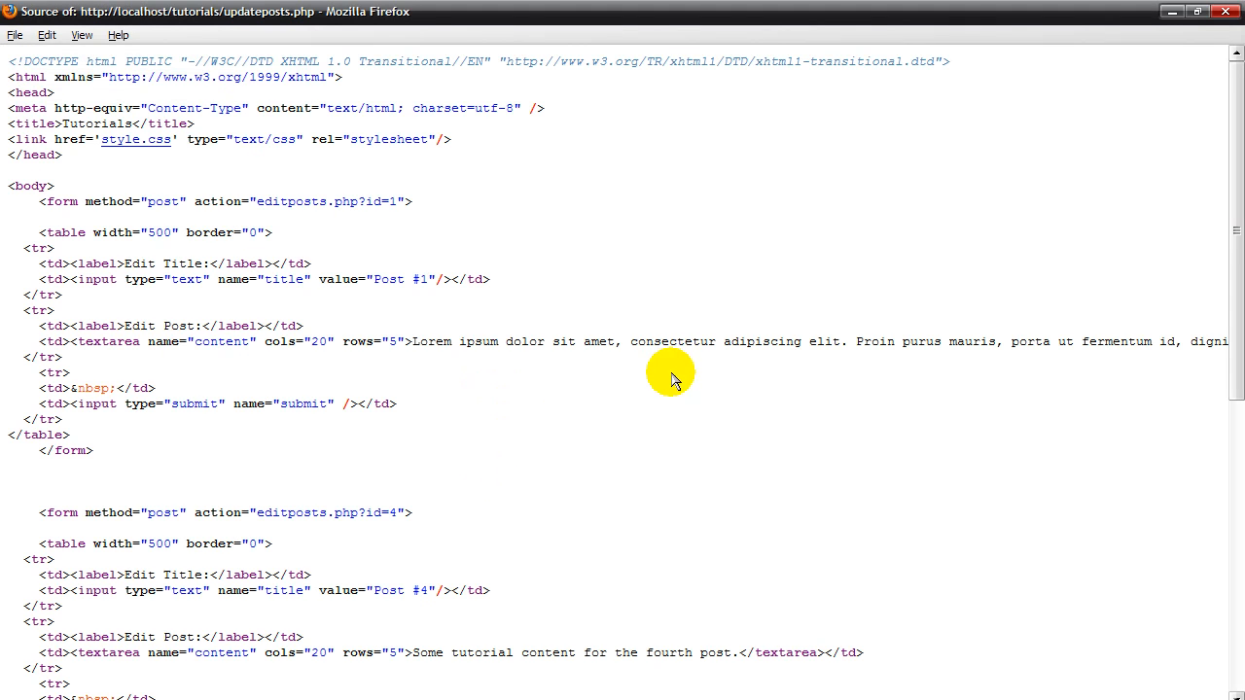
left_click_drag(671, 379, 471, 456)
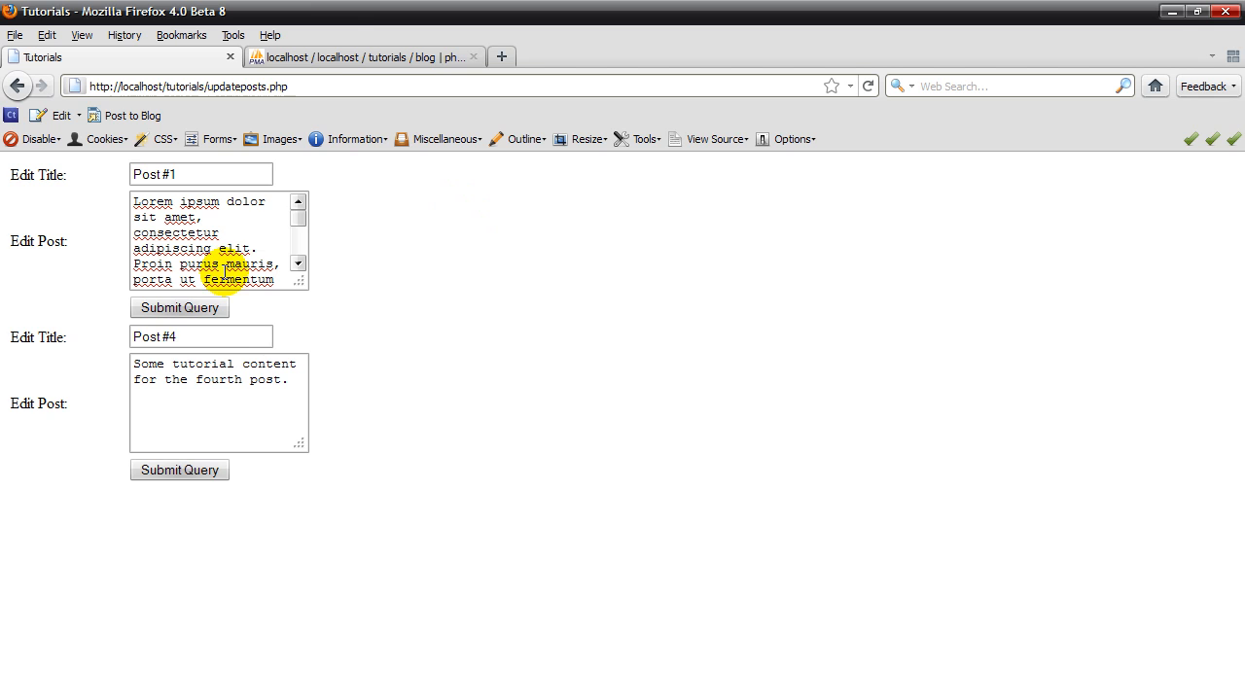
left_click(365, 57)
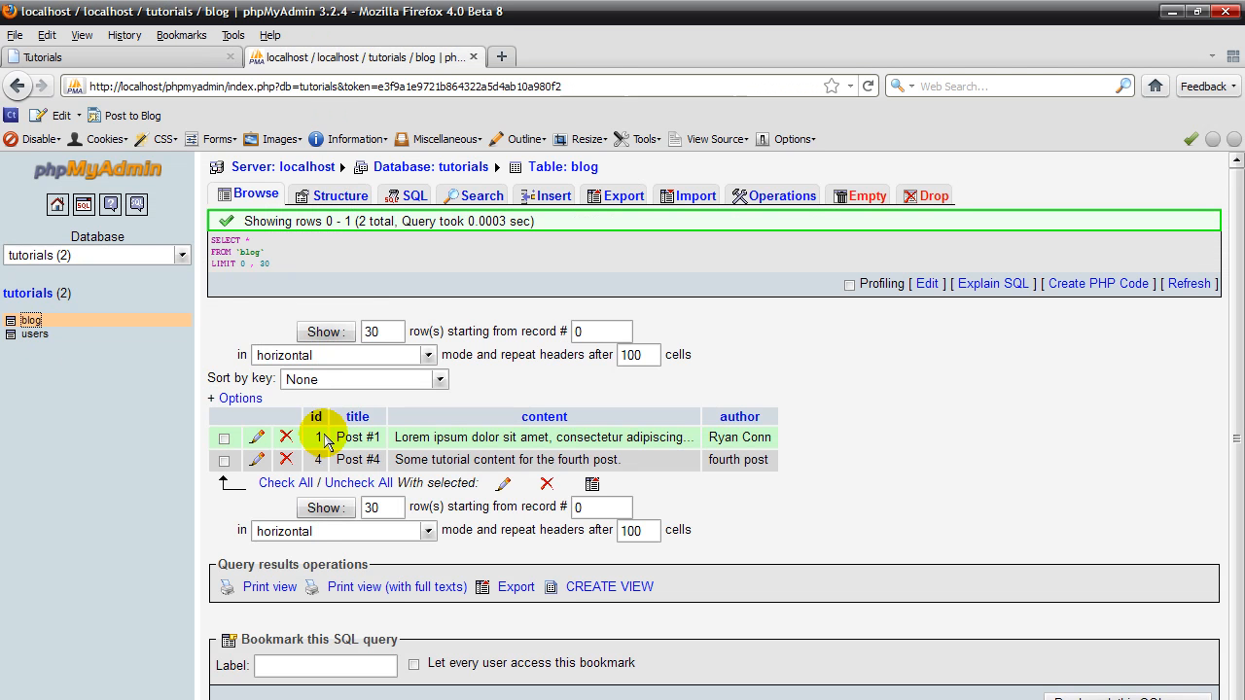
mouse_move(322, 449)
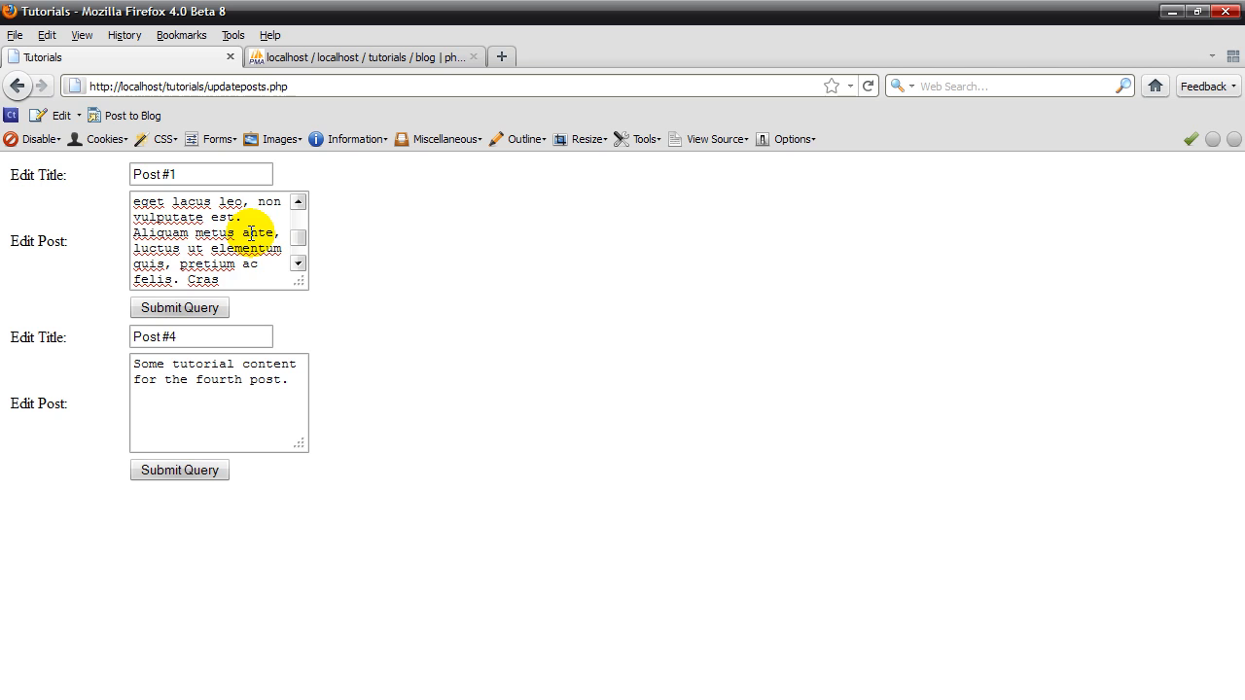
Return to the updateposts page and back to Dreamweaver.
left_click(297, 263)
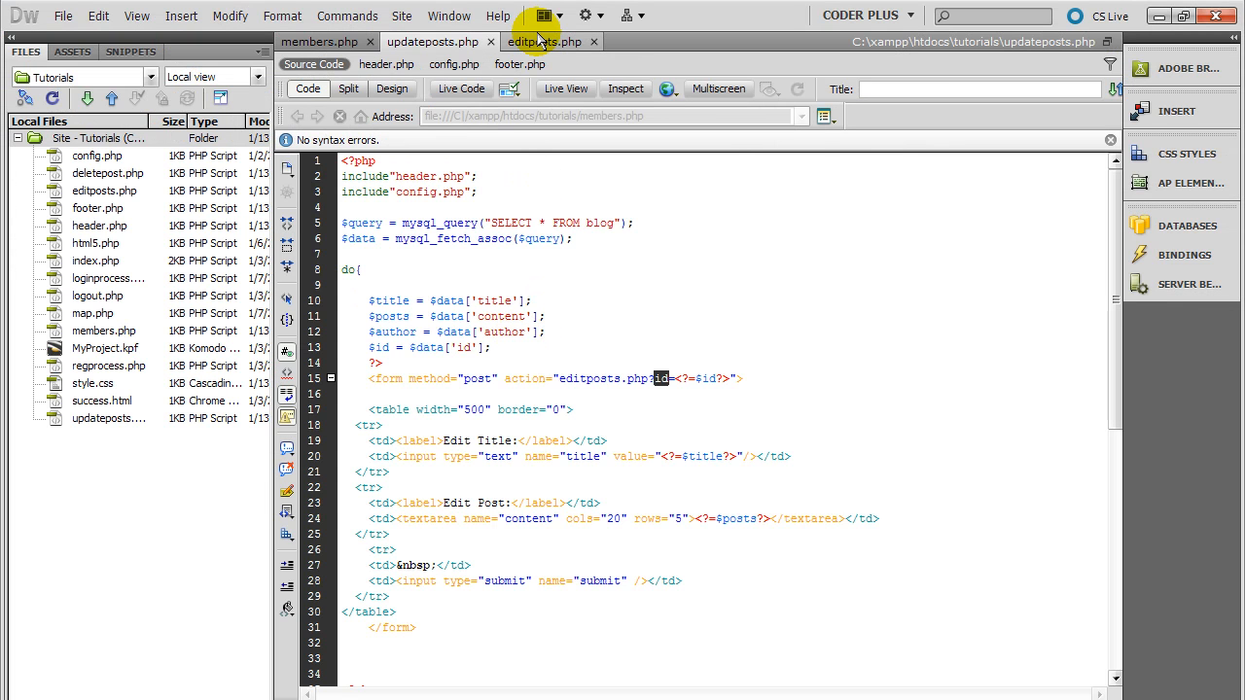
Add an empty mysql_query(""); call below the $id line in editposts.php.
left_click(545, 41)
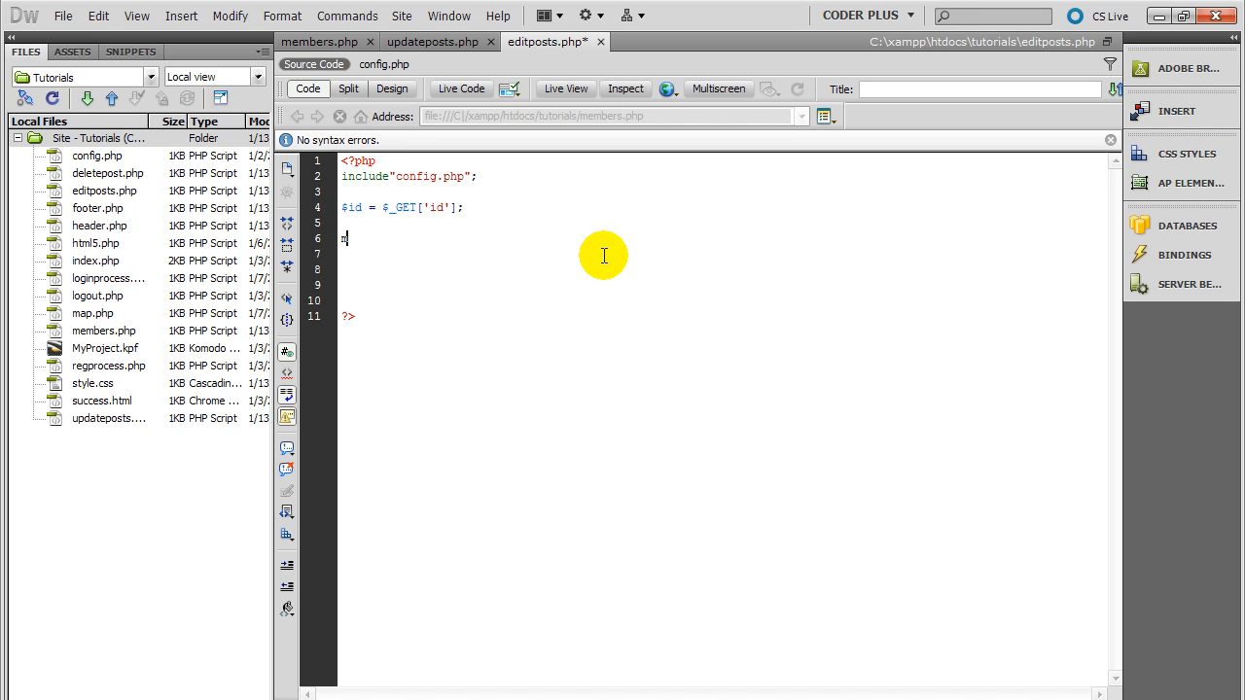
type("mysql_")
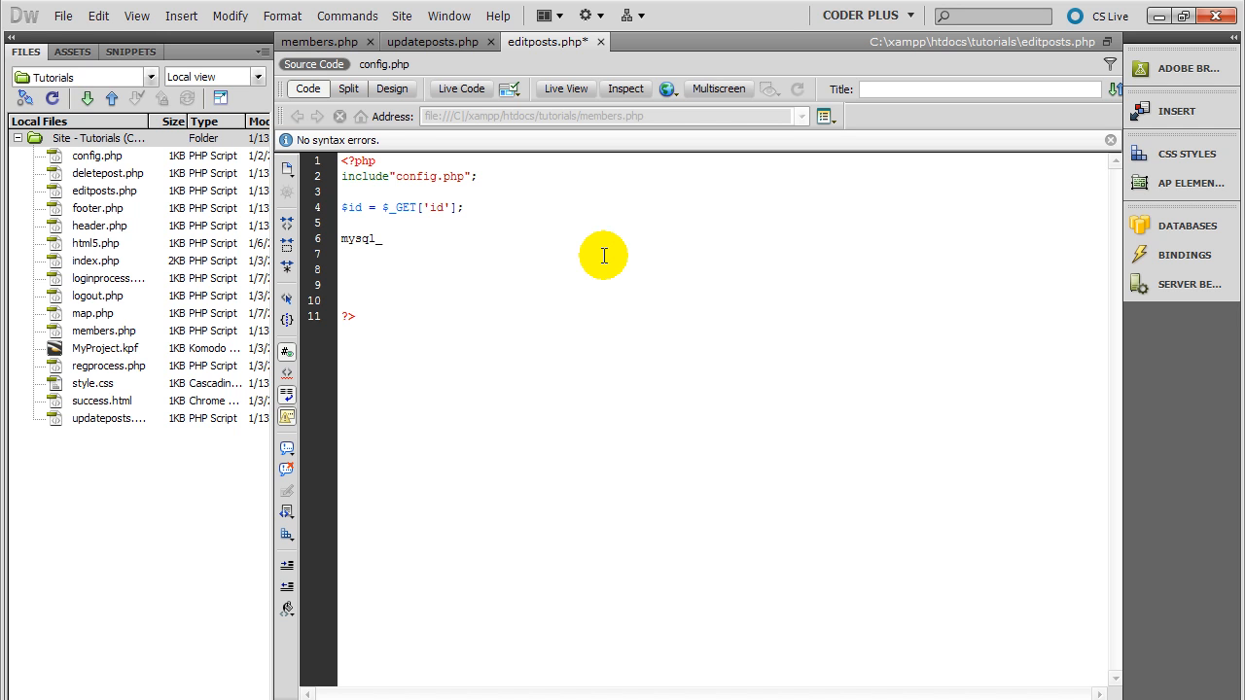
type("_query();")
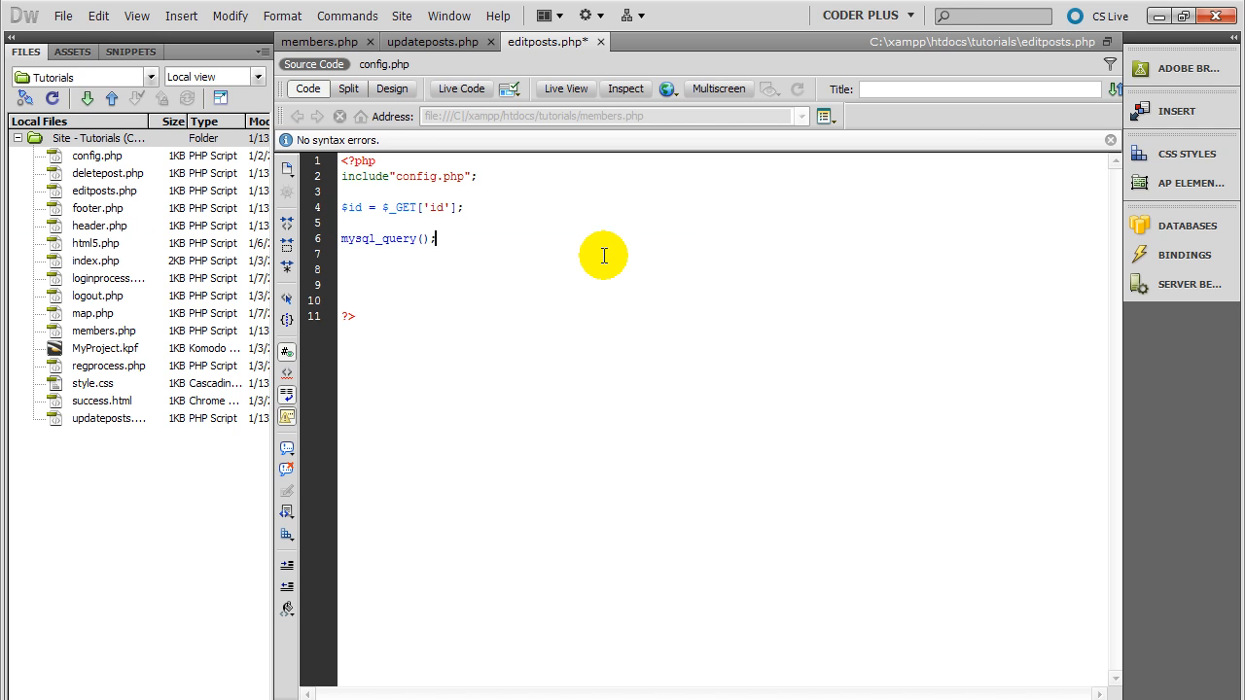
type("\"\"")
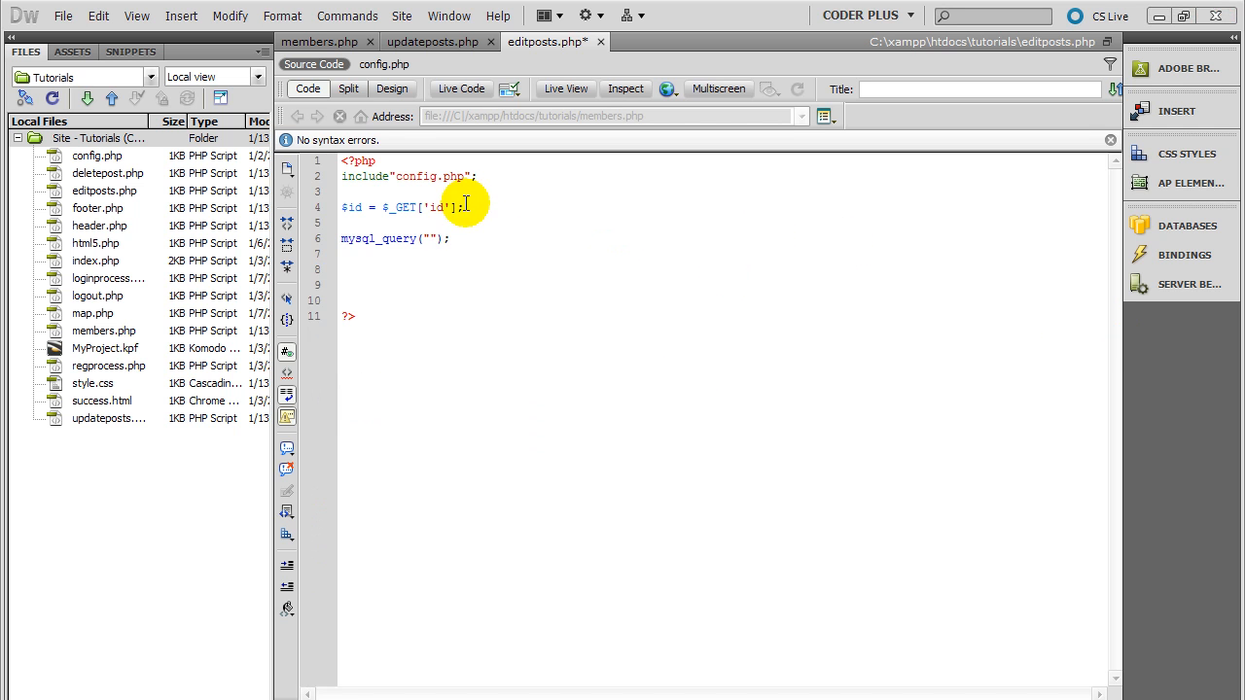
left_click(438, 43)
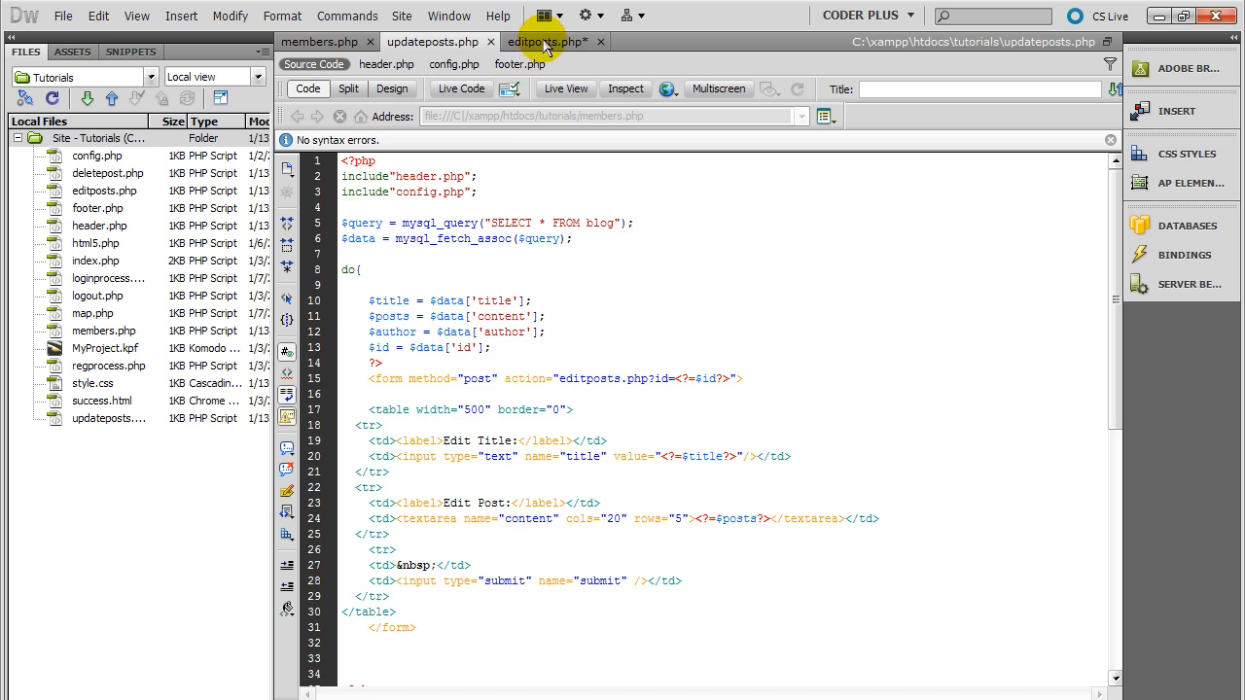
Begin the $title assignment from the posted title field in editposts.php.
left_click(547, 41)
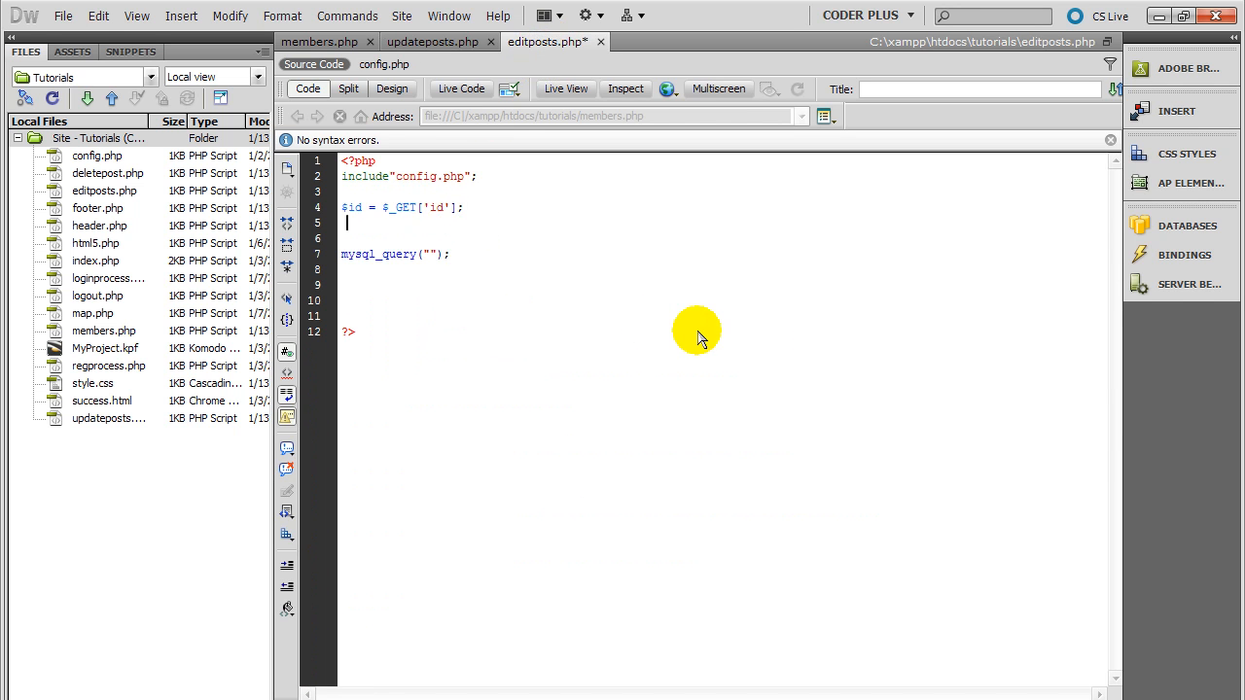
type("$title")
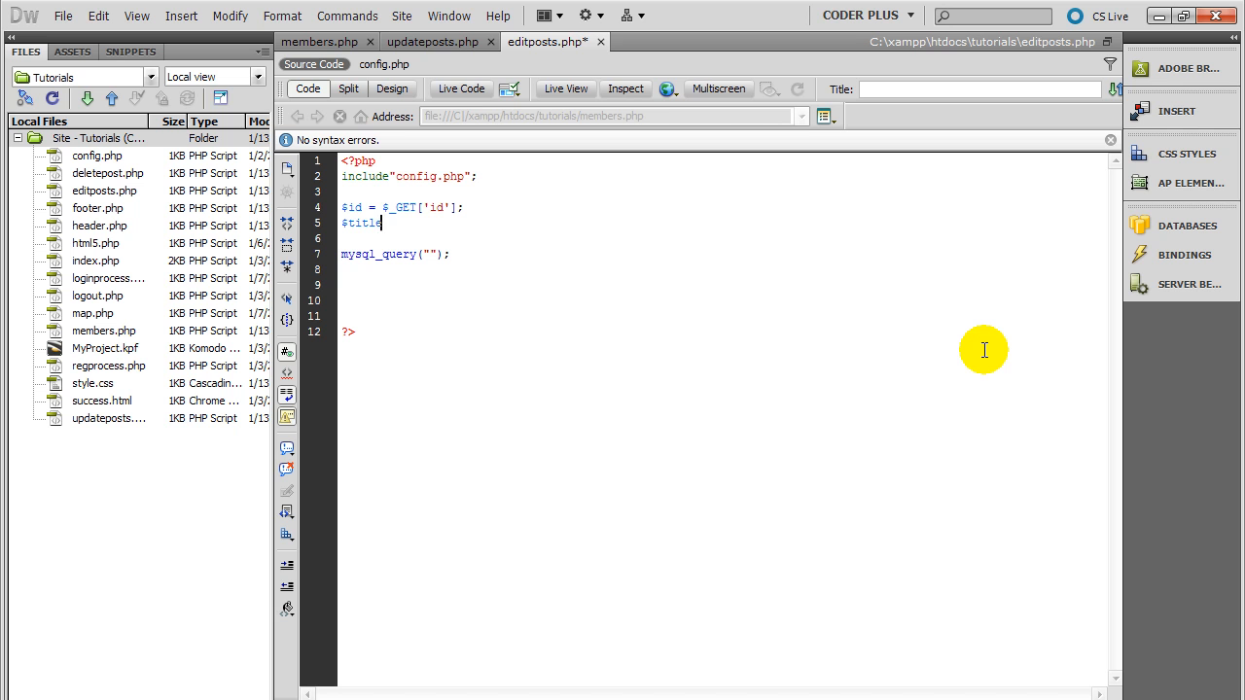
type("= $_POST")
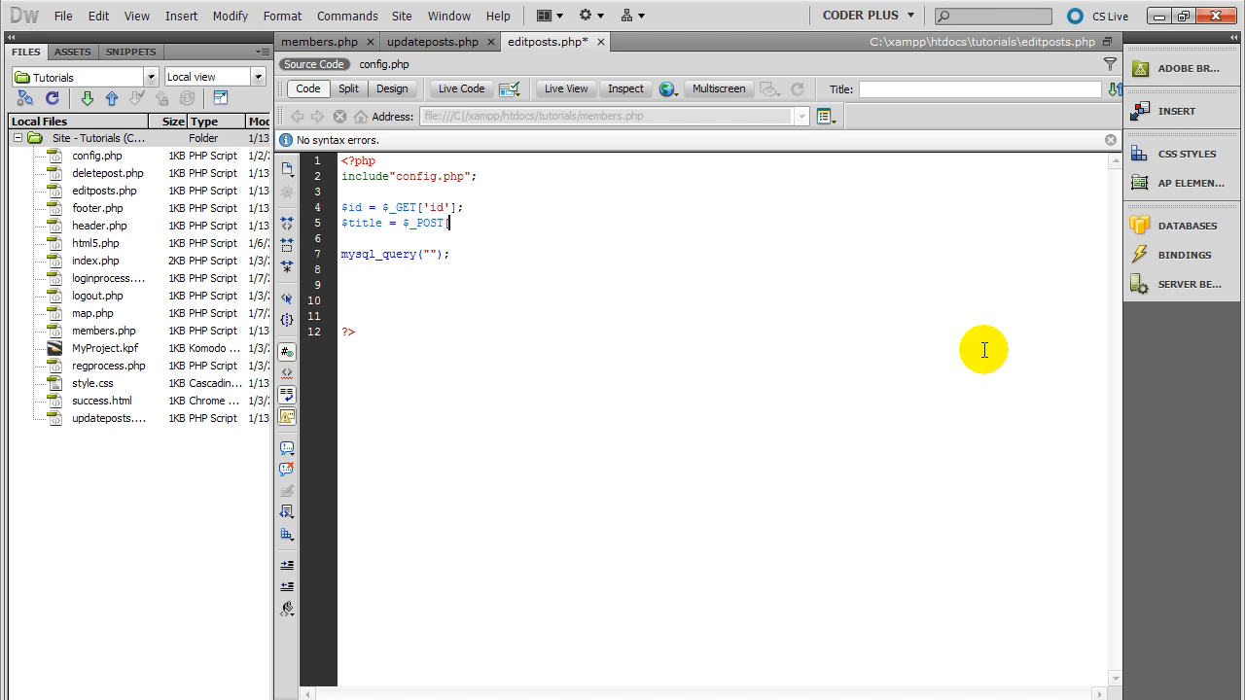
type("[];")
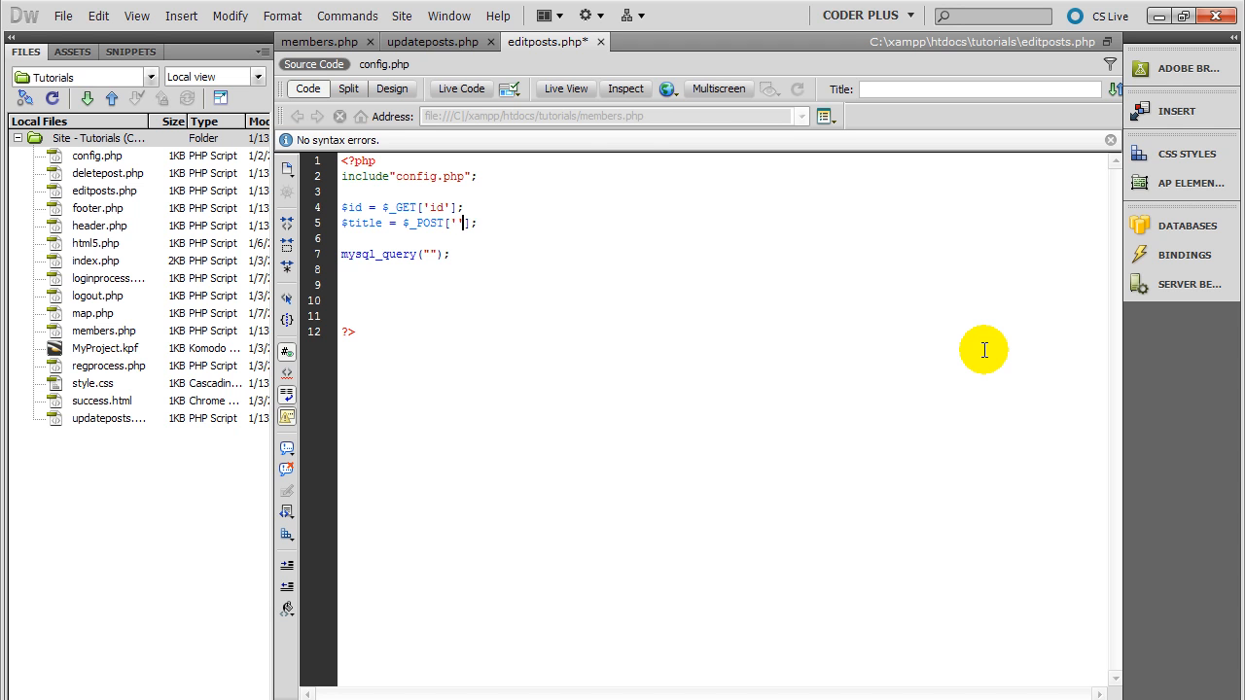
left_click(434, 43)
type("t")
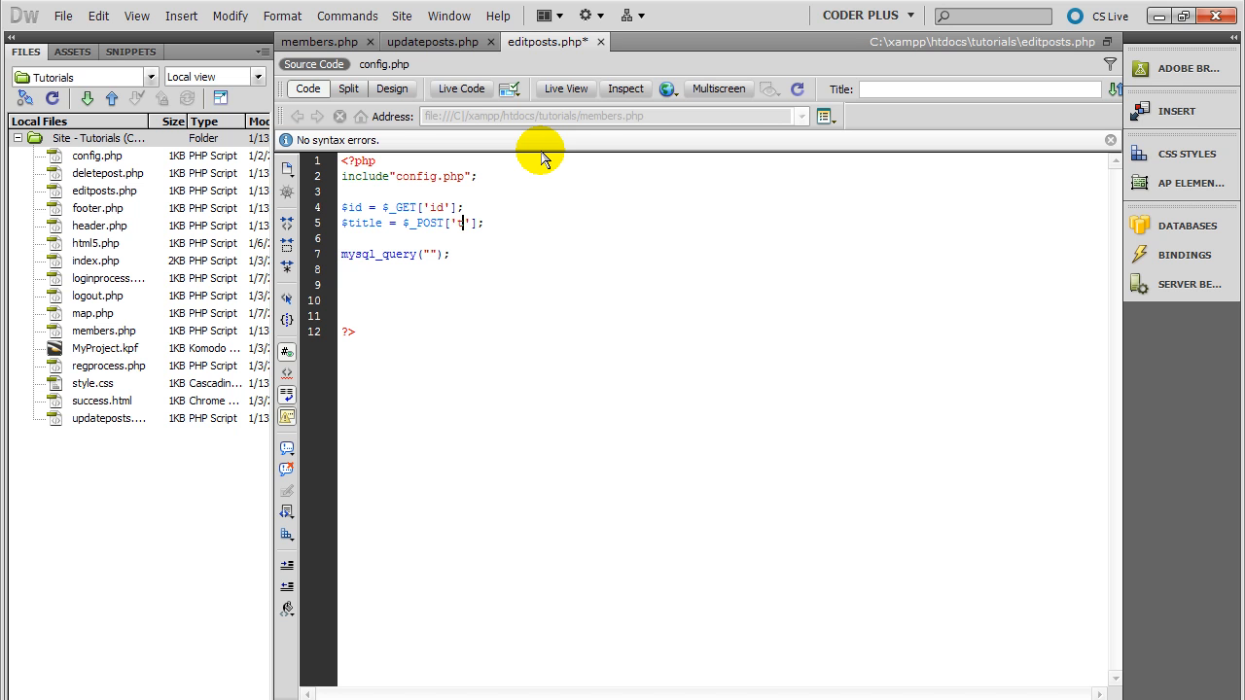
type("itle")
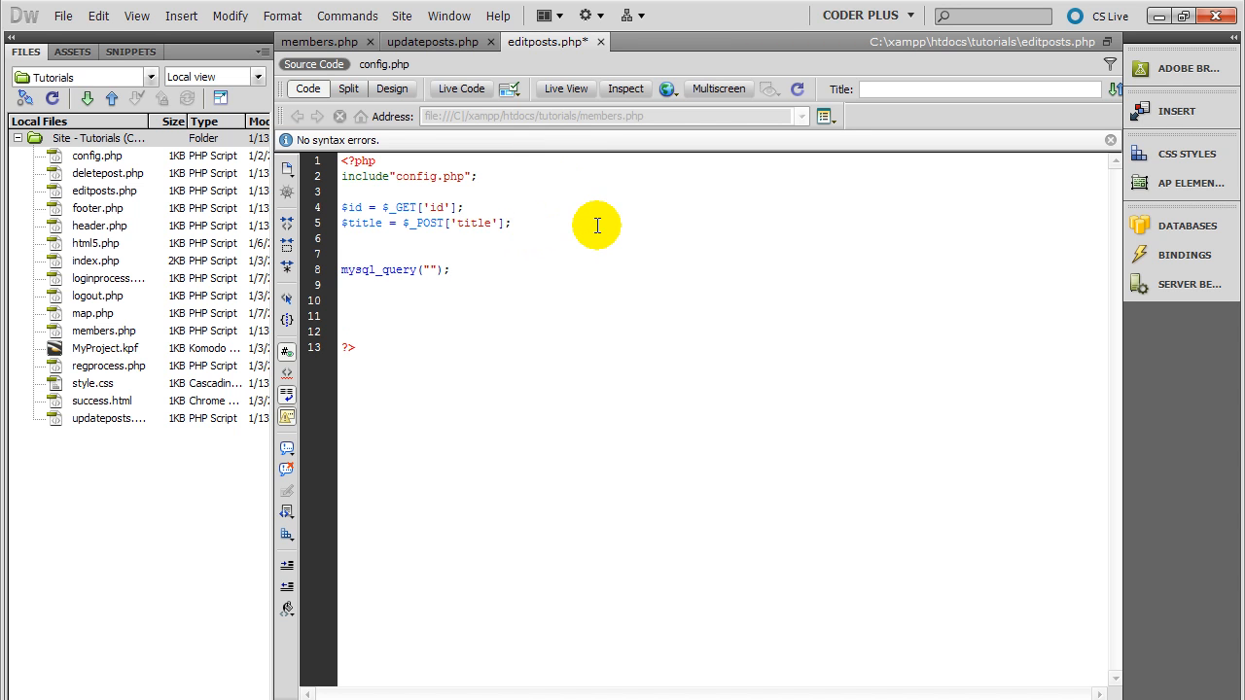
Complete $title = $_POST['title']; and add $content = $_POST['content'];.
type("$po")
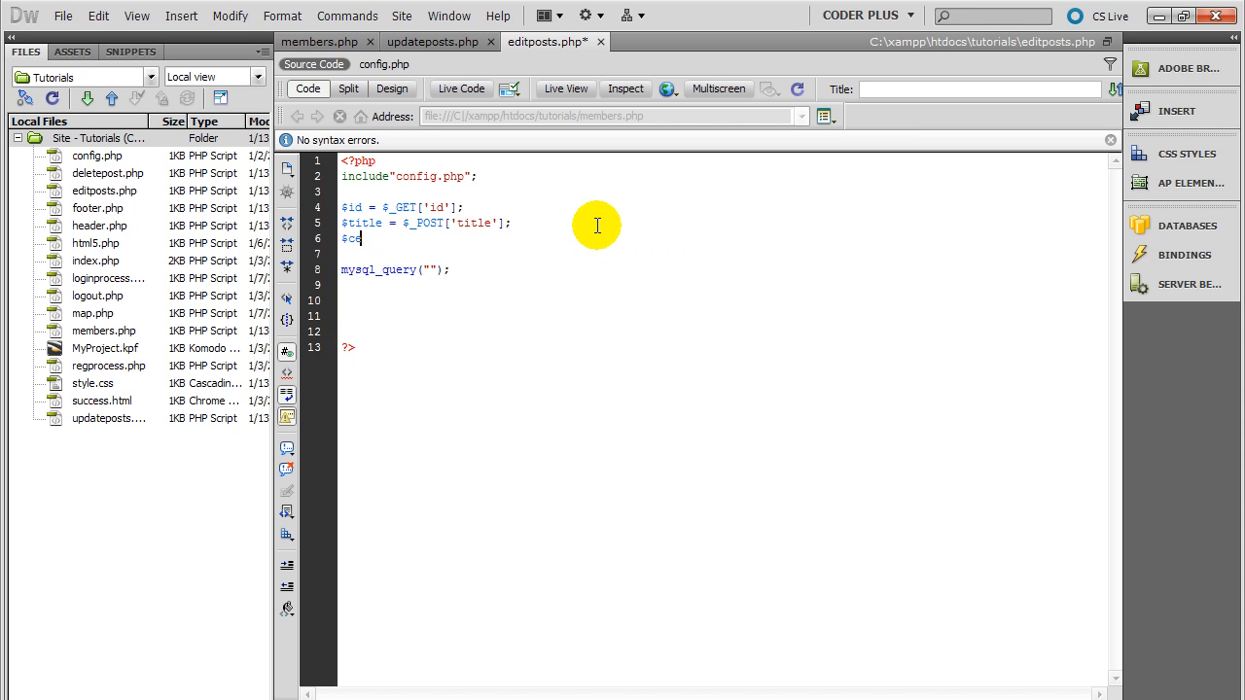
type("ontent = $")
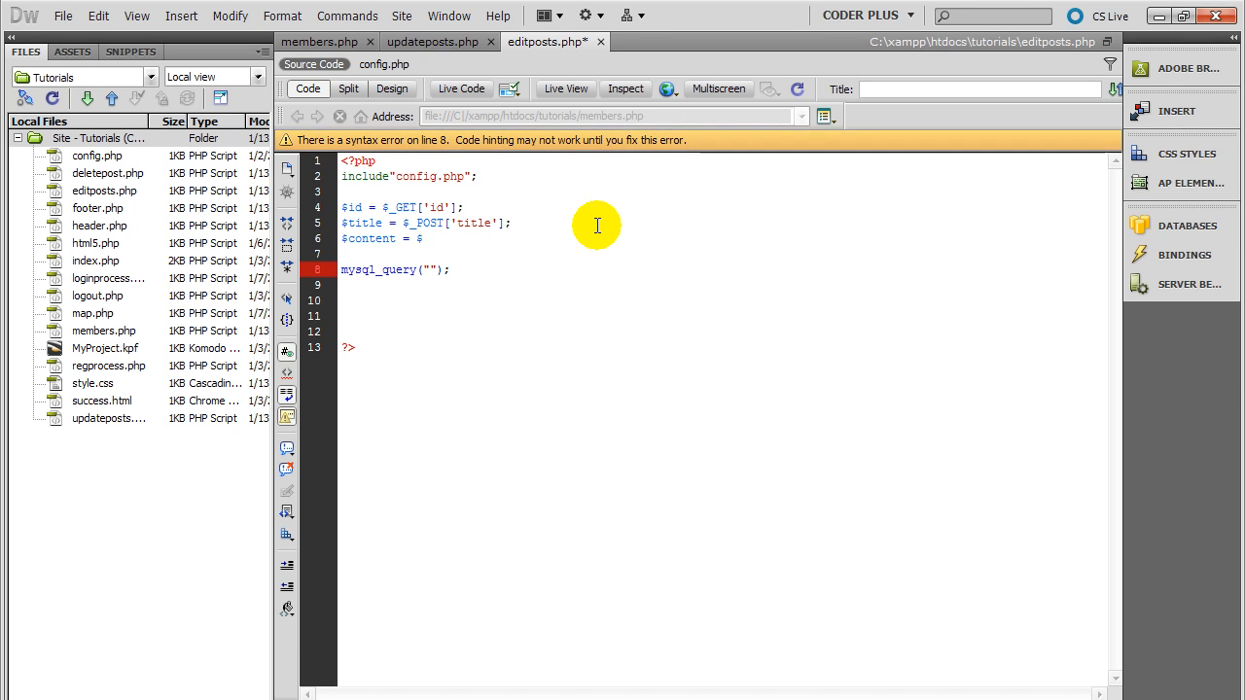
type("_")
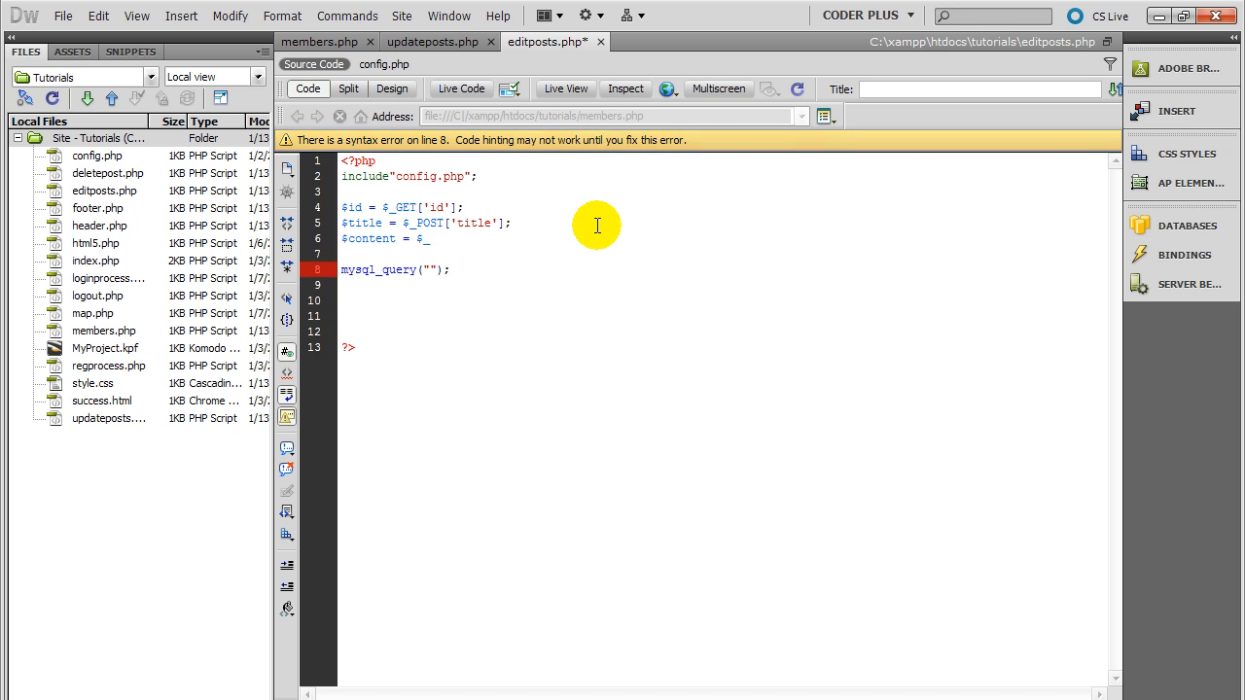
type("POST[];")
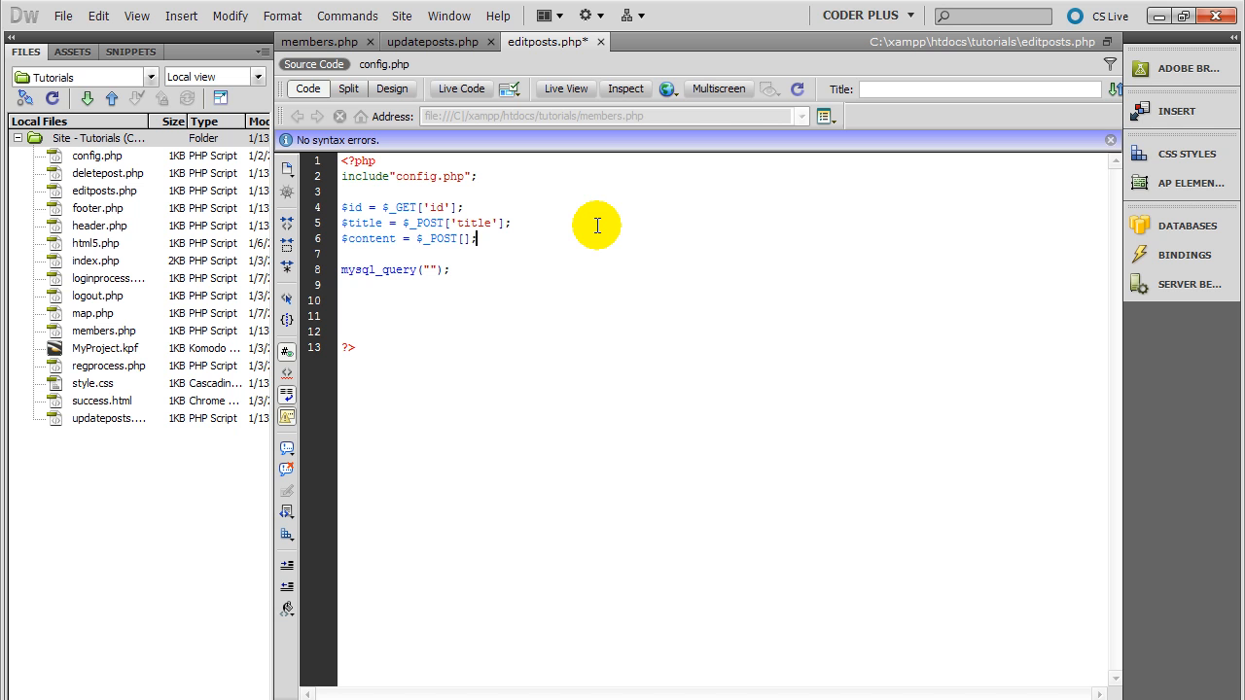
type("'")
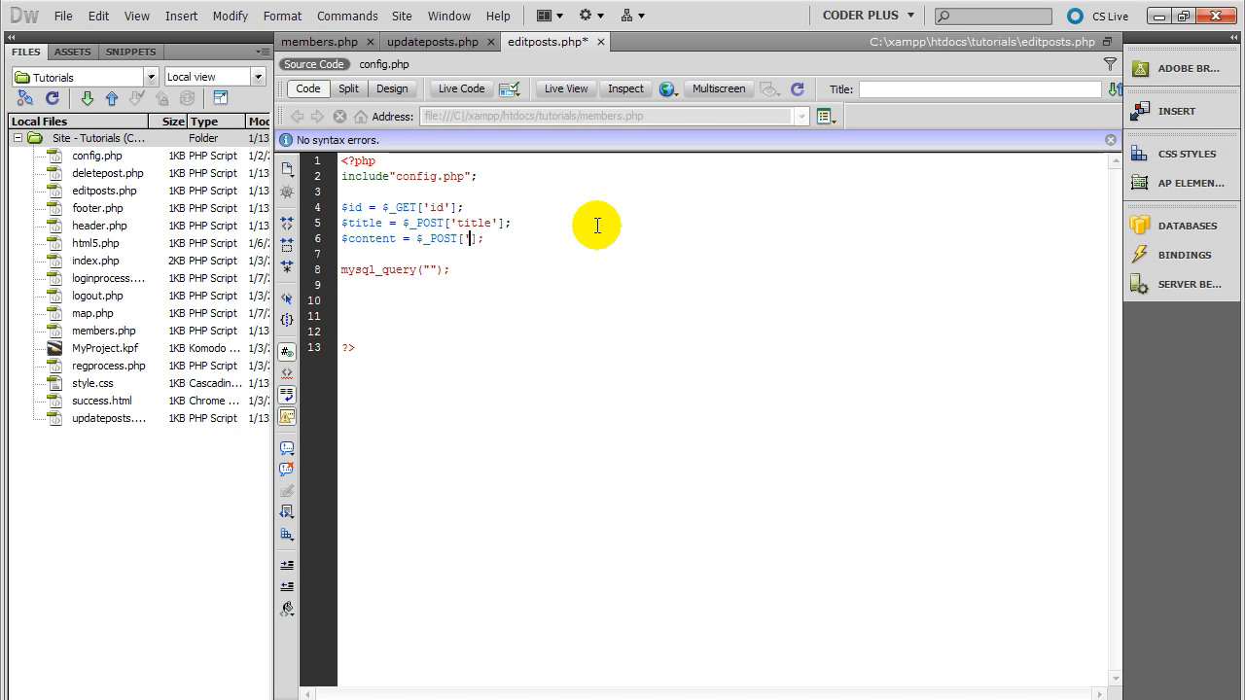
type("content")
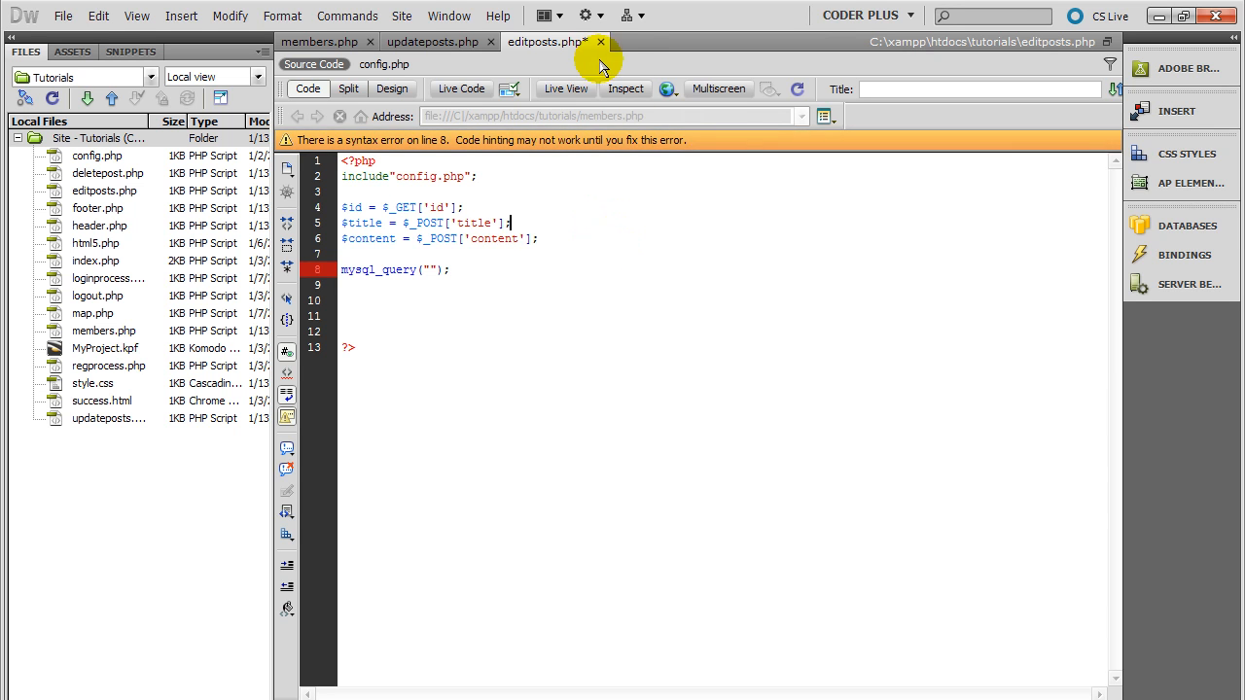
Switch document tabs between editposts.php and updateposts.php.
left_click(432, 43)
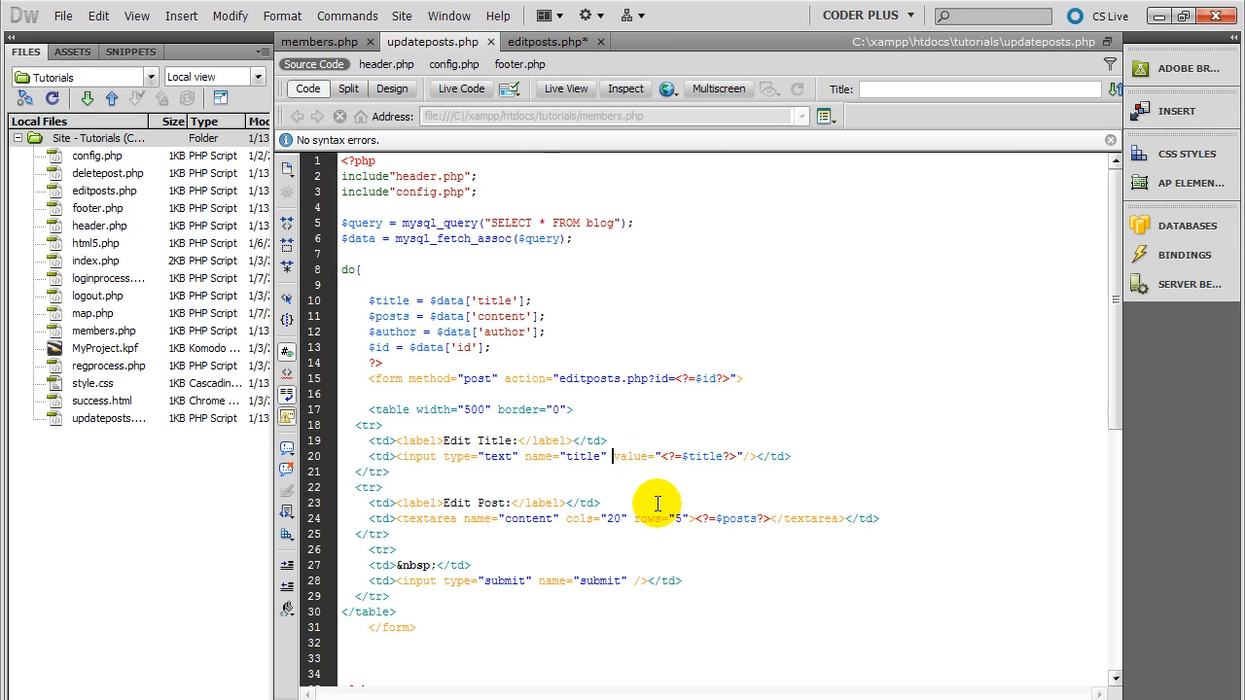
mouse_move(554, 517)
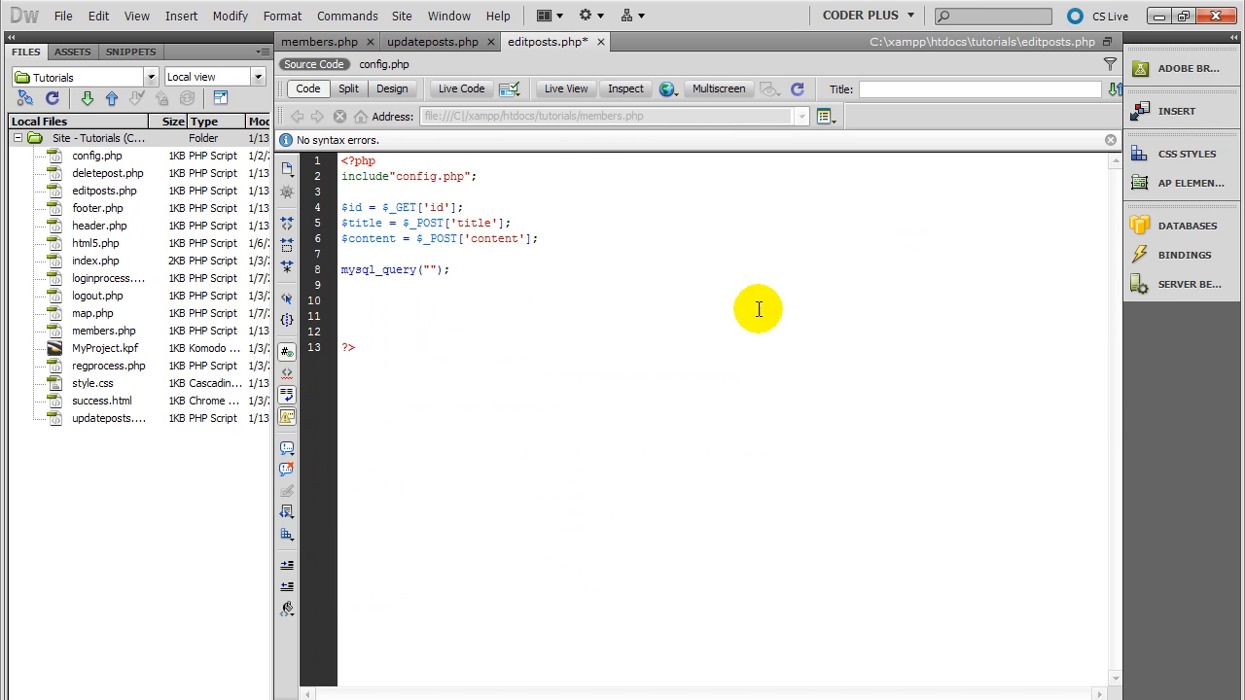
mouse_move(397, 268)
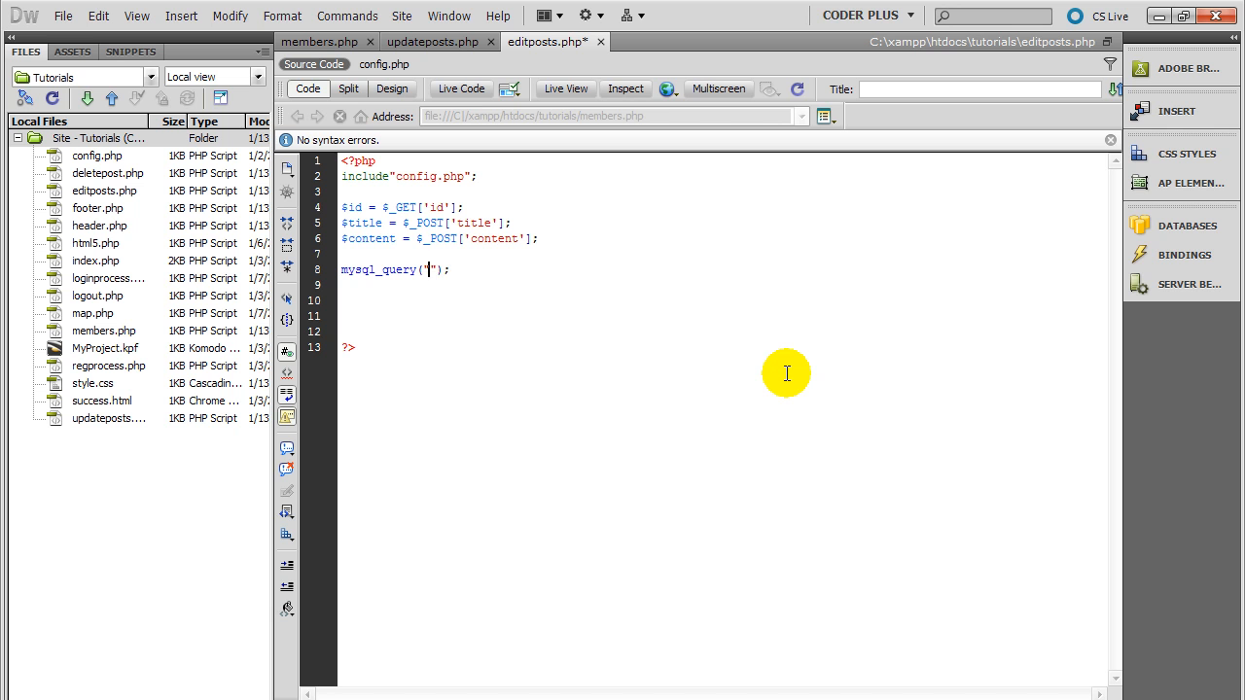
Begin the query as UPDATE blog SET title = '$title'.
type("UPDATE")
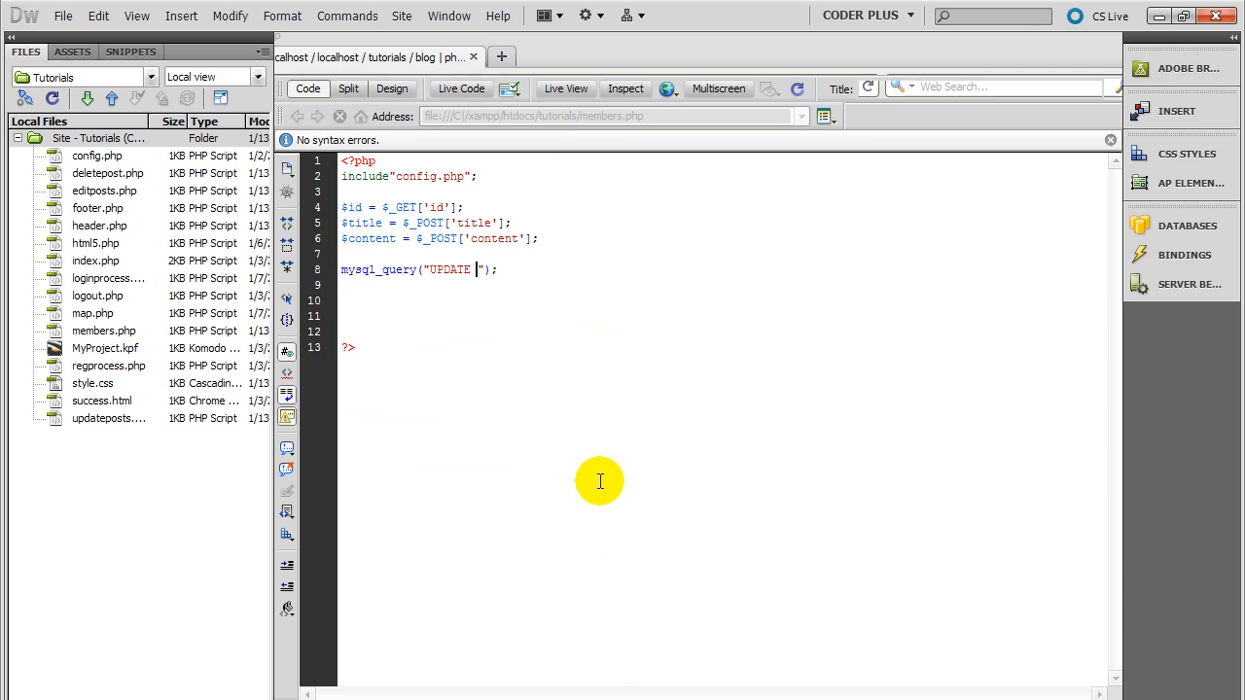
type("blog SET title =")
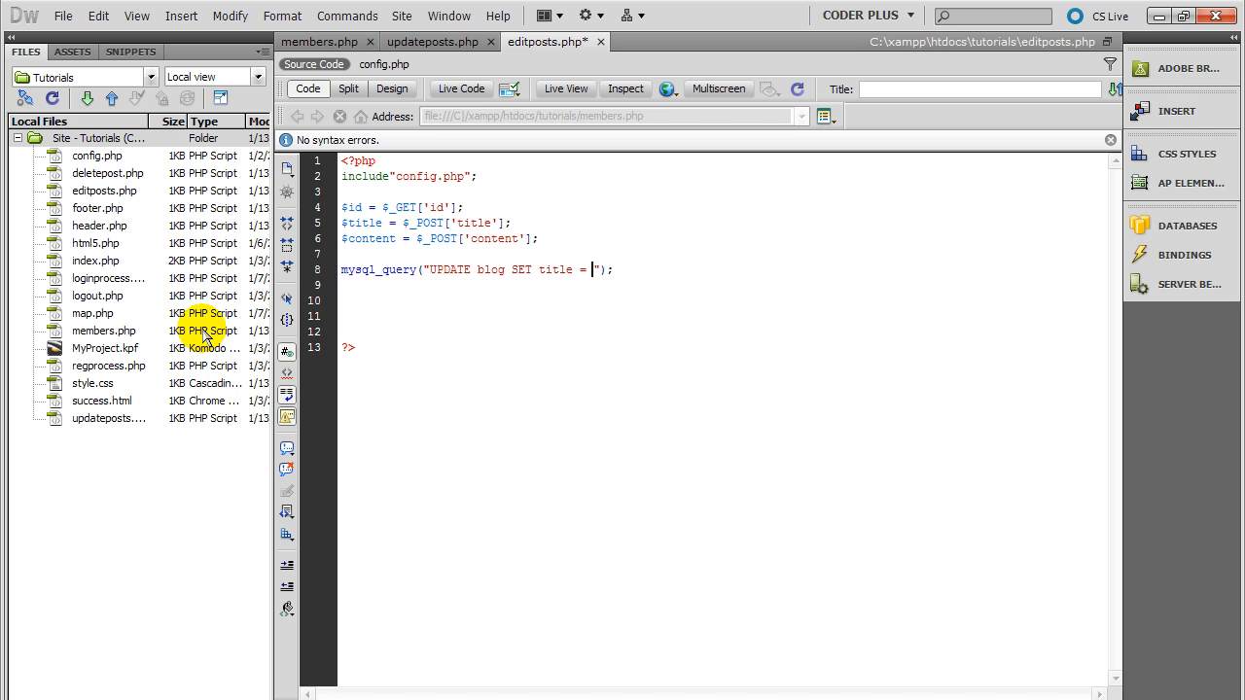
type("'")
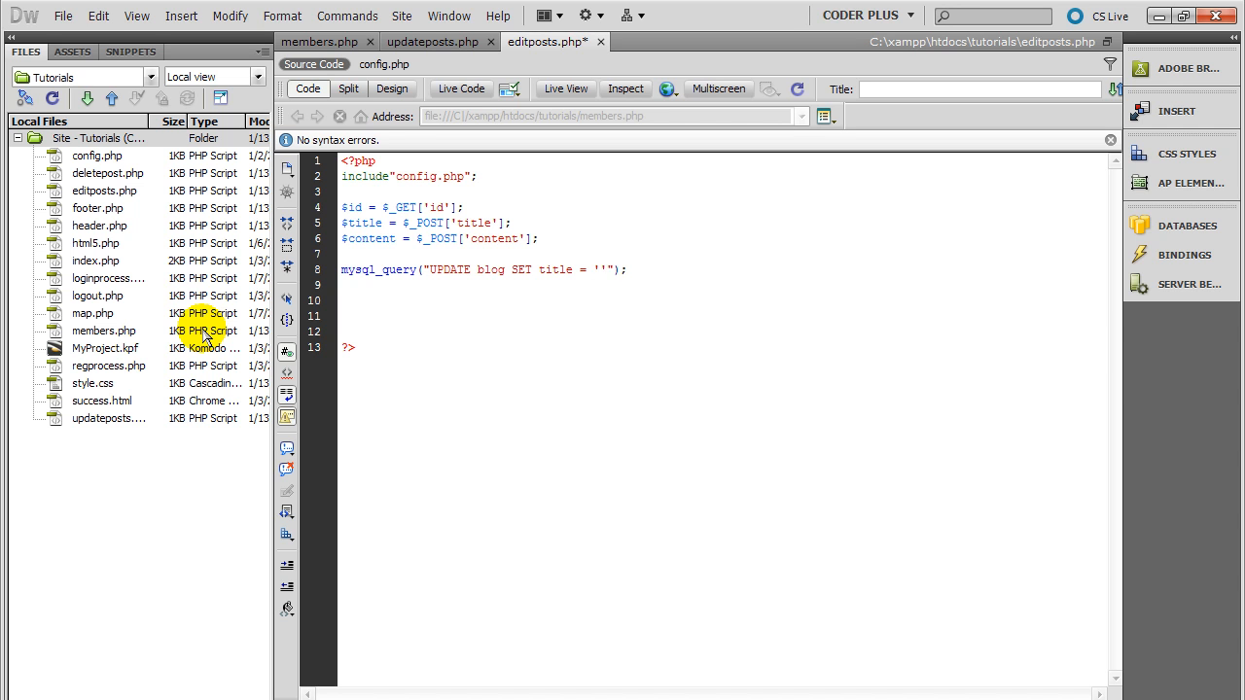
type("$t")
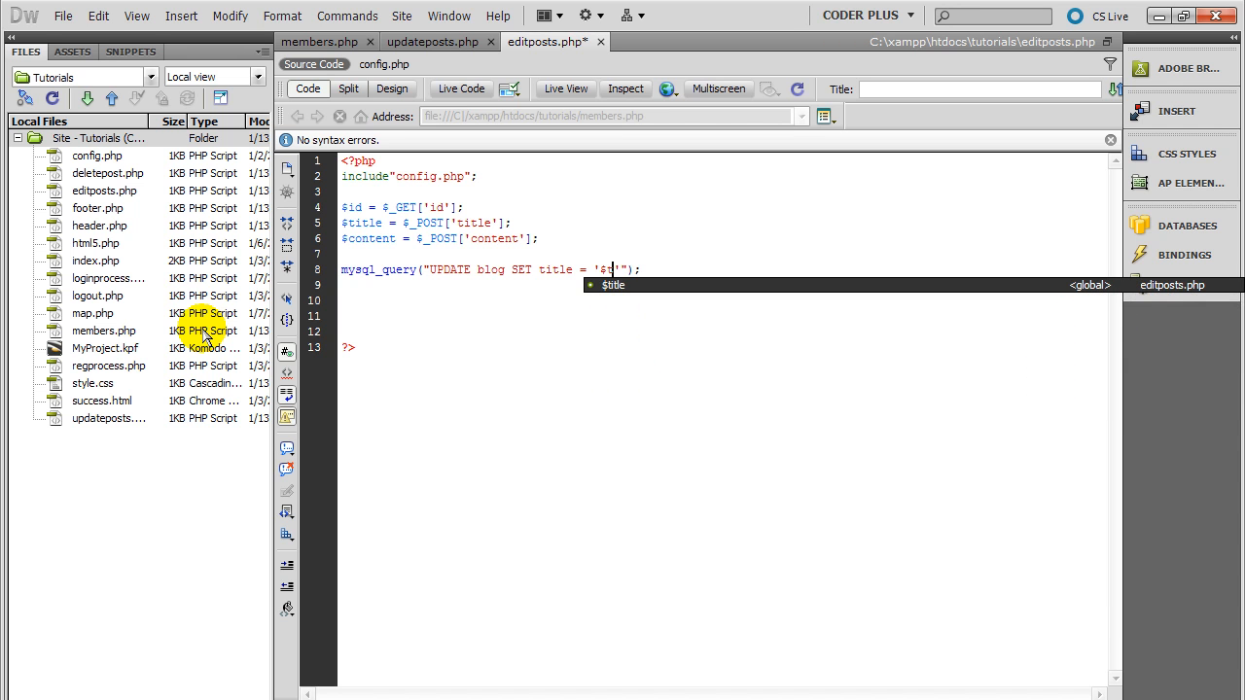
type("itle")
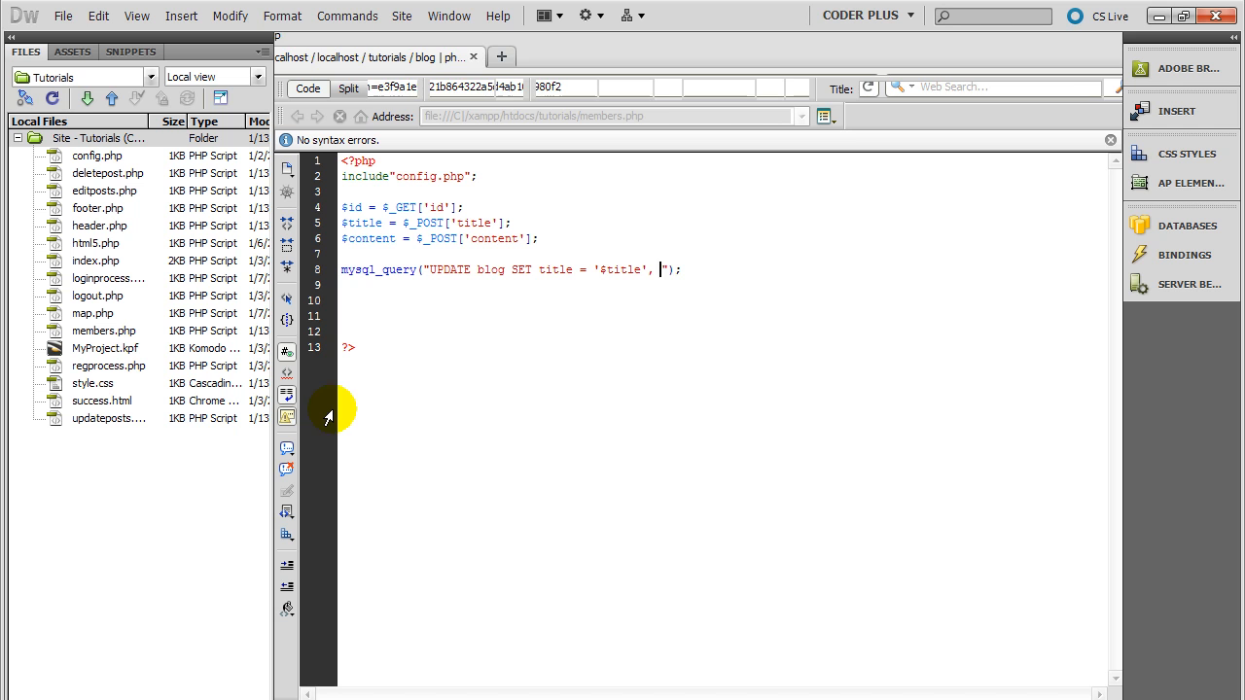
Finish the query with content = '$content' WHERE id = '$id'.
type("conte")
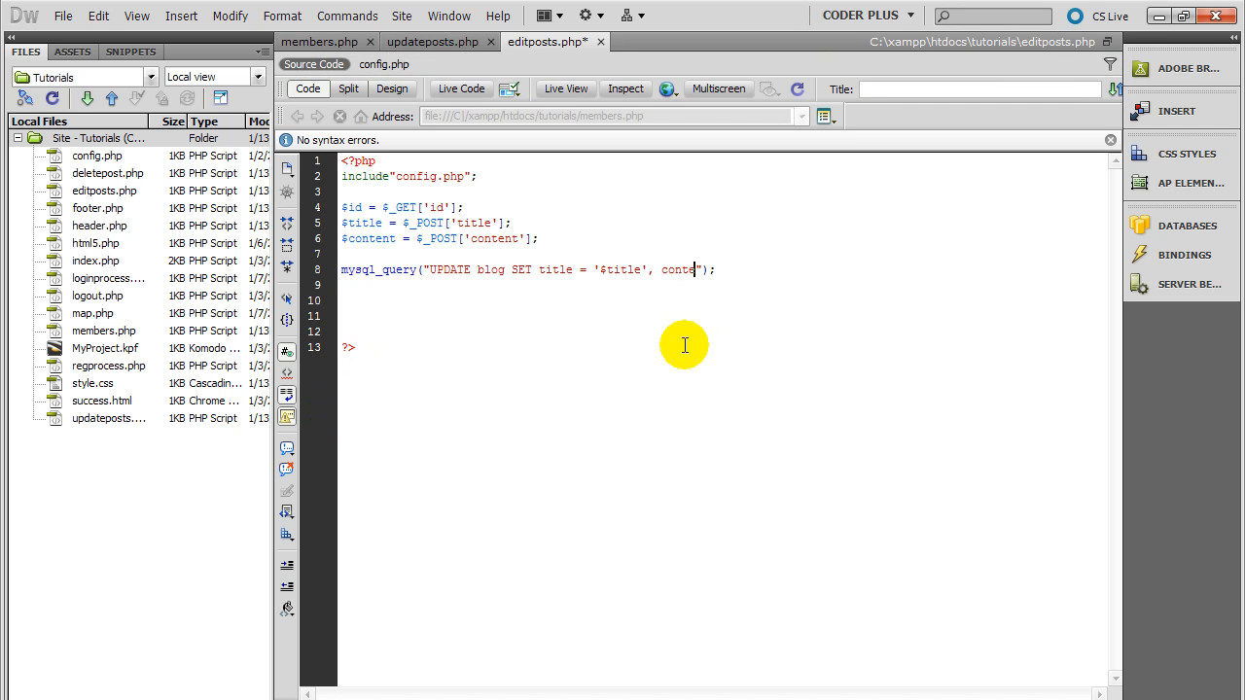
type("nt = ''")
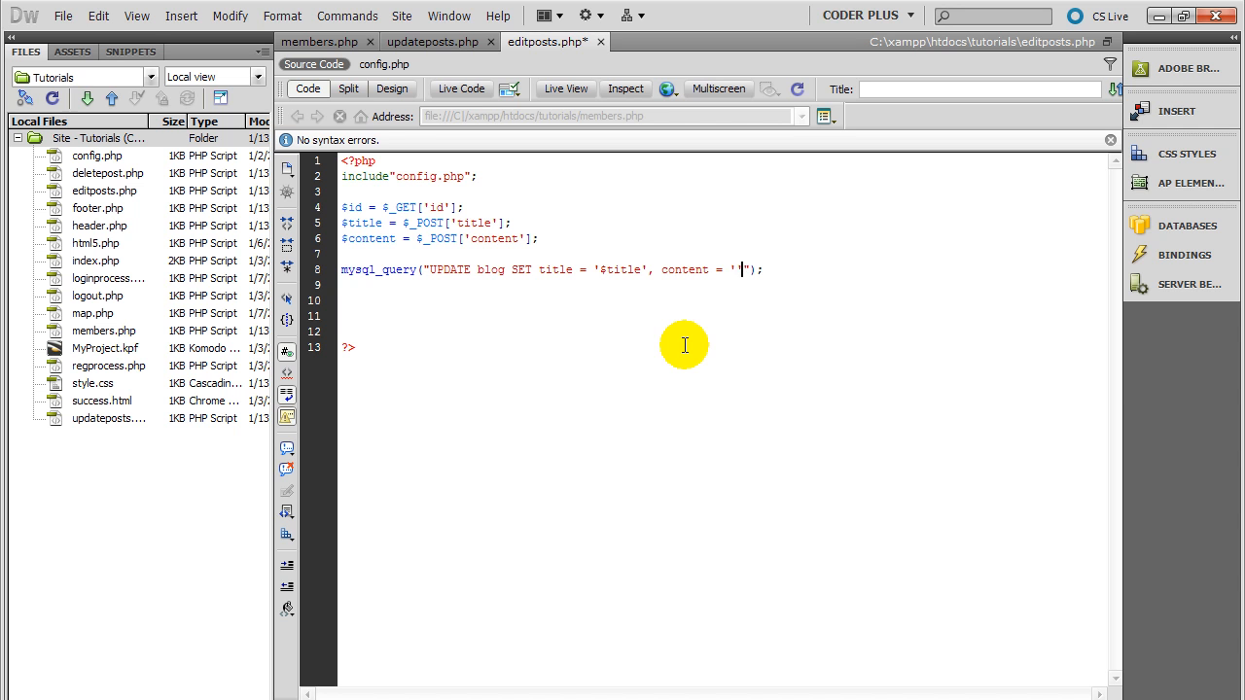
type("$")
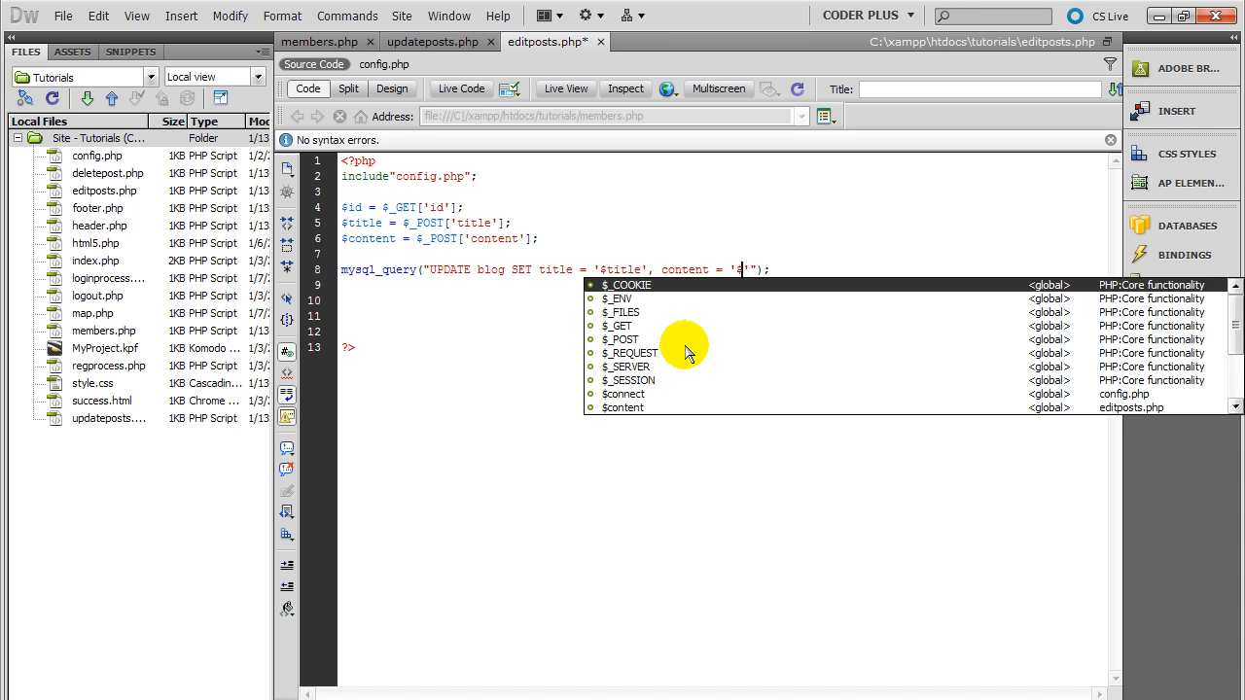
type("cont")
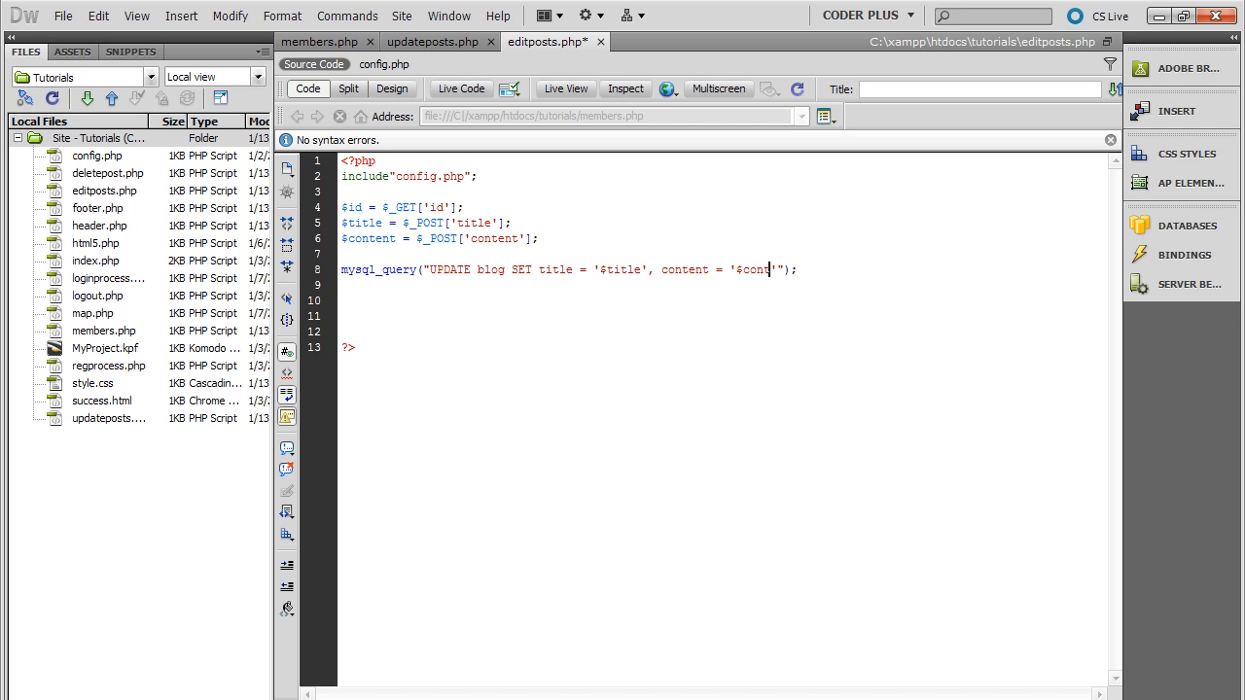
type("ent")
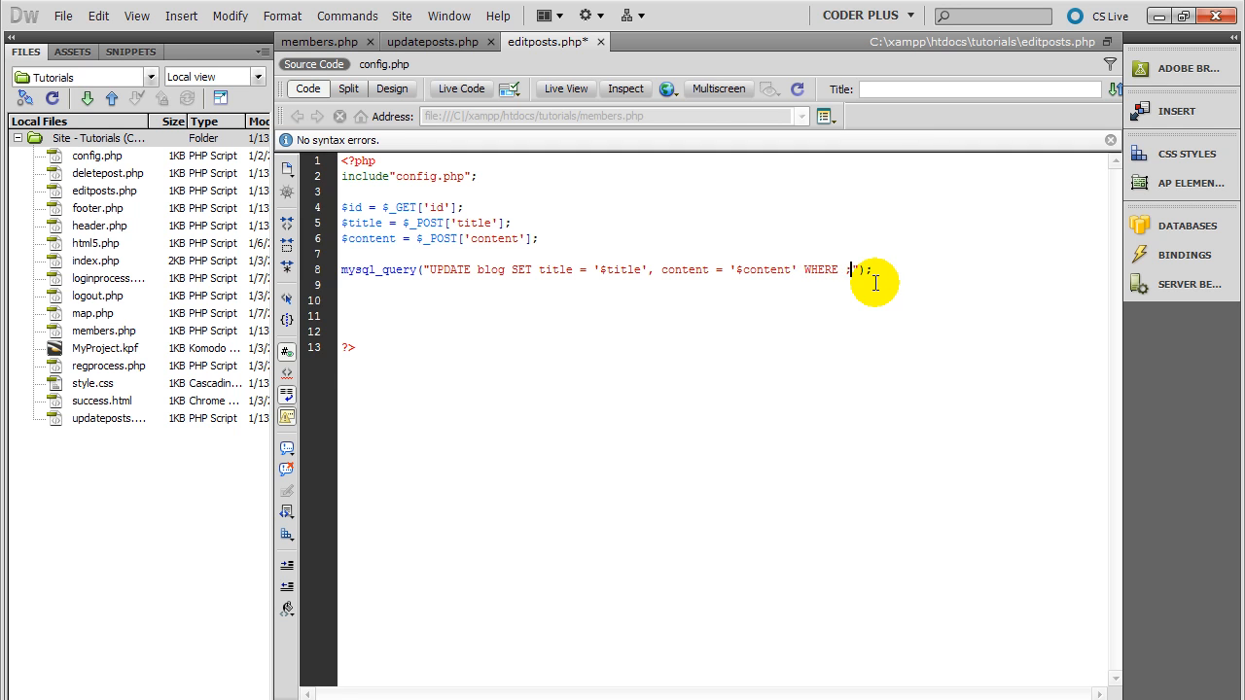
type("id = ''")
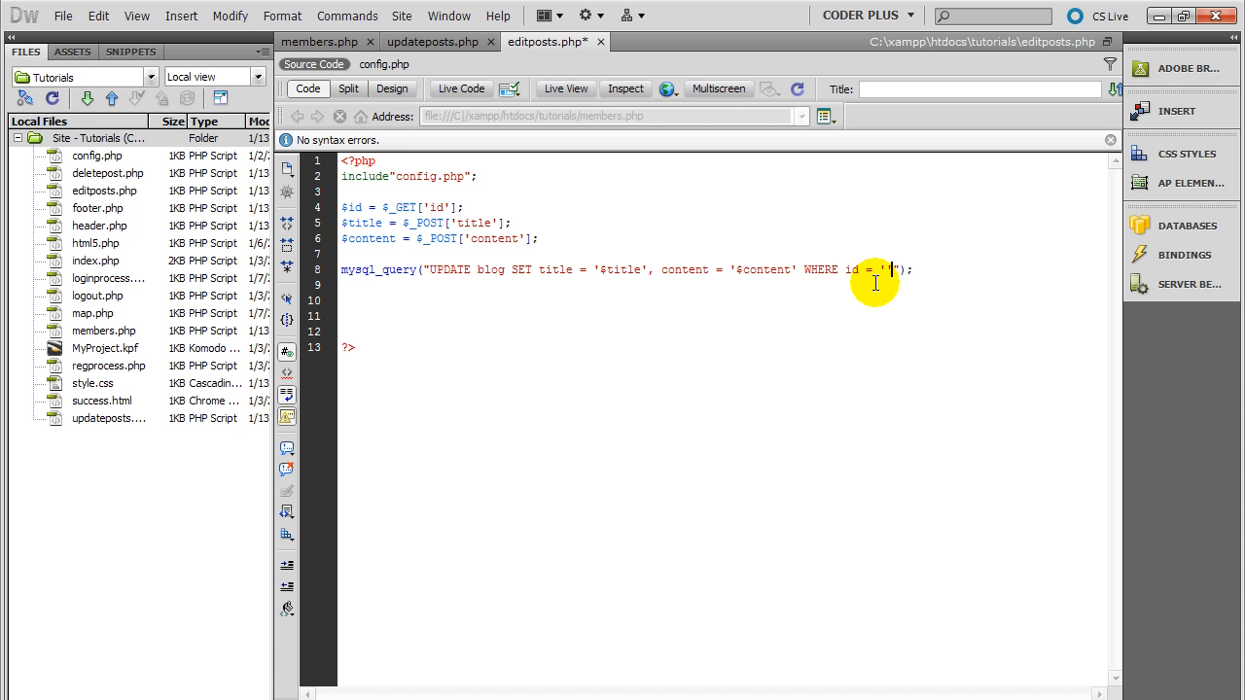
type("$id")
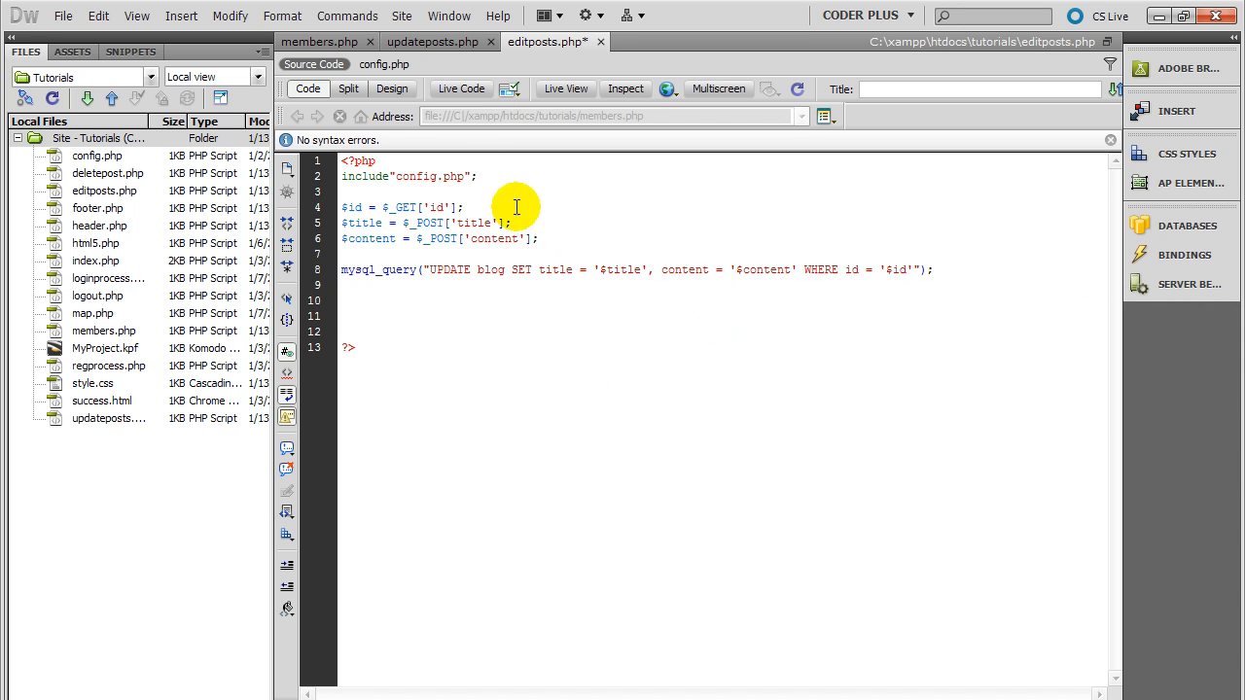
mouse_move(451, 239)
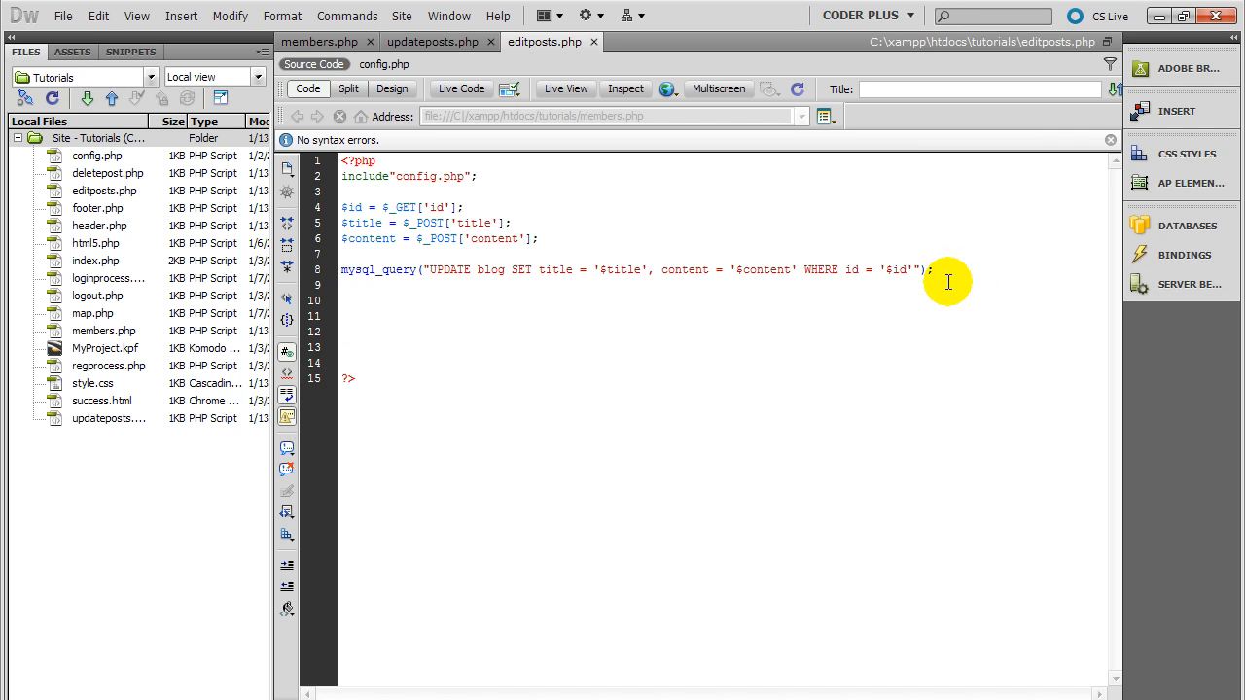
Add header("Location: updateposts.php"); below the query to redirect after updating.
type("header")
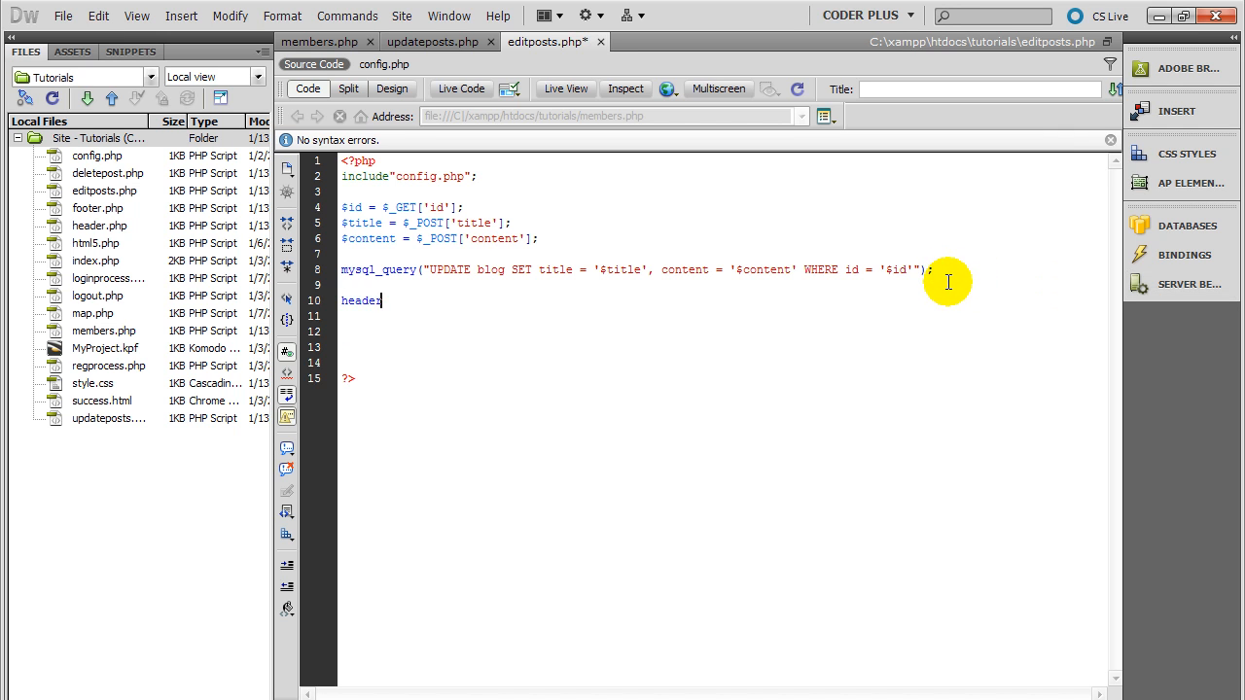
type("();")
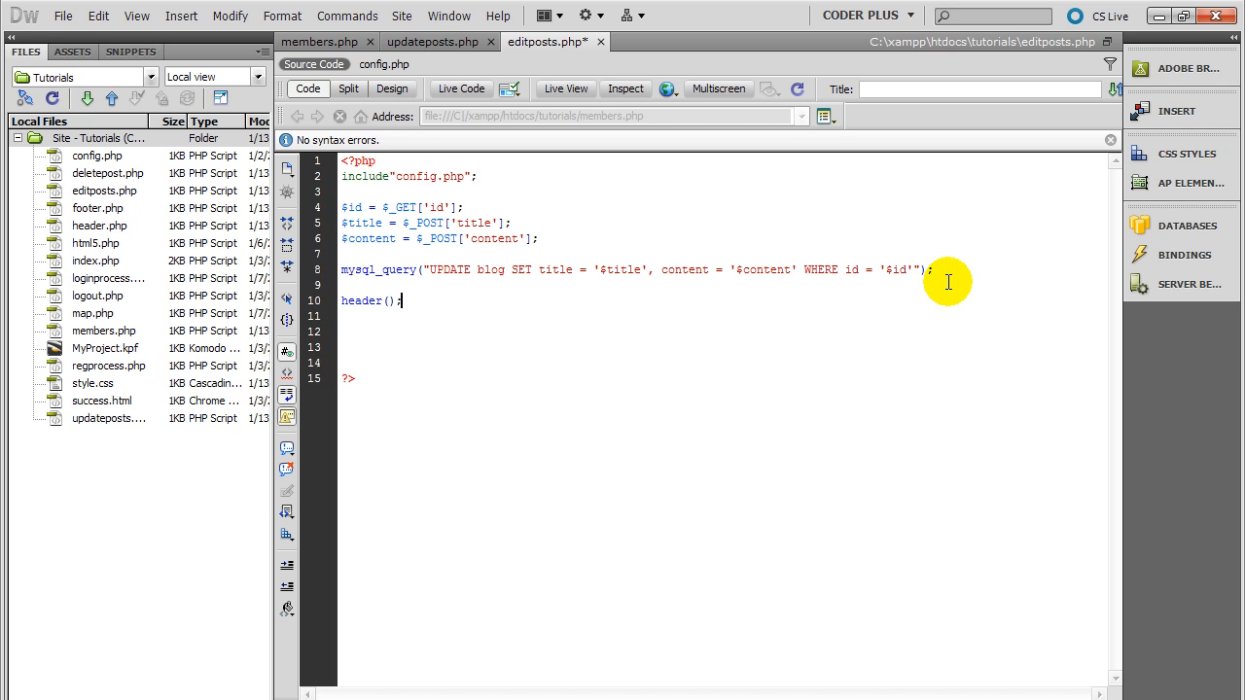
type("\"\"")
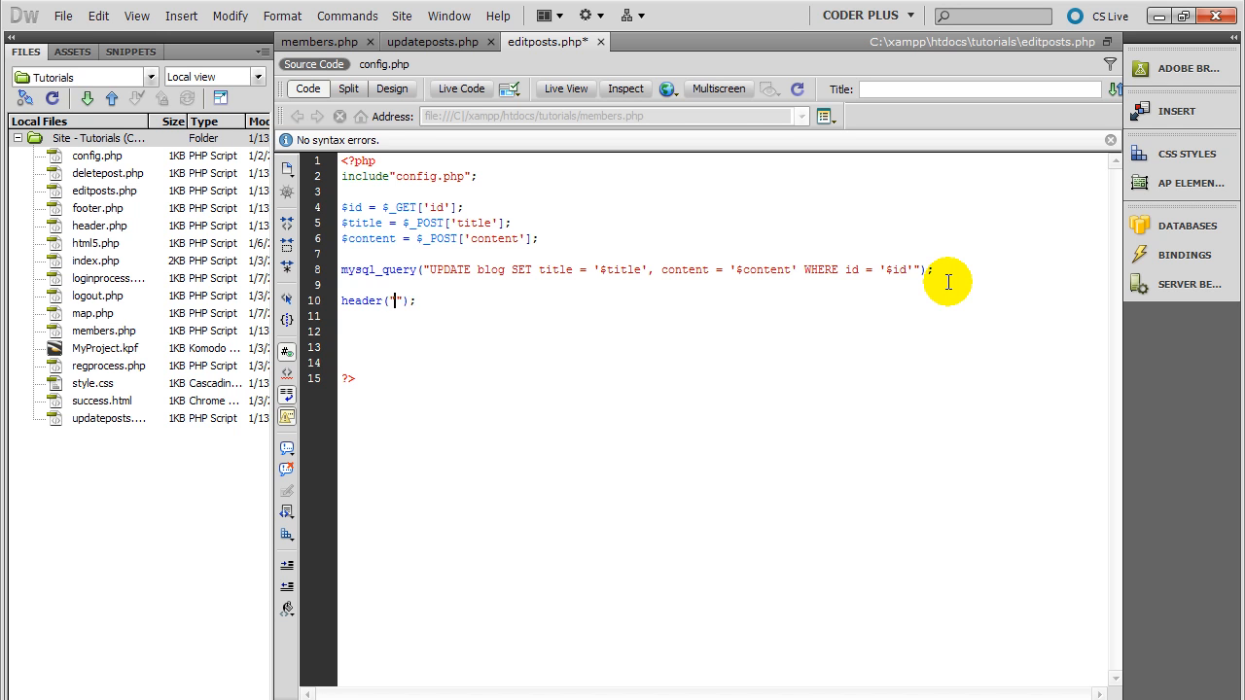
type("Location")
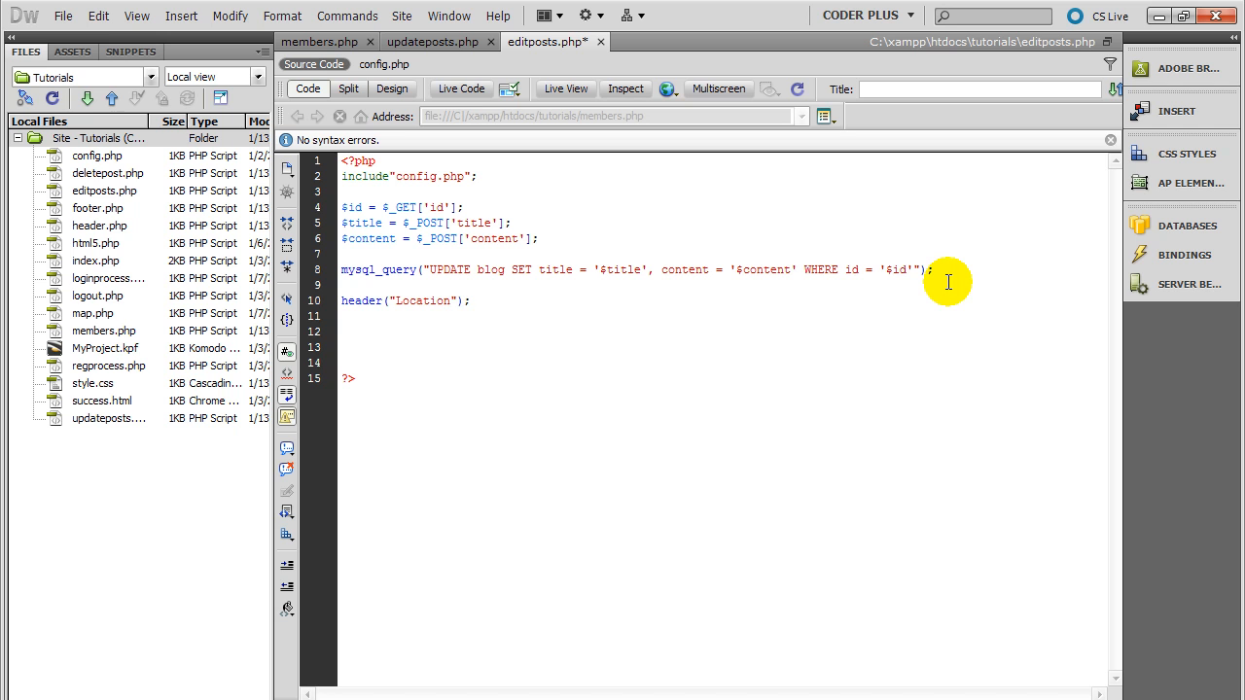
type(":")
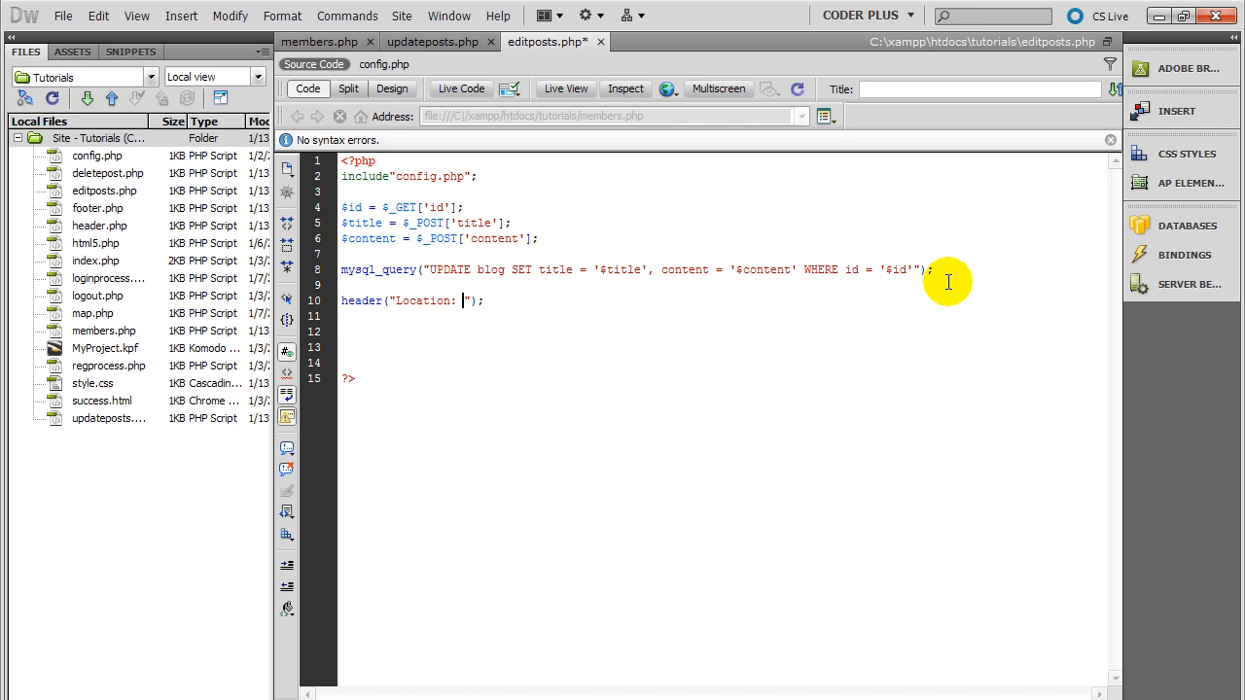
type("updateposts.php")
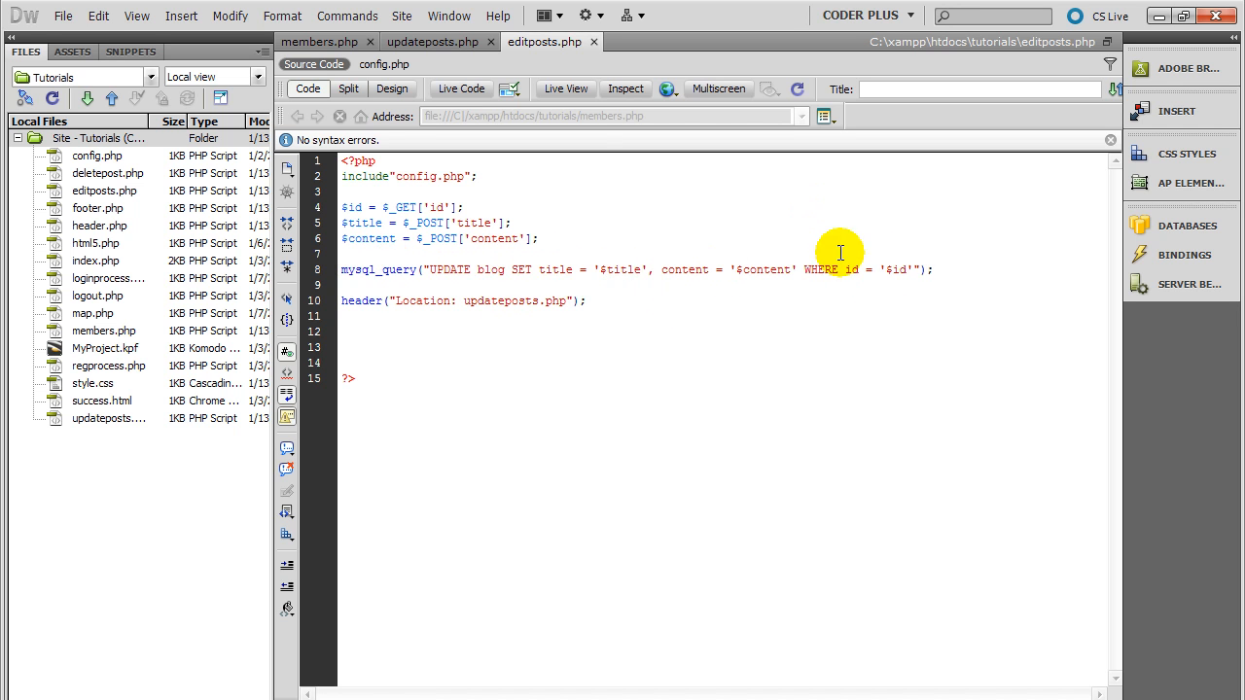
left_click(432, 41)
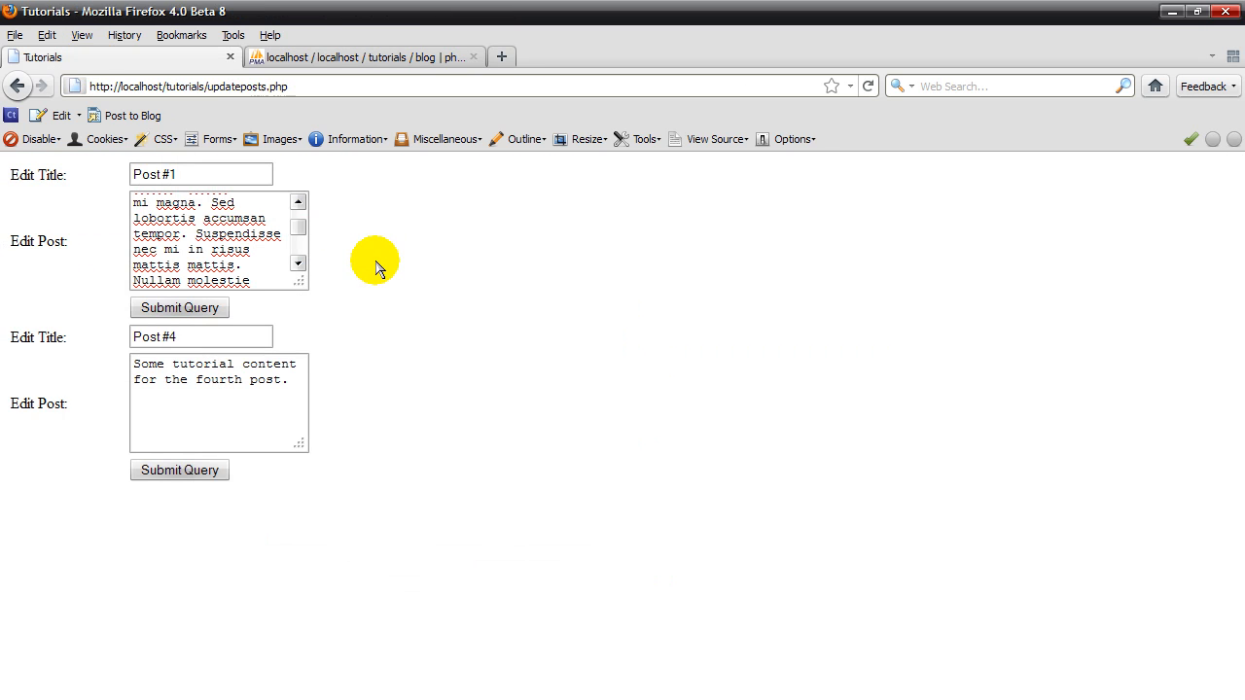
Change the first post's title to The very first post and submit the form.
left_click(179, 307)
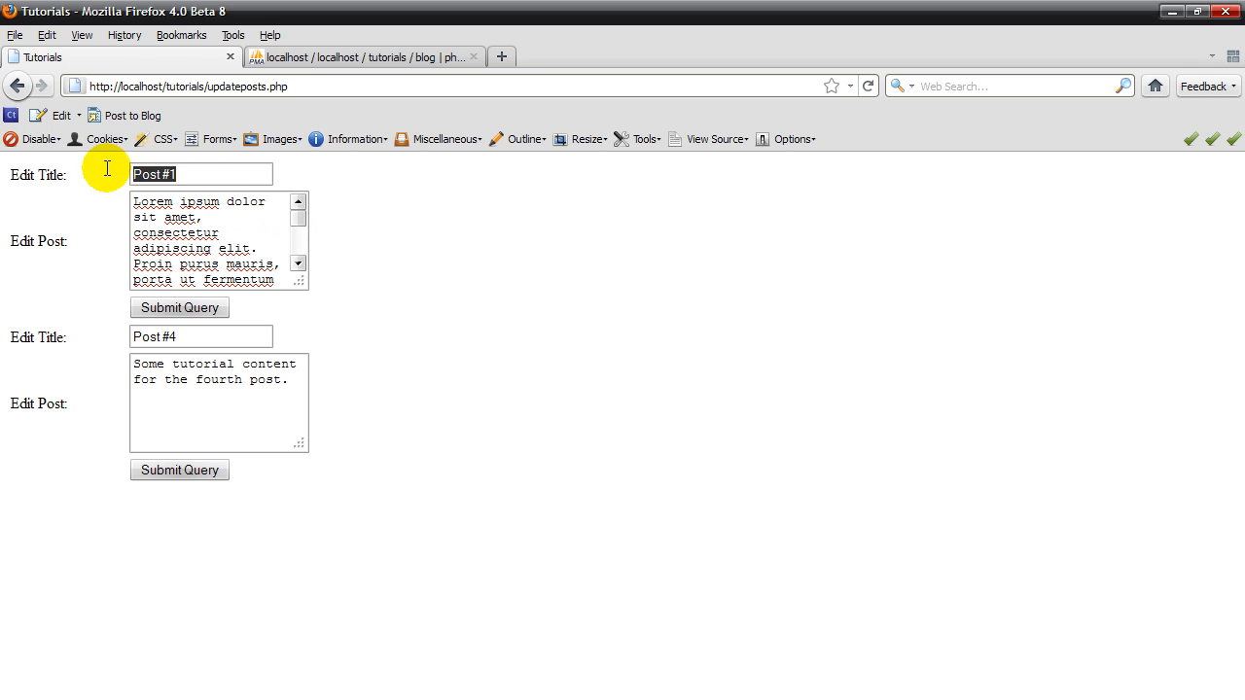
type("T")
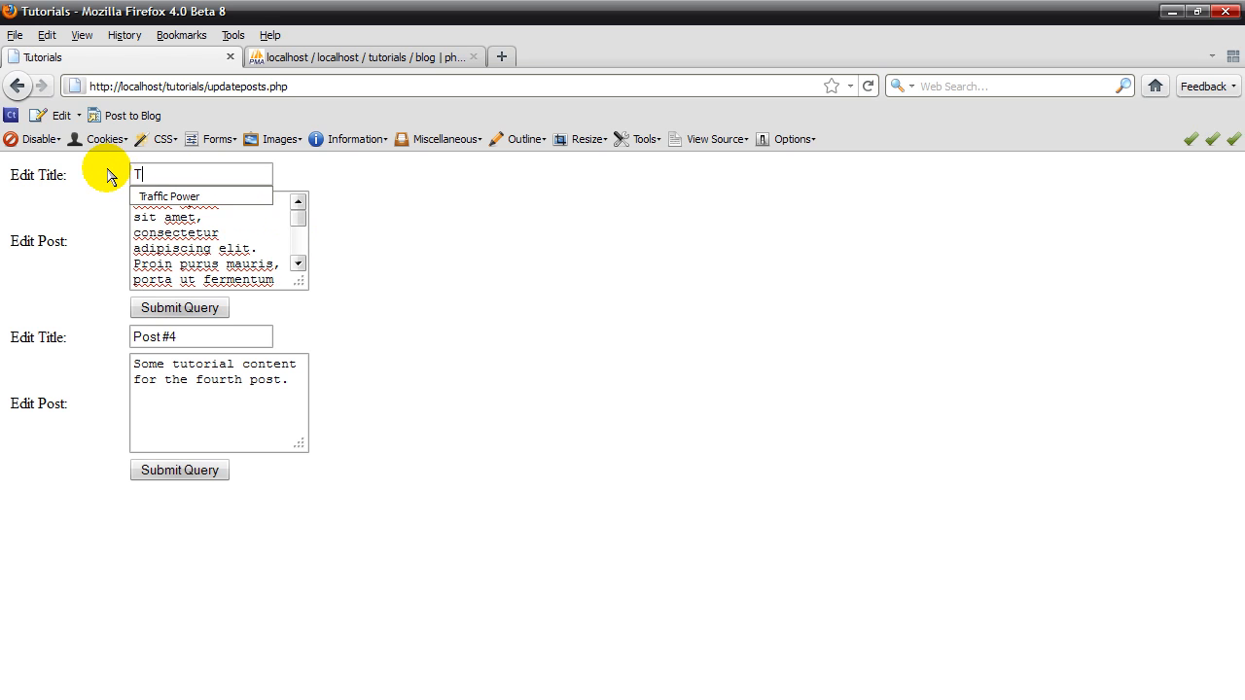
type("he very first post")
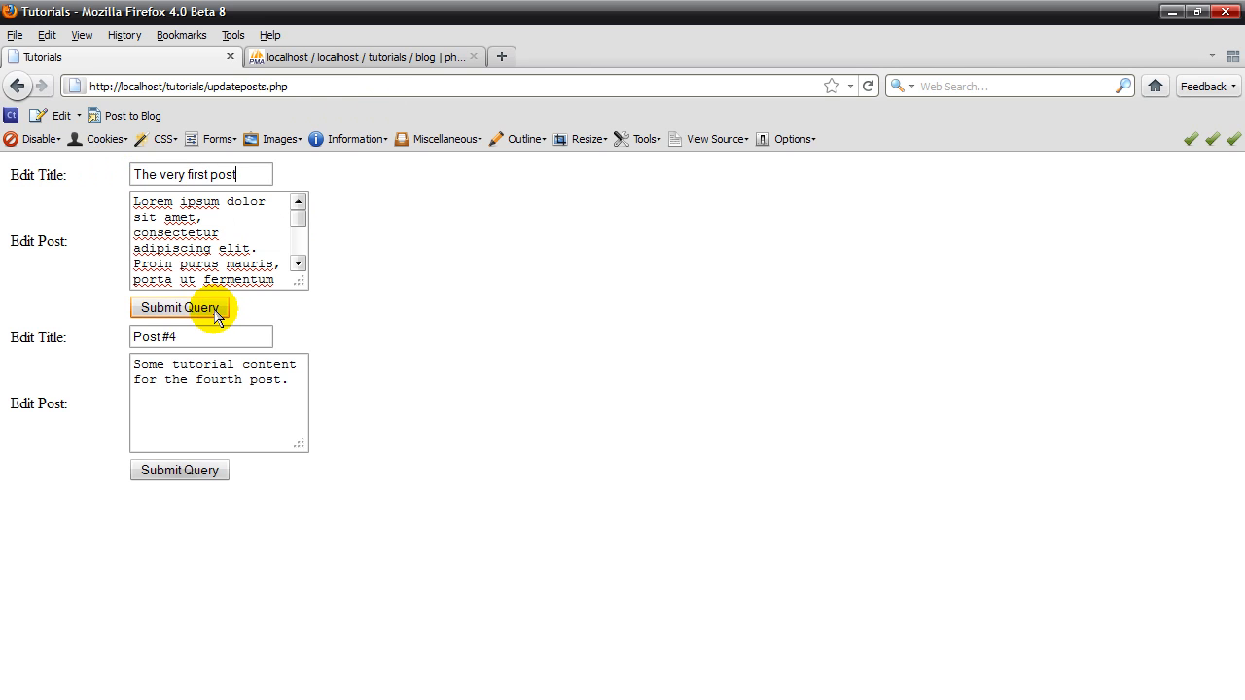
left_click(179, 307)
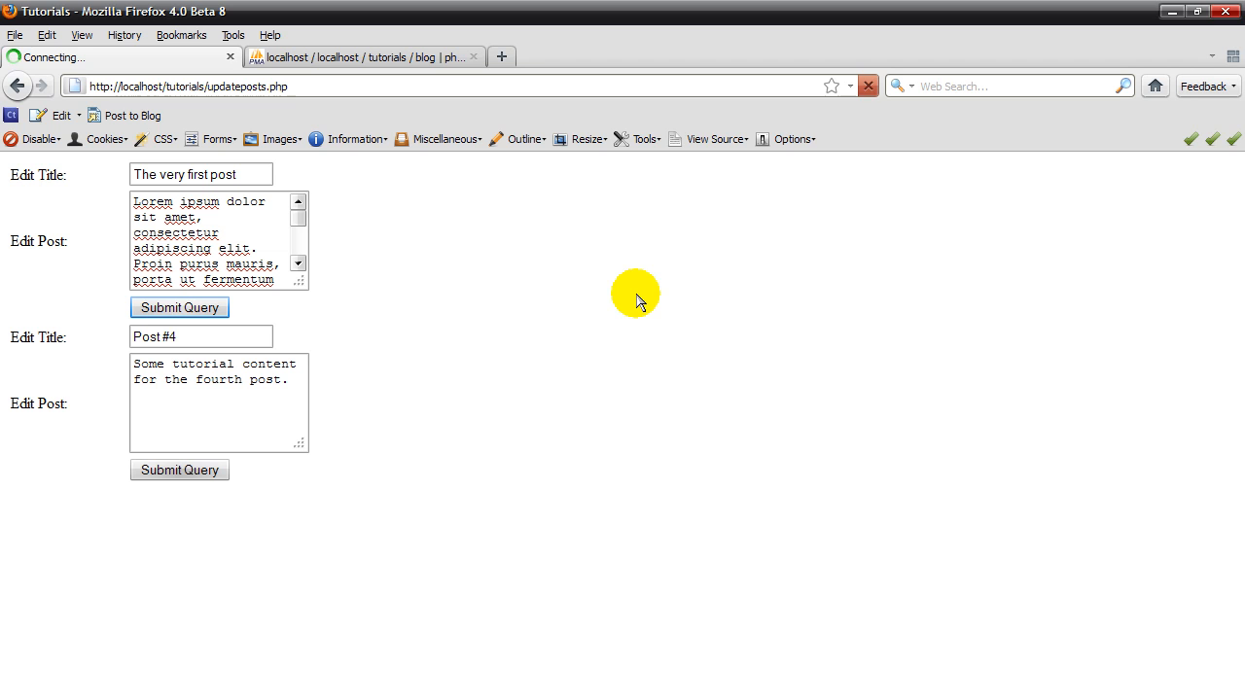
left_click(179, 307)
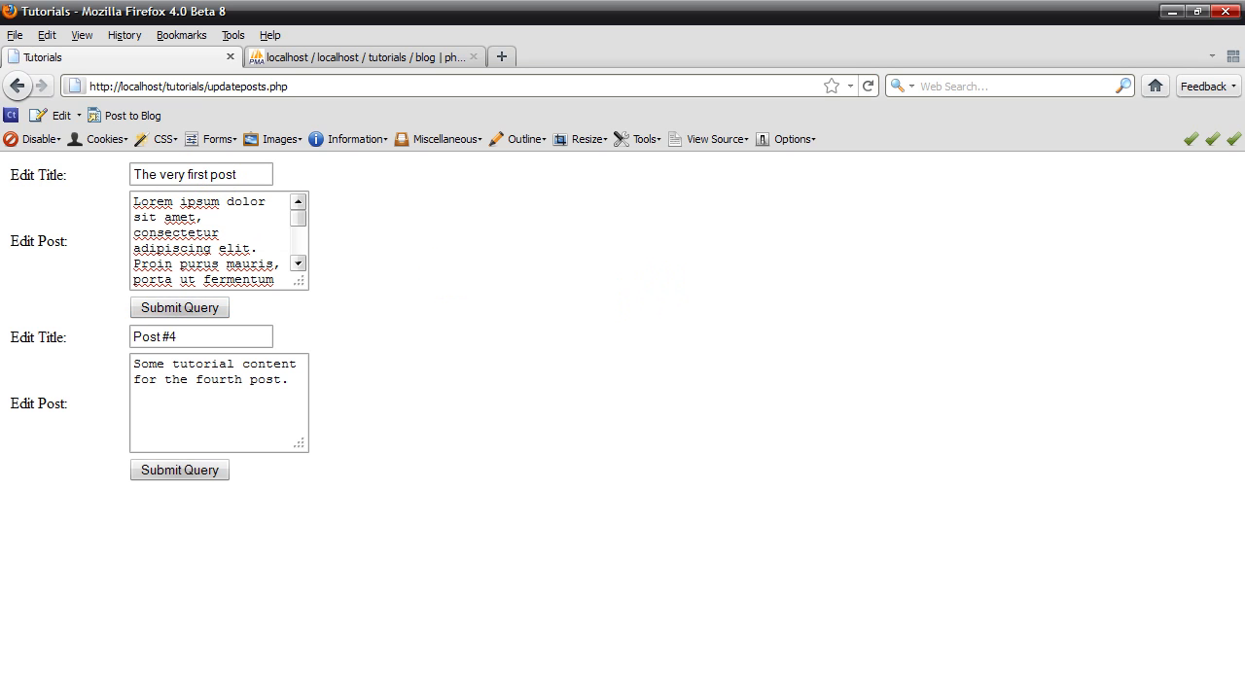
mouse_move(370, 57)
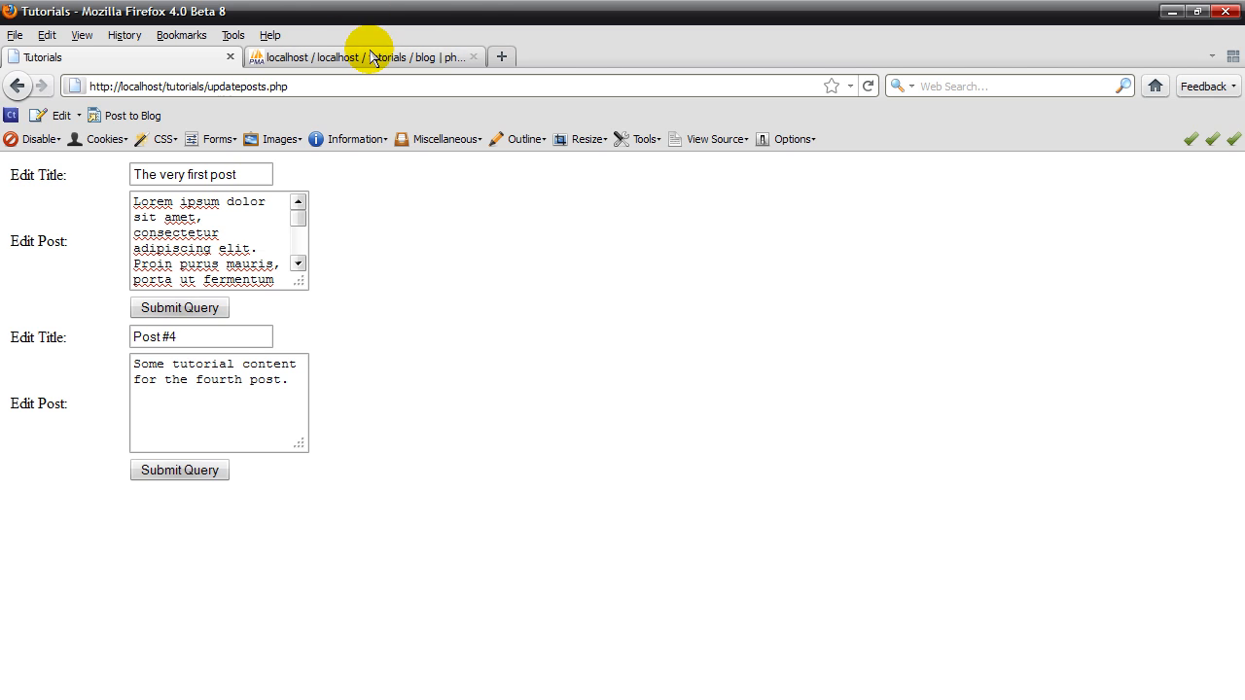
Browse the blog table in phpMyAdmin to check posts 1 and 4.
left_click(366, 56)
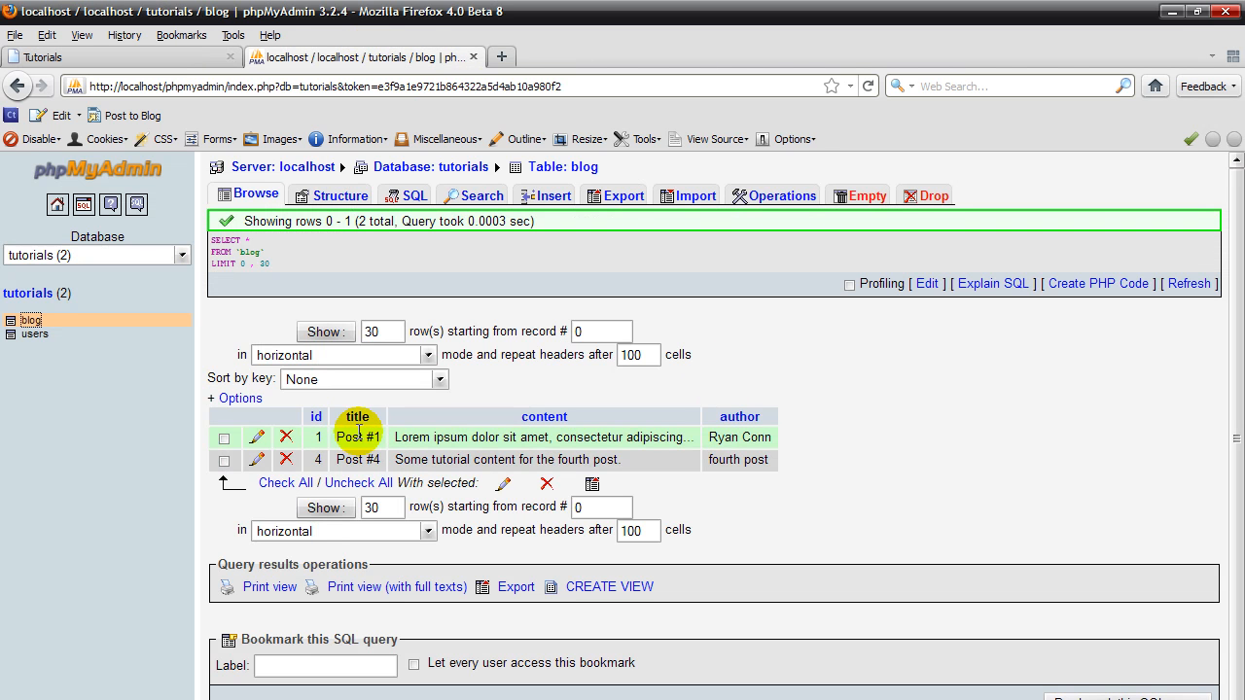
left_click(31, 319)
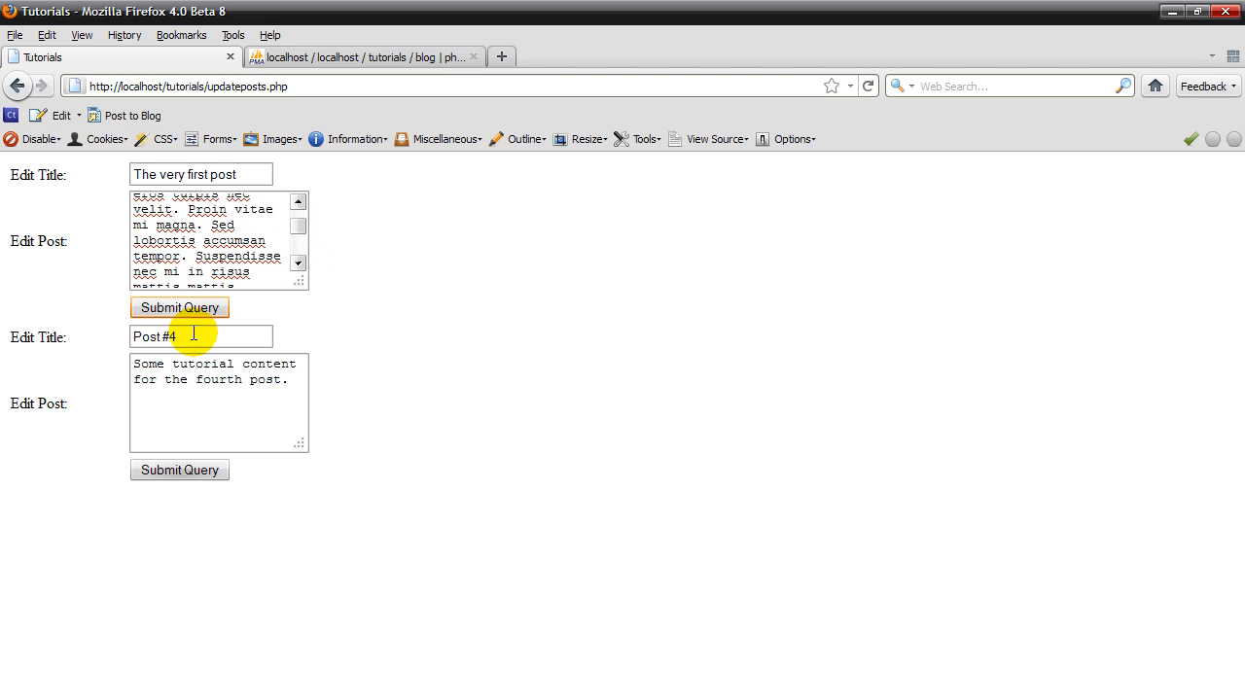
Change the Post #4 title to The very last post and submit the form.
triple_click(202, 336)
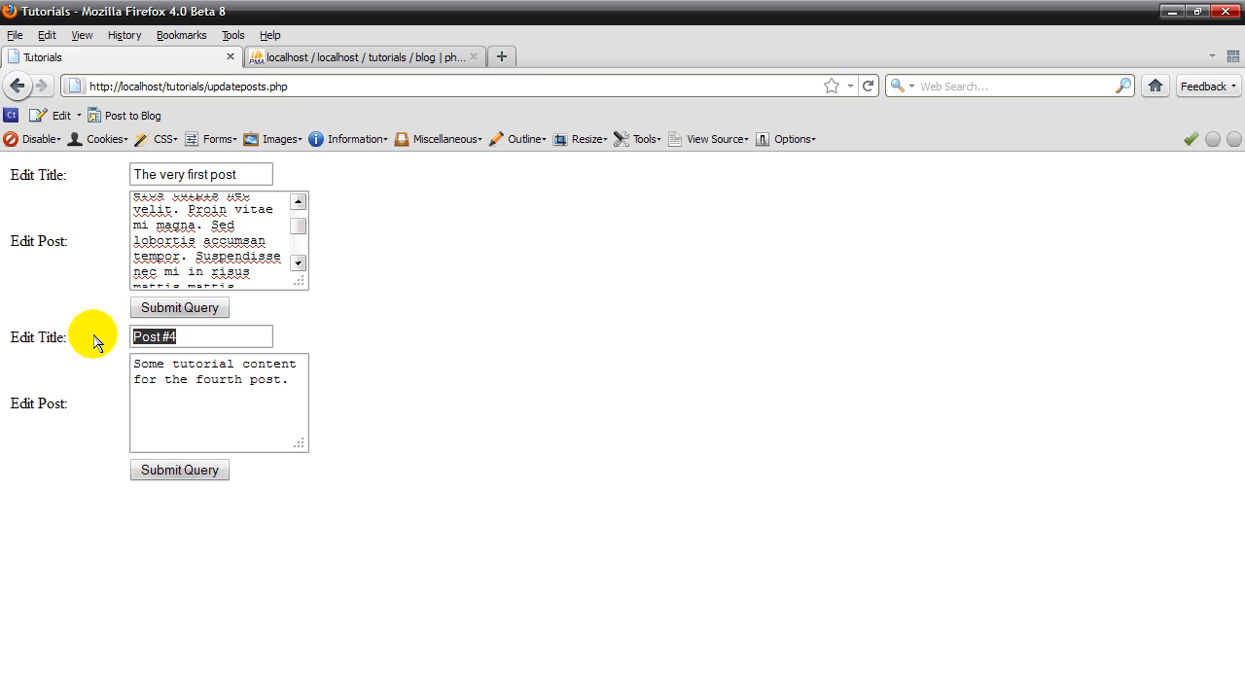
type("The very last post")
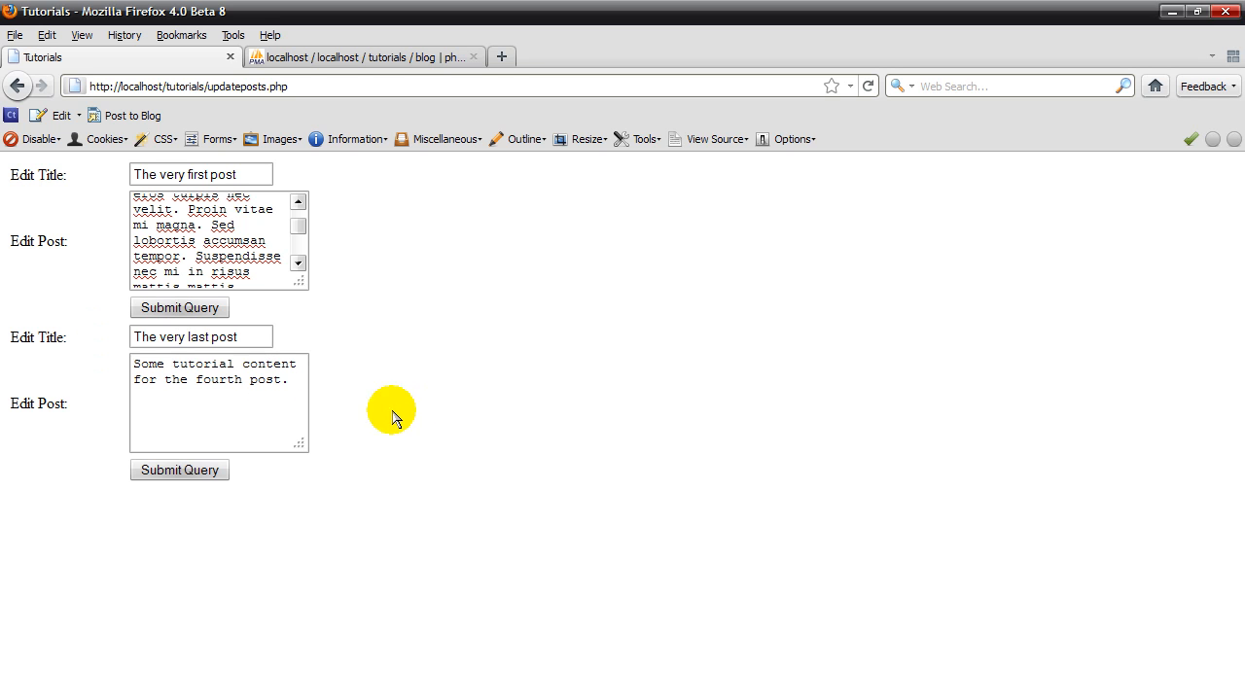
left_click(179, 469)
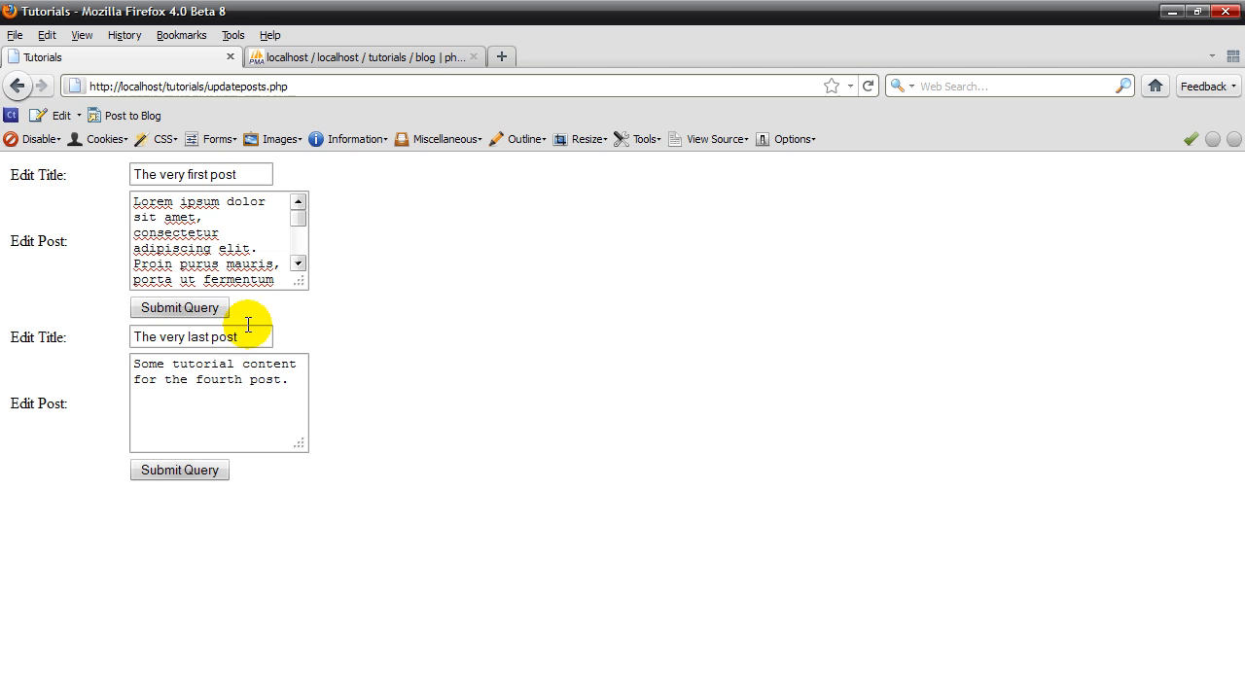
mouse_move(321, 101)
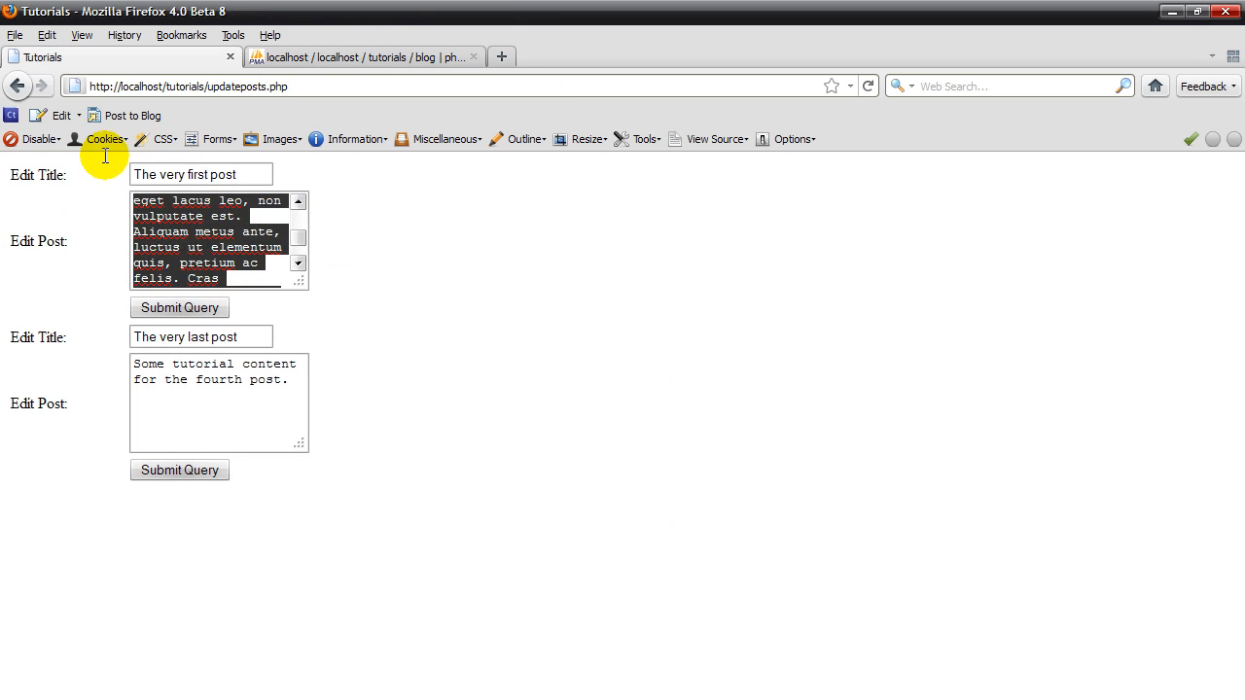
Replace the first post's content with Some text for the tutorial post. and submit.
left_click(218, 241)
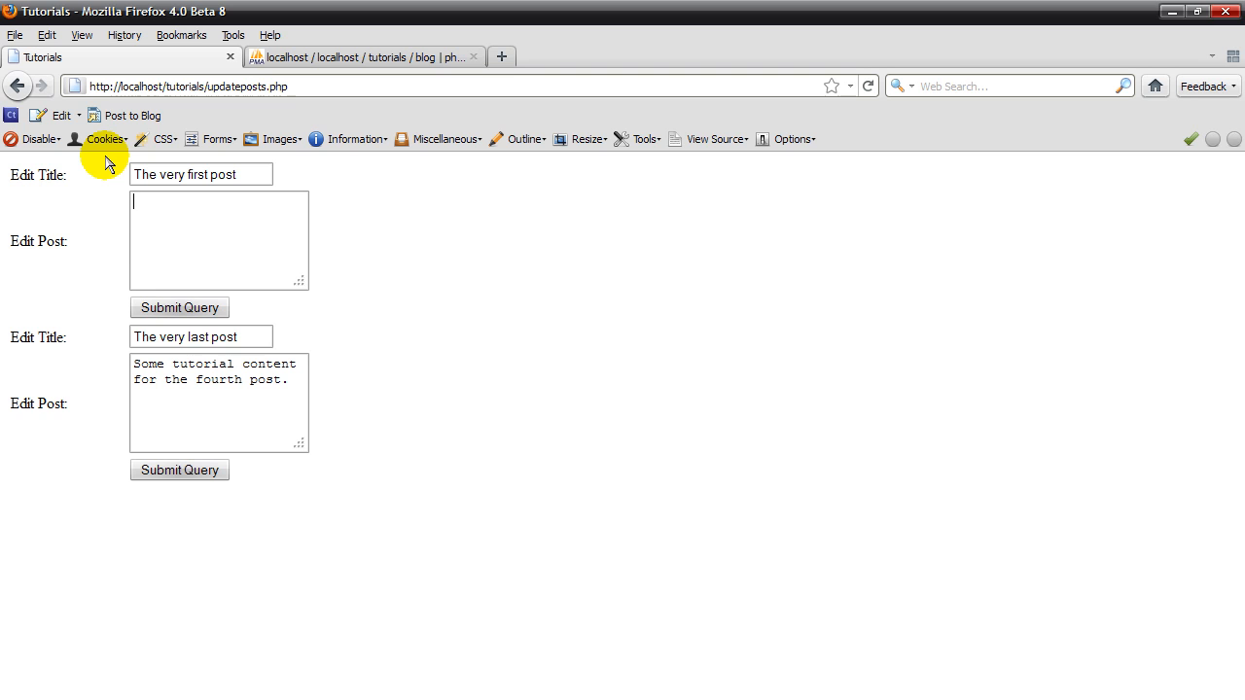
type("Some text for the")
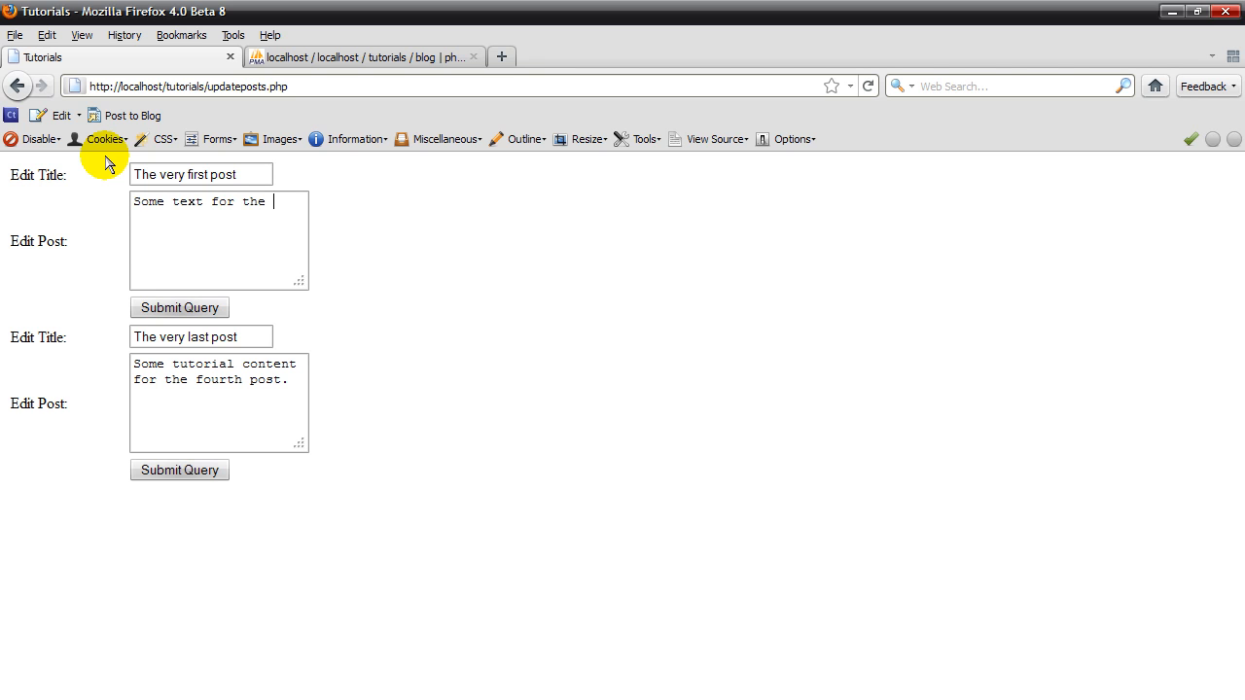
type("tutorial post")
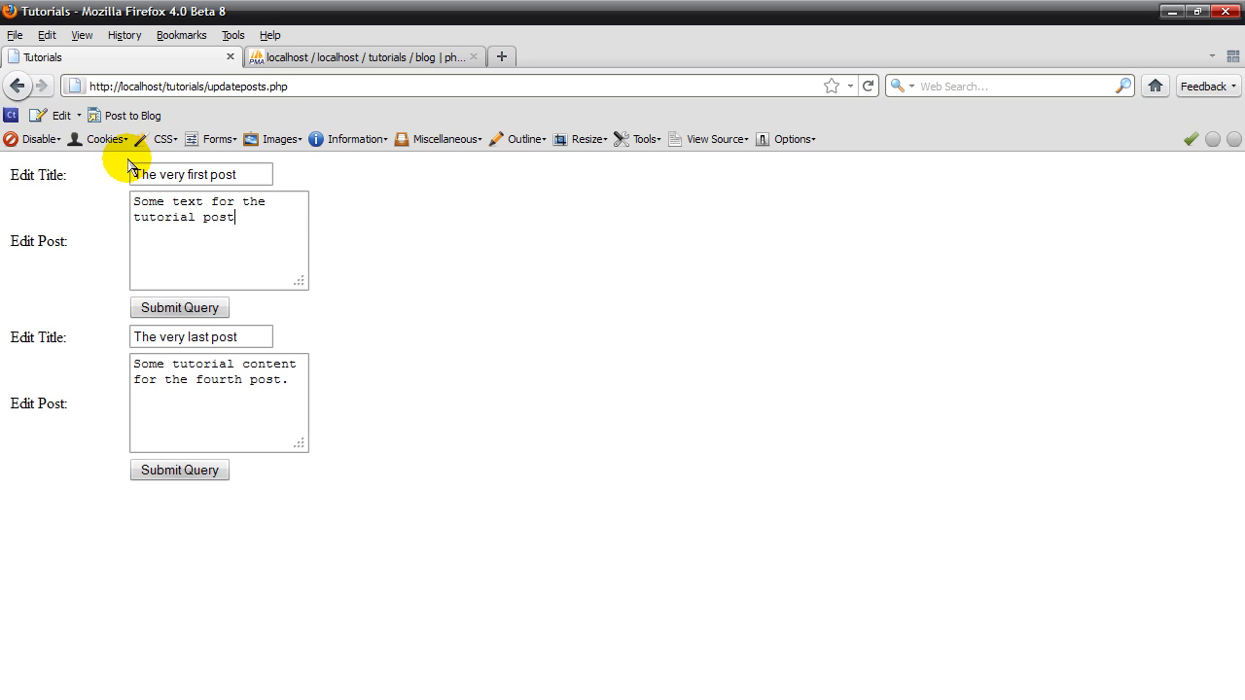
left_click(179, 308)
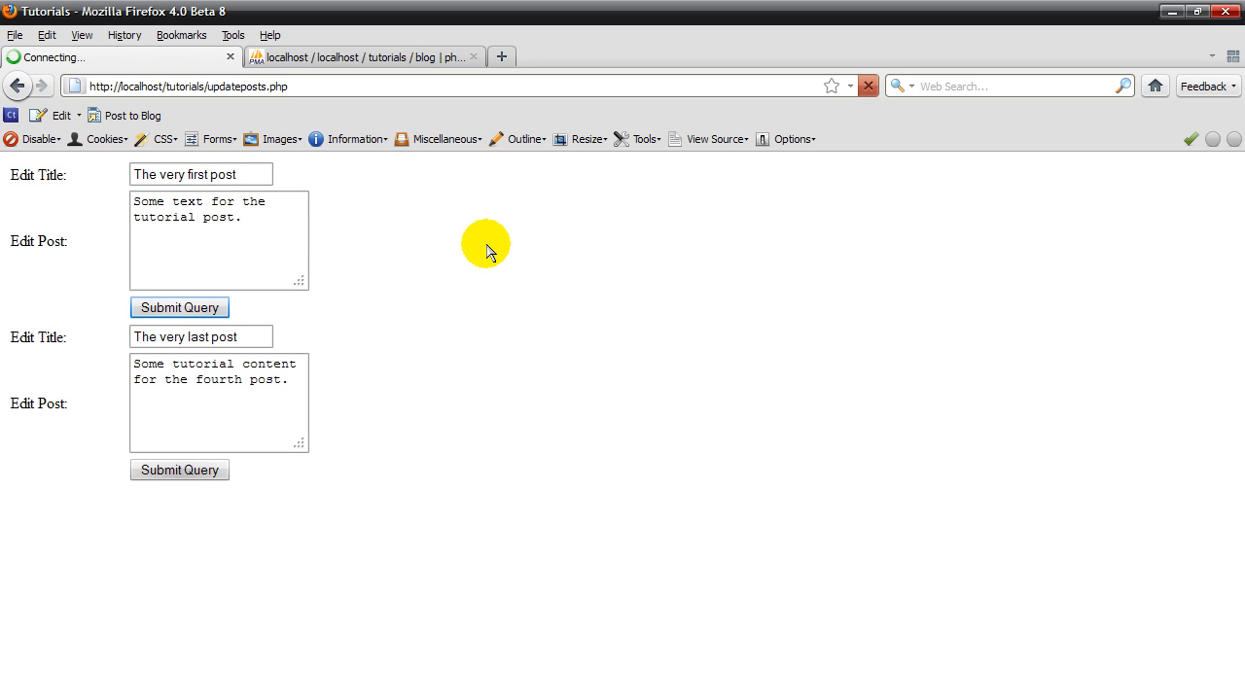
left_click(178, 307)
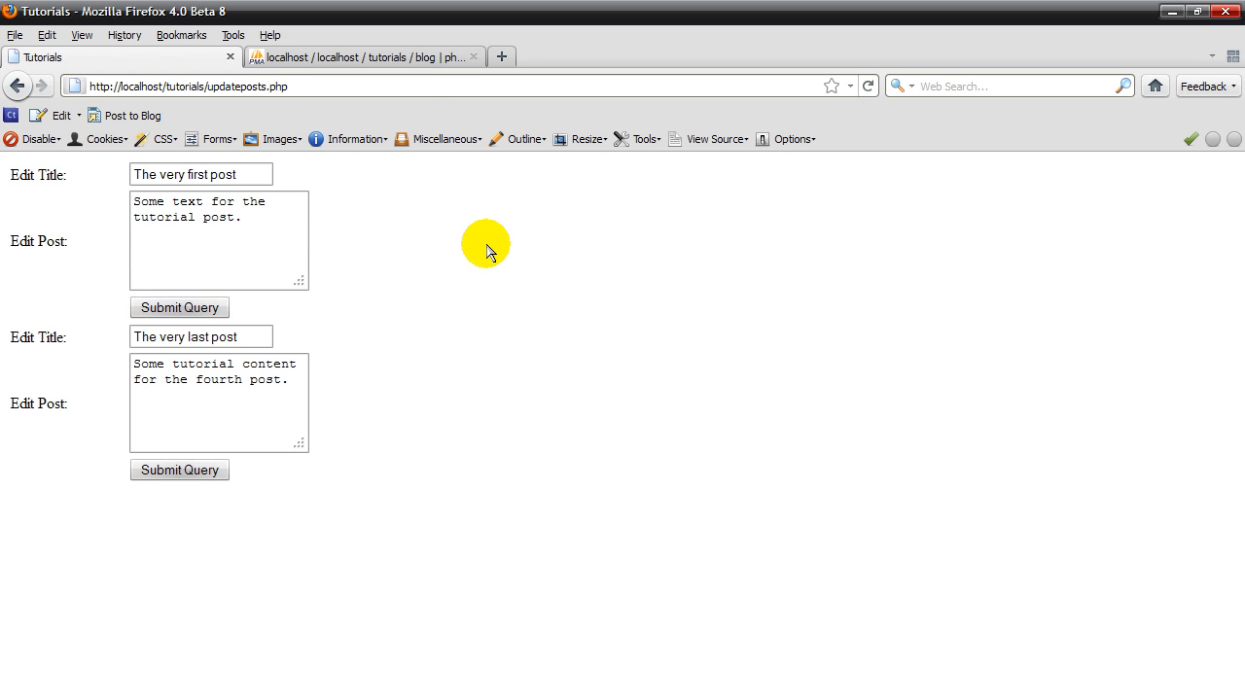
mouse_move(263, 210)
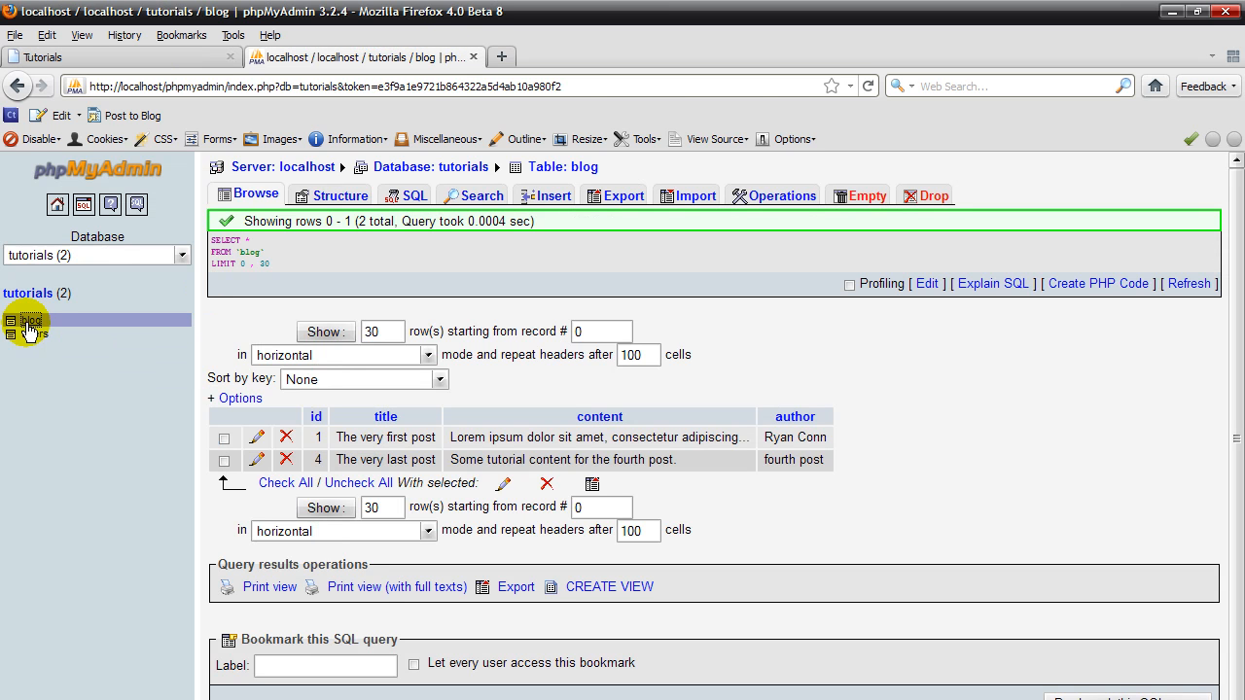
Reload the blog table rows in phpMyAdmin to confirm the new titles.
left_click(31, 319)
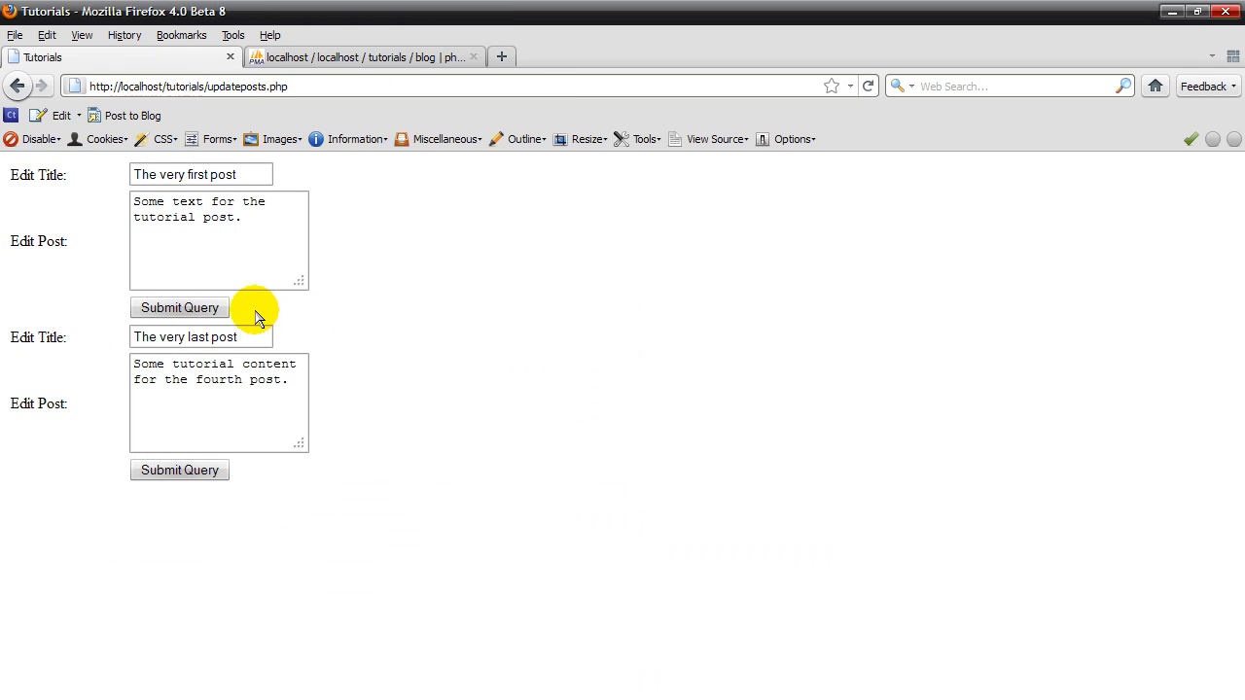
mouse_move(268, 268)
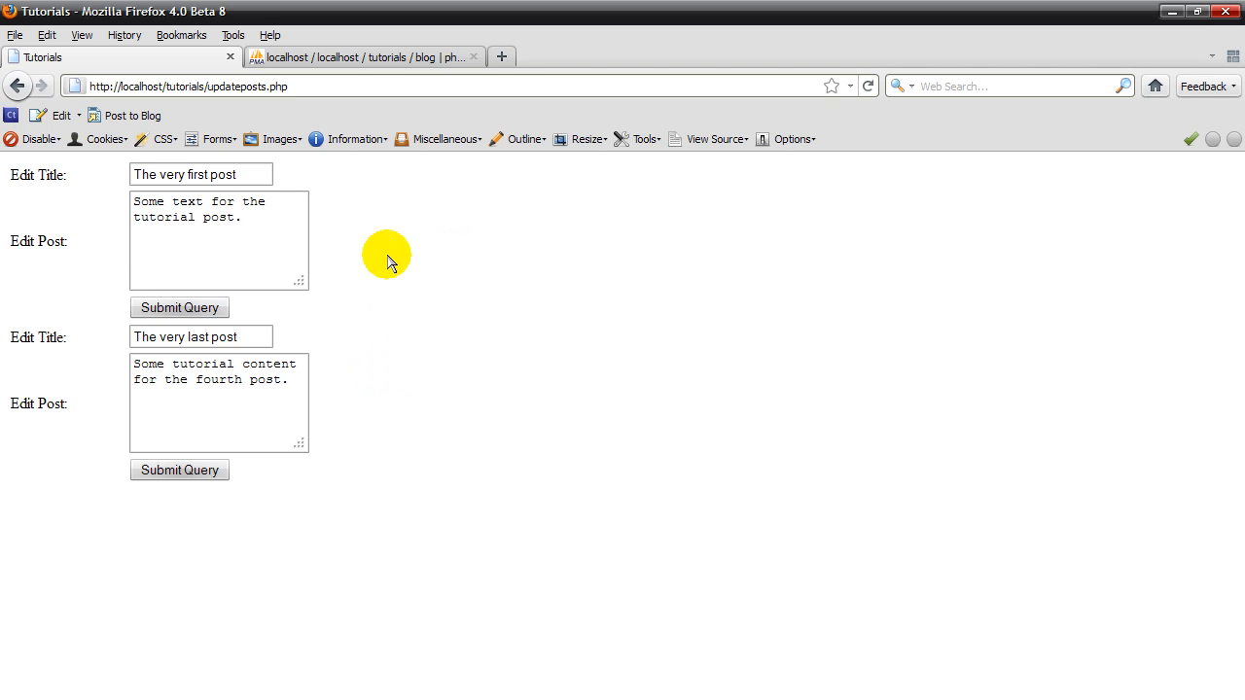
mouse_move(115, 241)
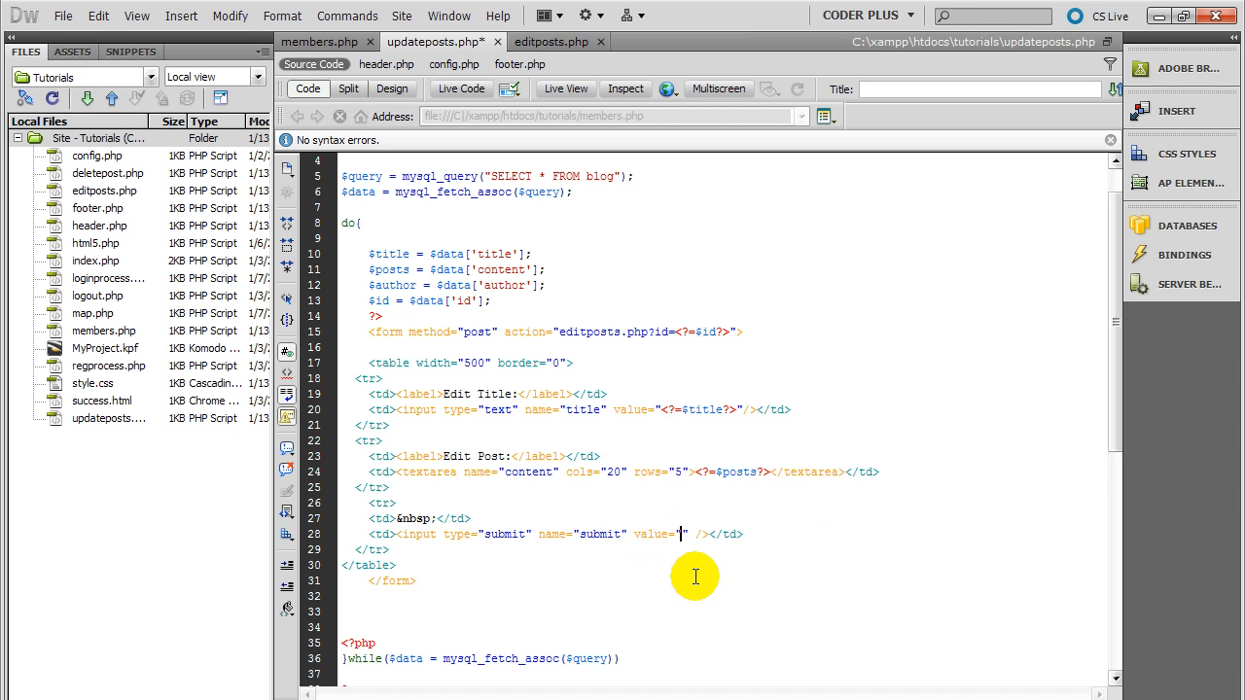
Set the submit input's value in updateposts.php to Update.
type("UPda")
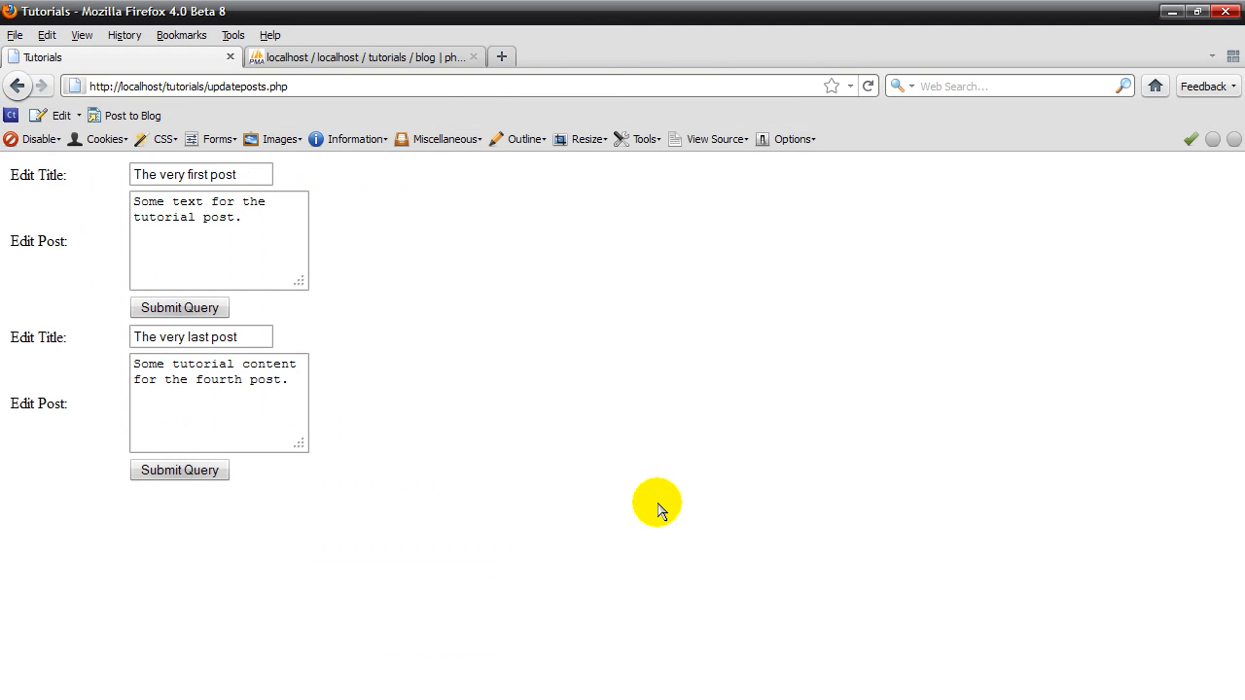
mouse_move(865, 86)
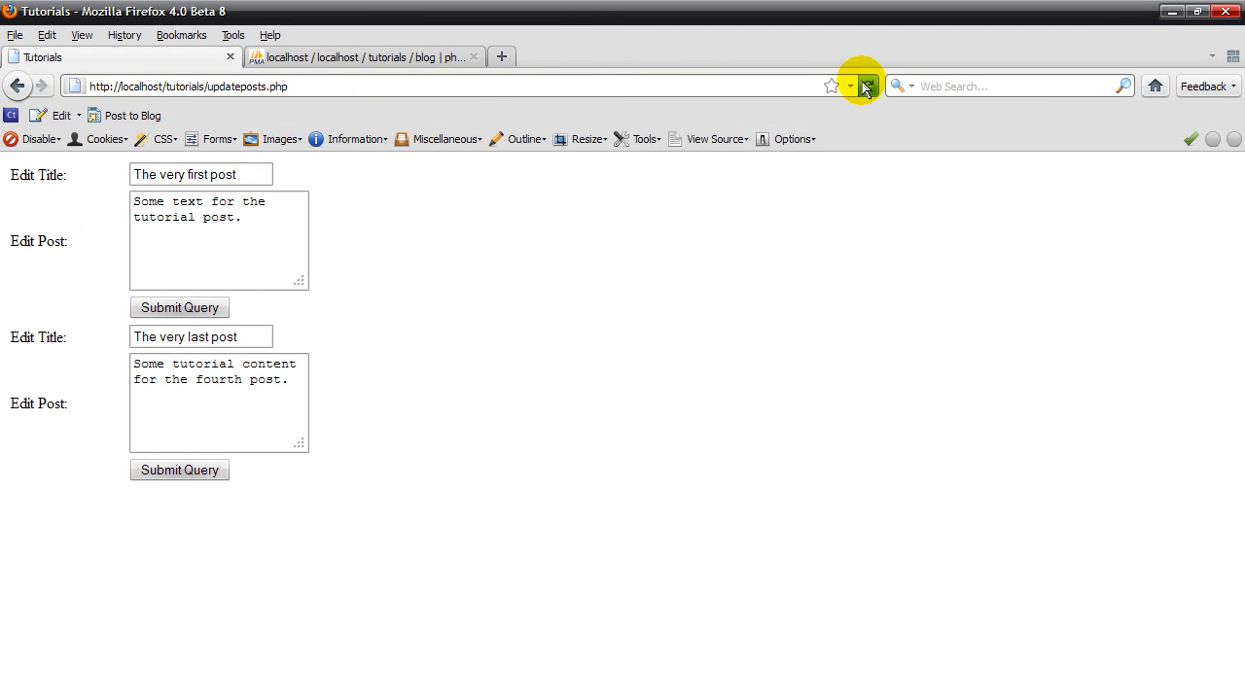
Reload updateposts.php so both forms show the Update button.
left_click(865, 86)
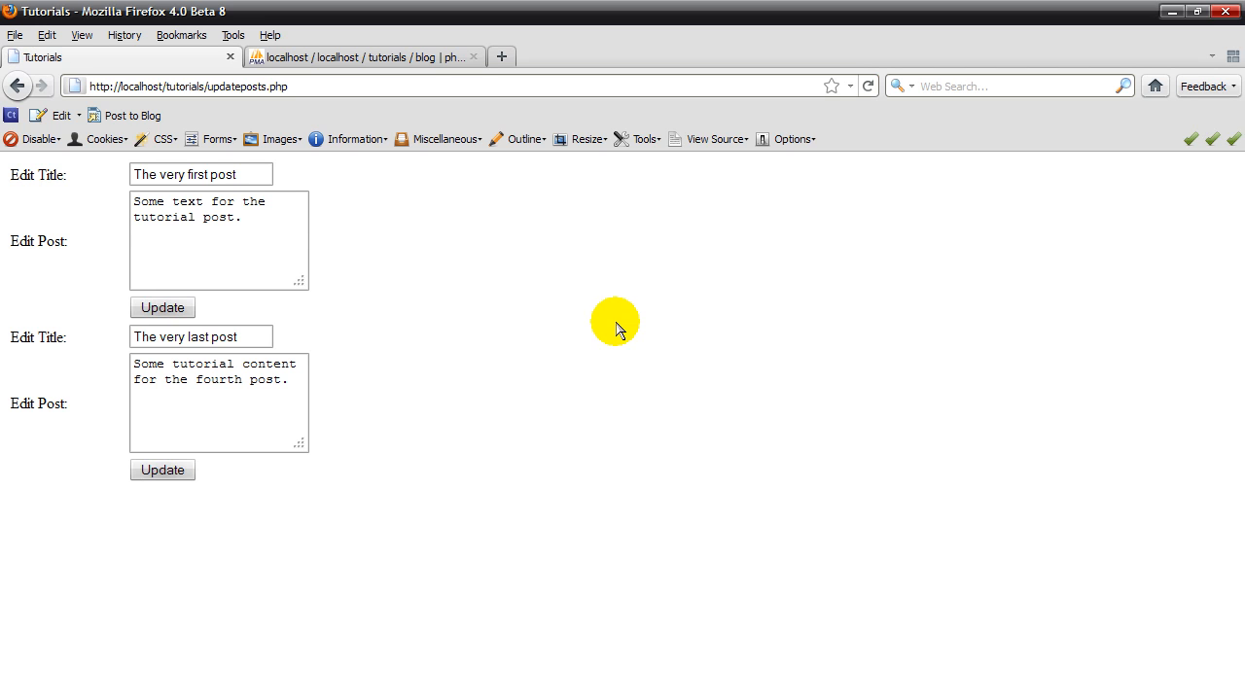
mouse_move(257, 255)
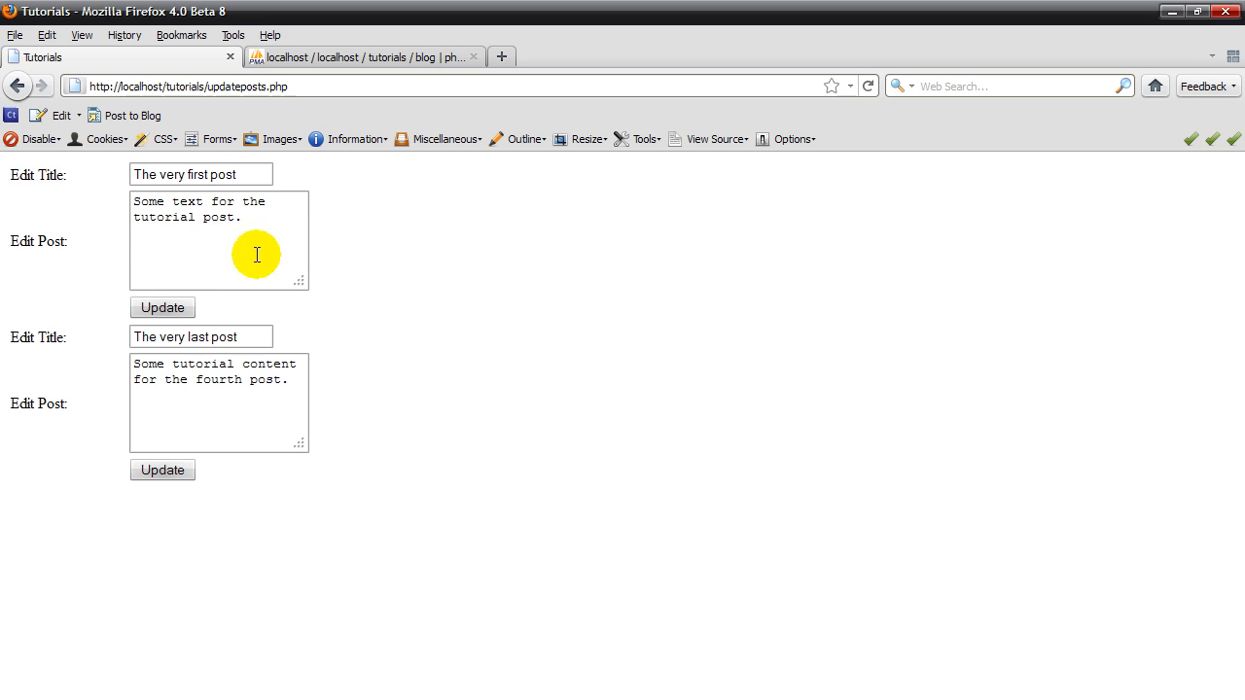
mouse_move(379, 74)
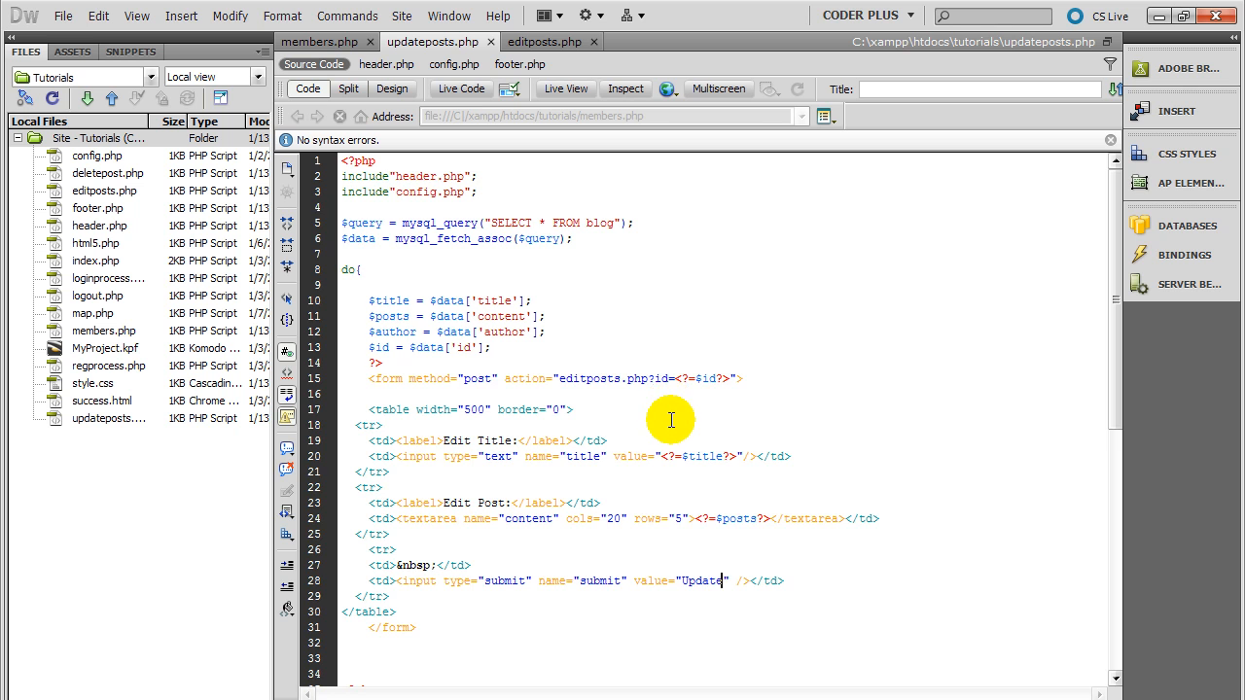
scroll("down", 3)
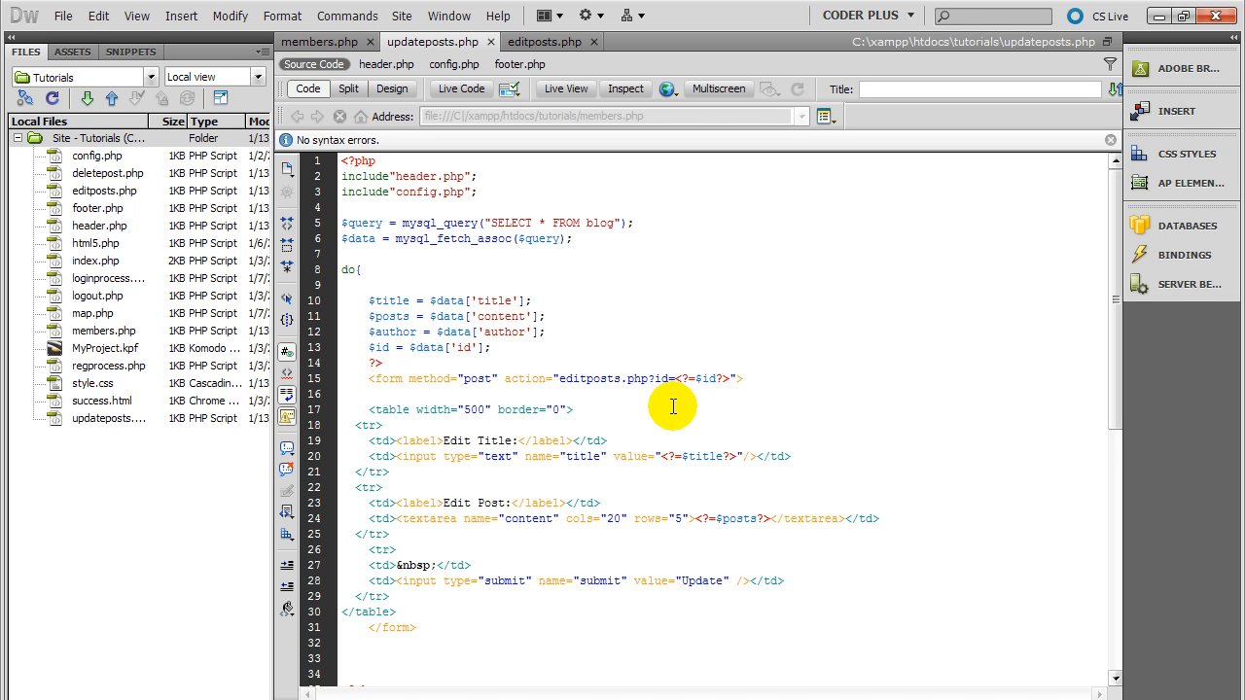
left_click(720, 579)
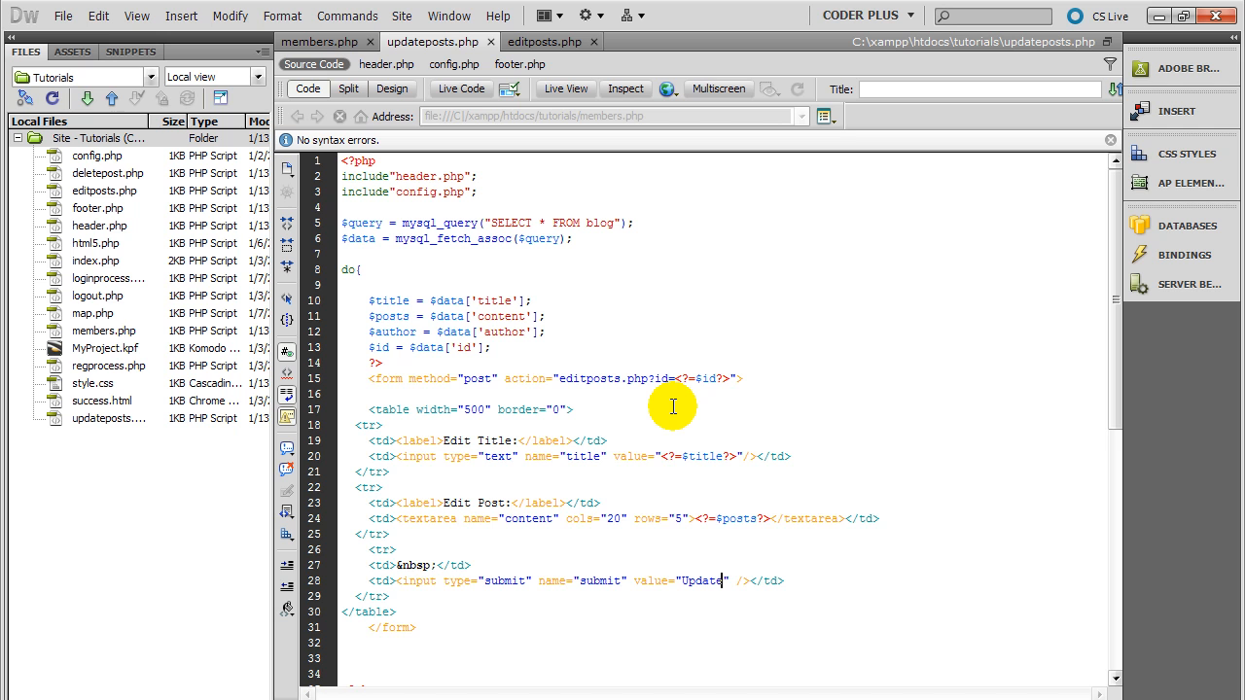